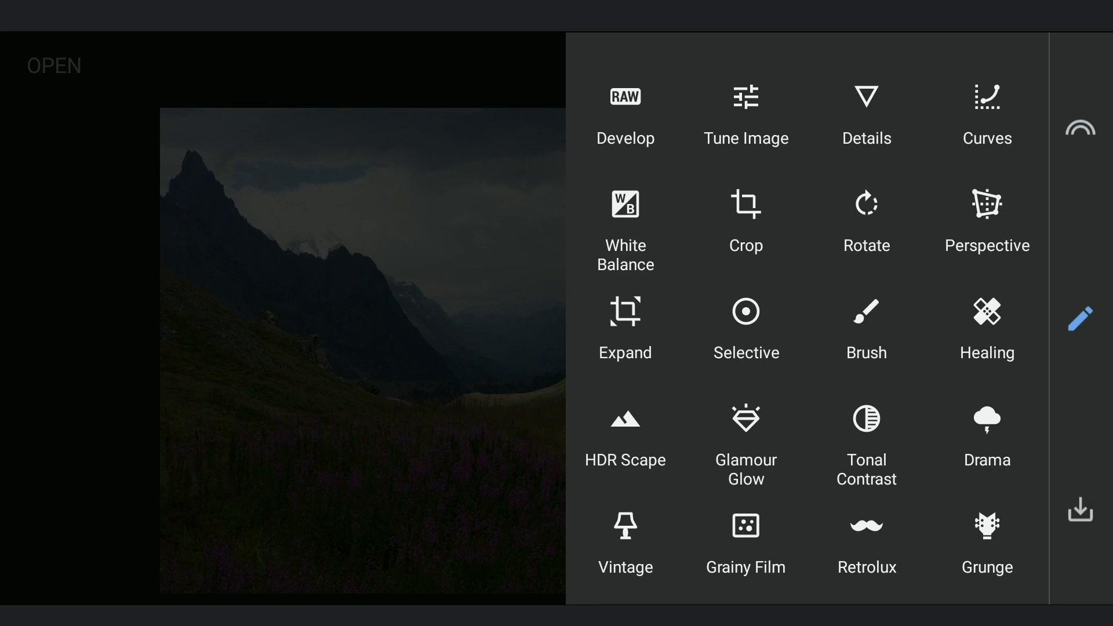
# Step: Develop the RAW photo with Highlights -100, Shadows -13 and Contrast +27
pyautogui.click(625, 97)
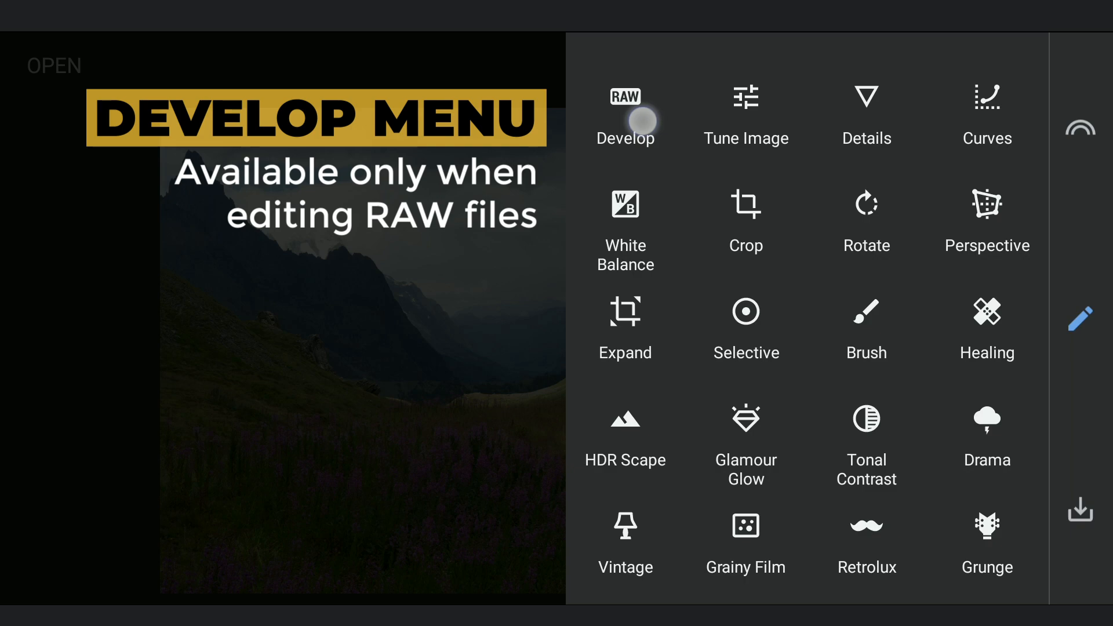
pyautogui.click(625, 113)
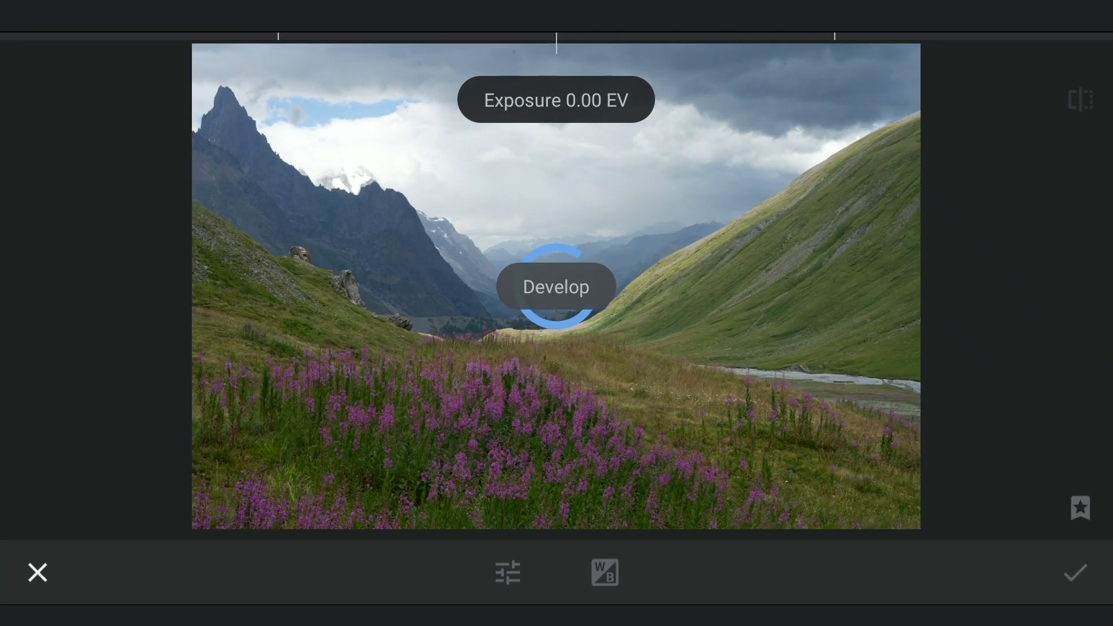
pyautogui.click(508, 572)
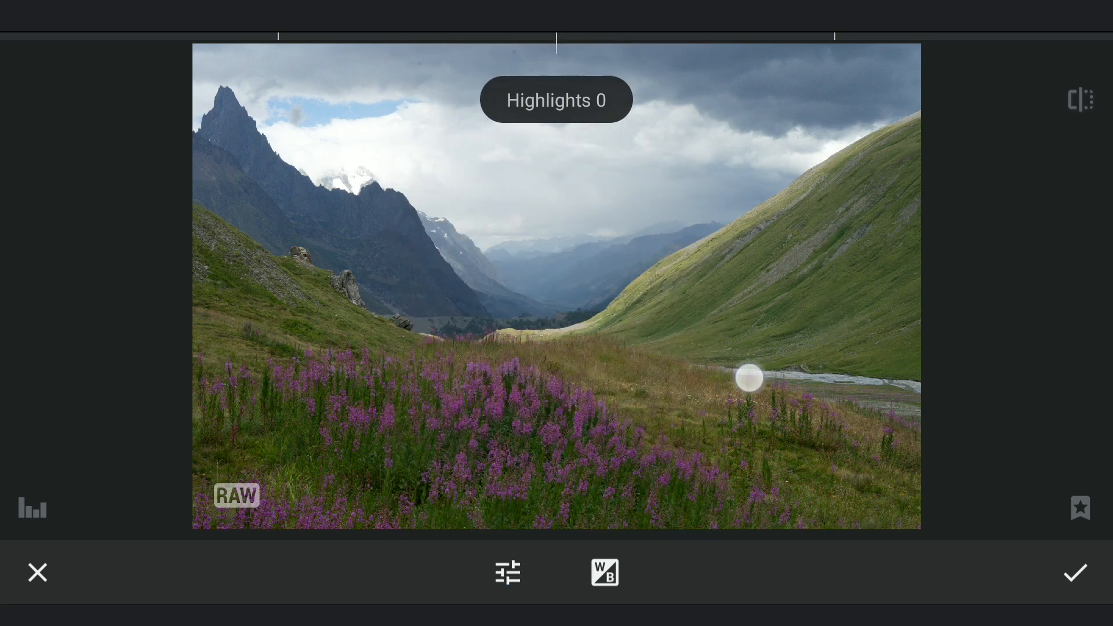
pyautogui.moveTo(748, 377); pyautogui.dragTo(262, 432)
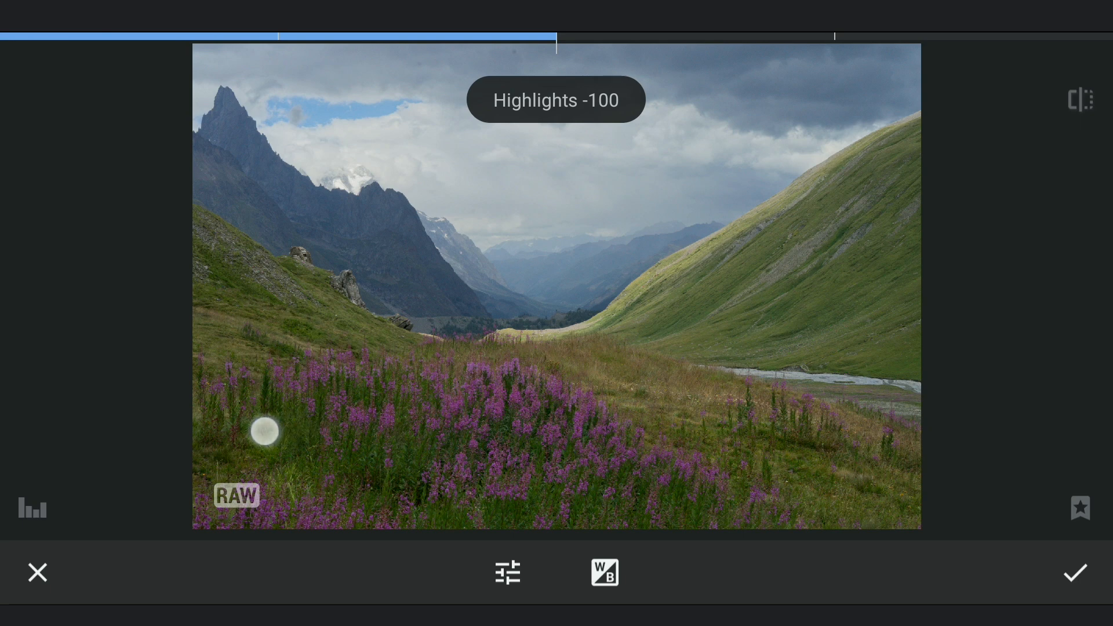
pyautogui.click(506, 572)
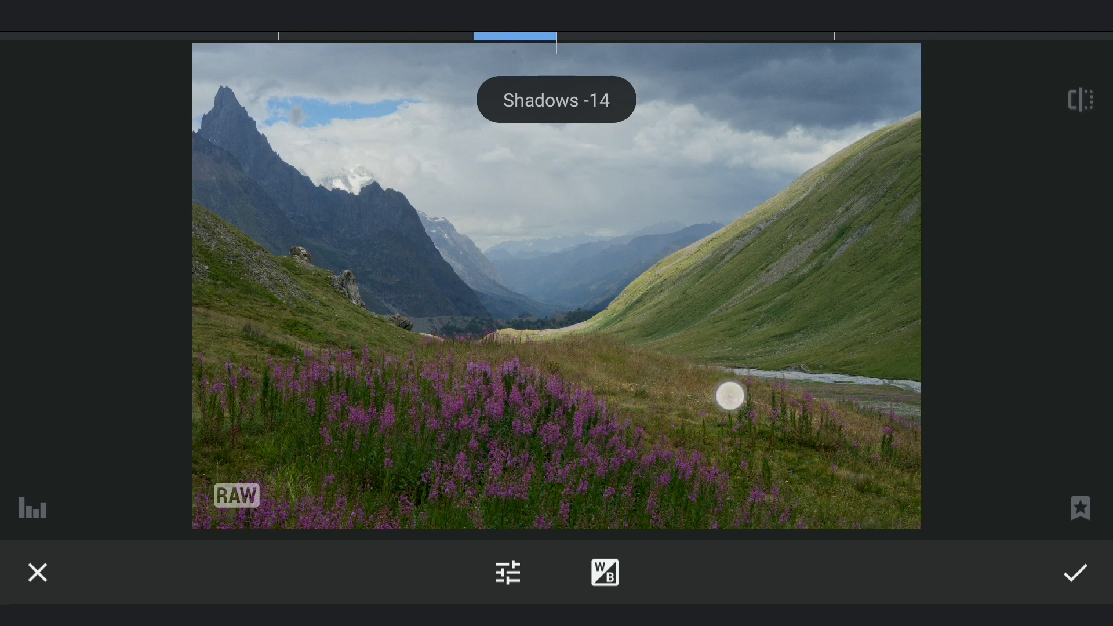
pyautogui.moveTo(728, 396); pyautogui.dragTo(731, 396)
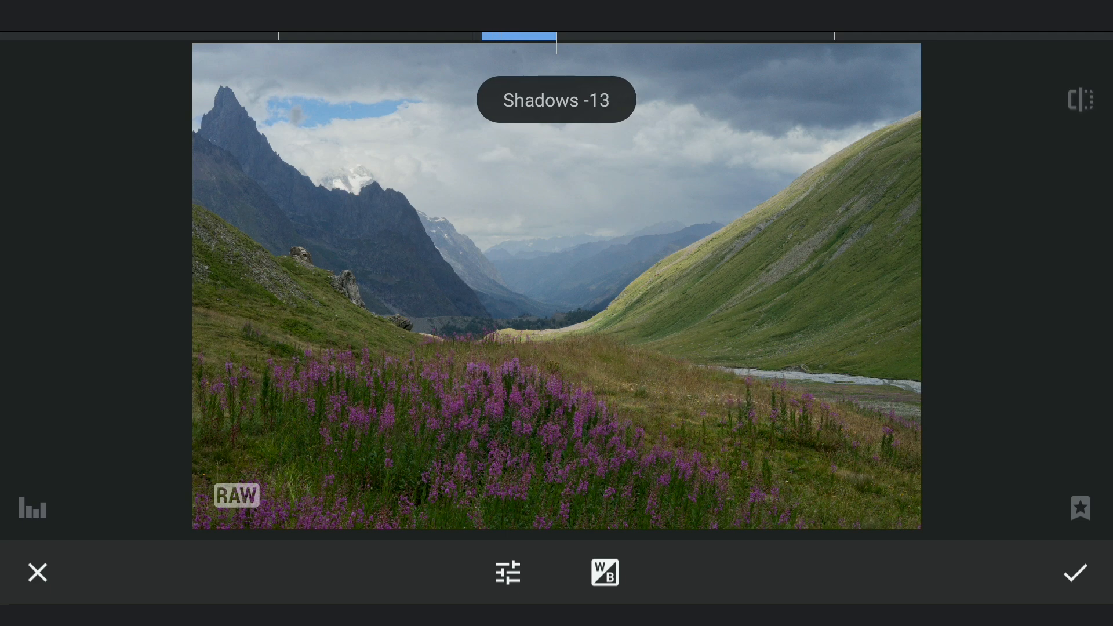
pyautogui.click(506, 572)
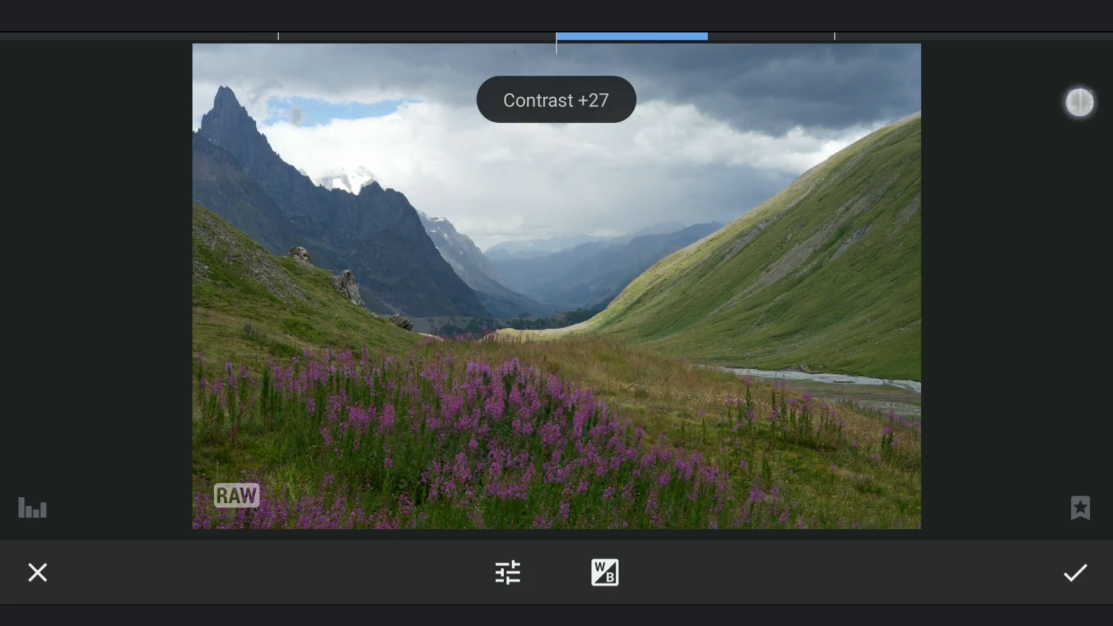
pyautogui.click(1073, 572)
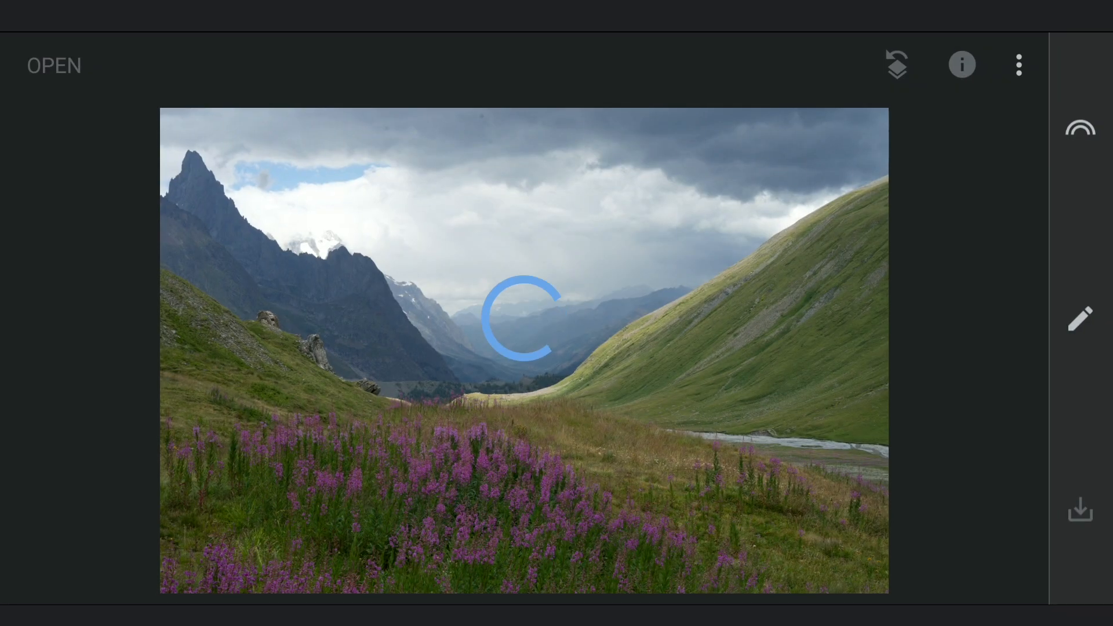
# Step: Place a Selective point on the purple flowers: Brightness +69, Saturation +58, Structure +39
pyautogui.click(1079, 319)
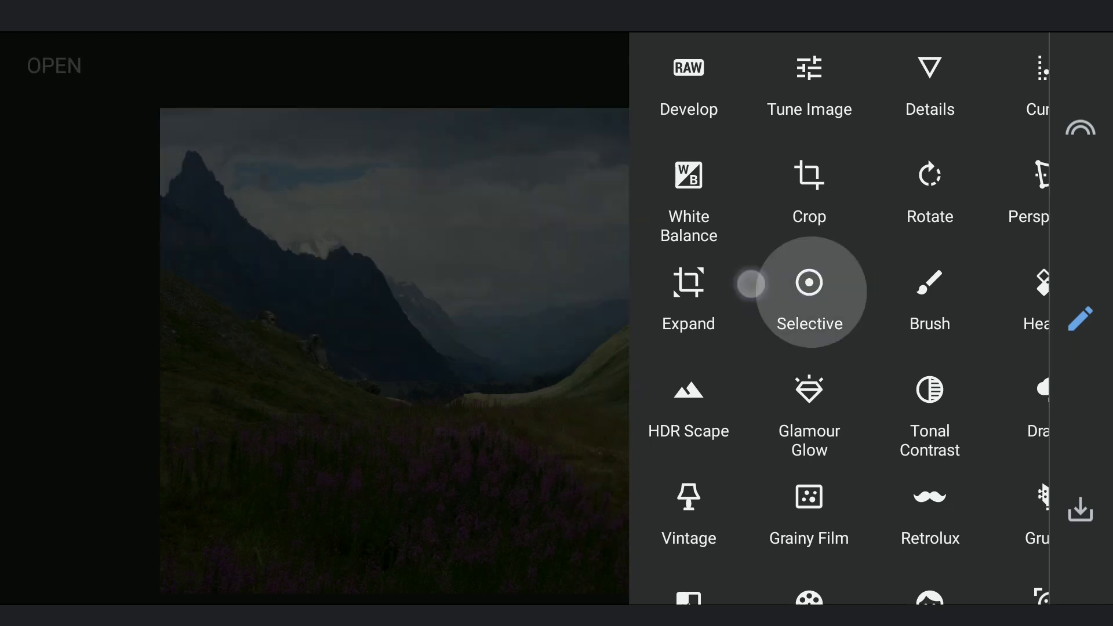
pyautogui.click(809, 290)
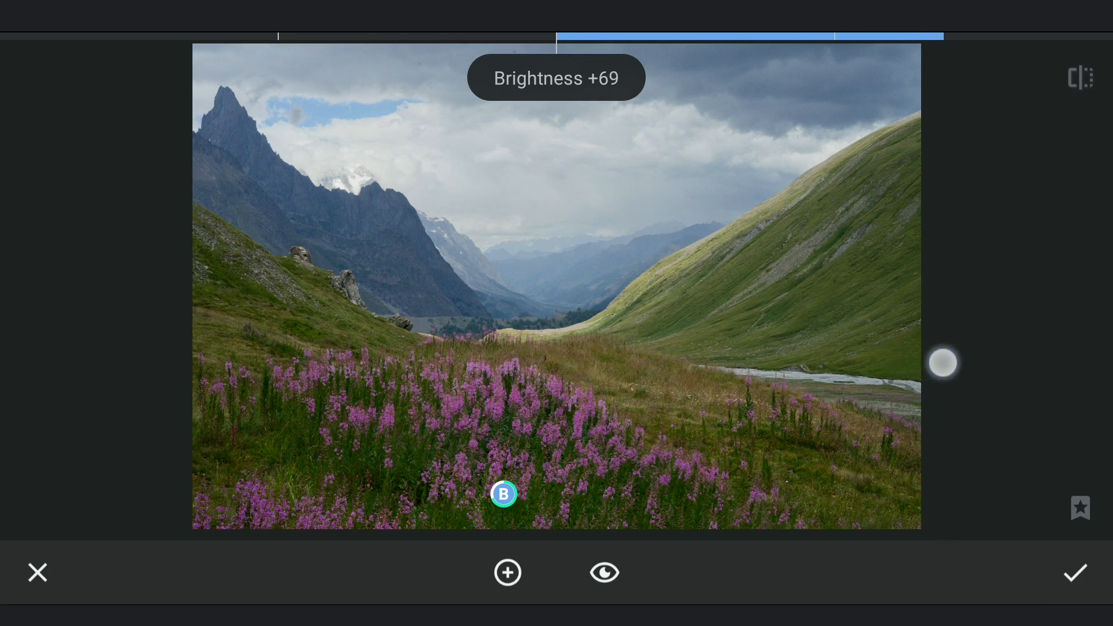
pyautogui.moveTo(944, 361); pyautogui.dragTo(1053, 369)
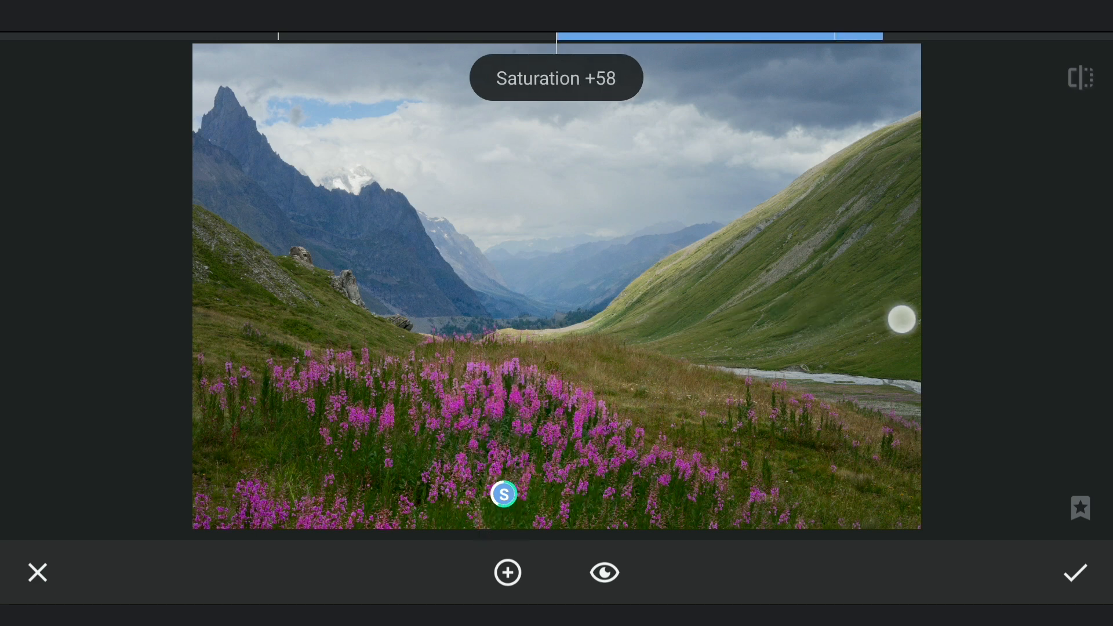
pyautogui.moveTo(901, 319); pyautogui.dragTo(879, 323)
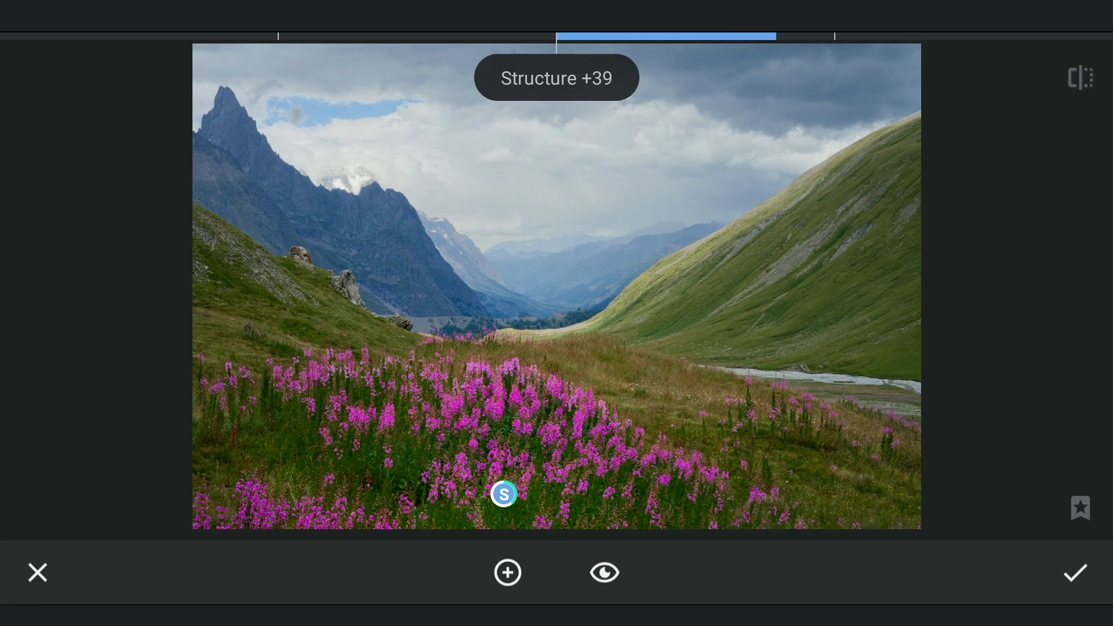
# Step: Add Selective points brightening the left peak +35 and adding +36 contrast to the right hillside
pyautogui.click(506, 572)
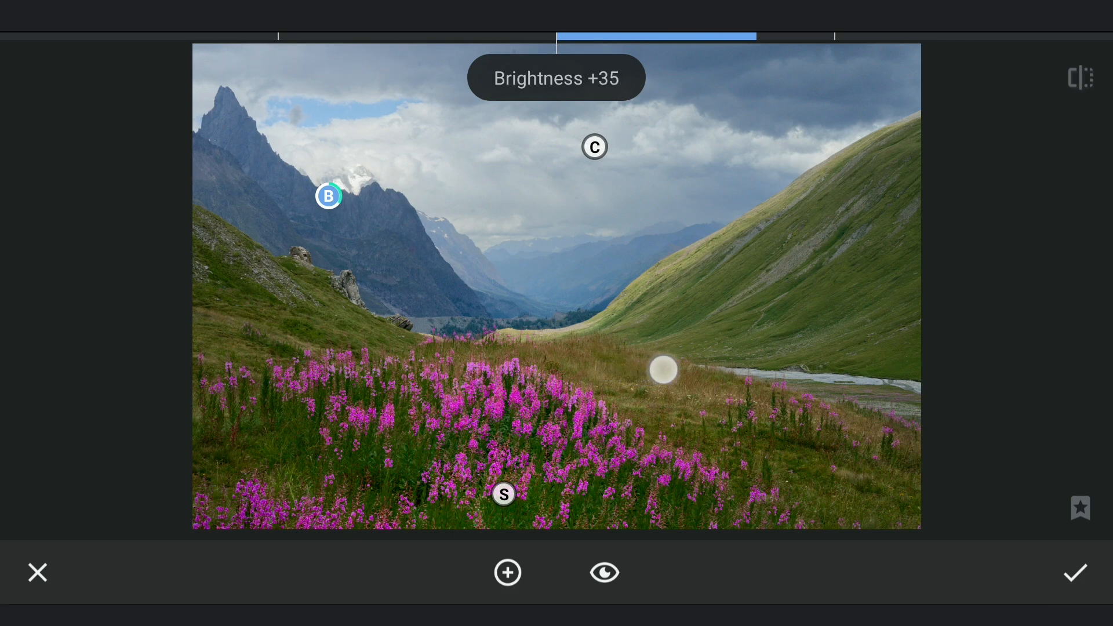
pyautogui.moveTo(663, 370); pyautogui.dragTo(695, 369)
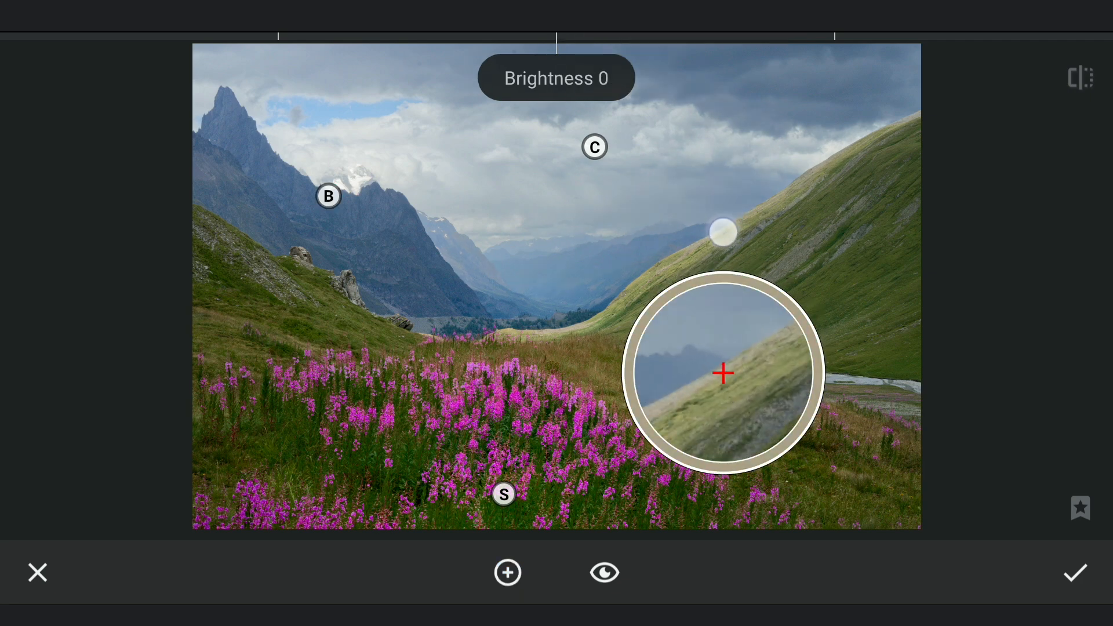
pyautogui.moveTo(723, 373); pyautogui.dragTo(767, 355)
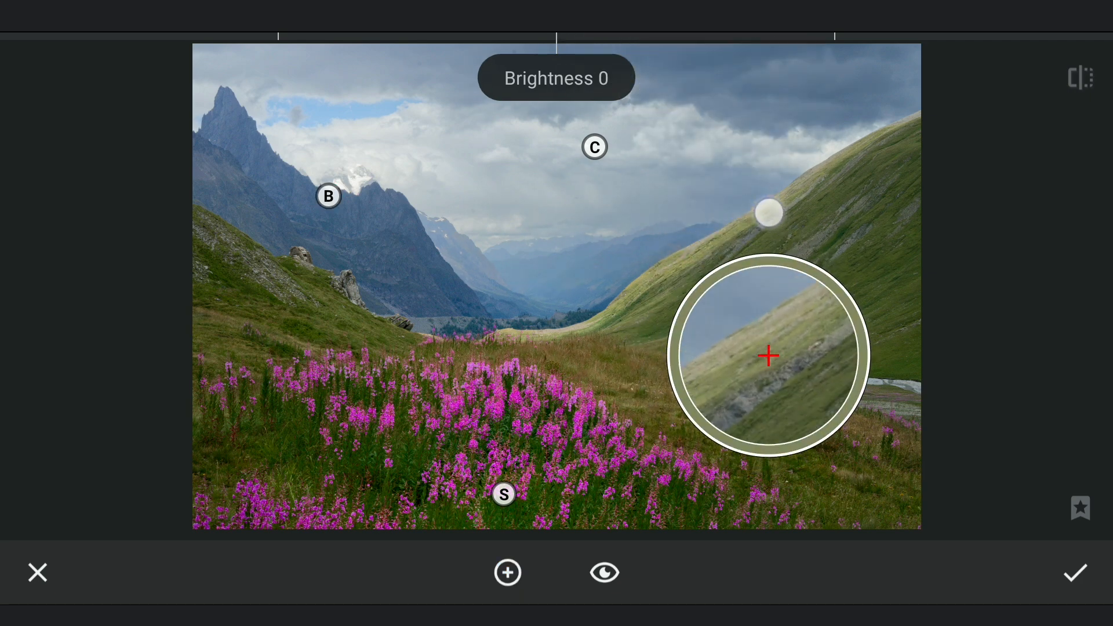
pyautogui.click(767, 213)
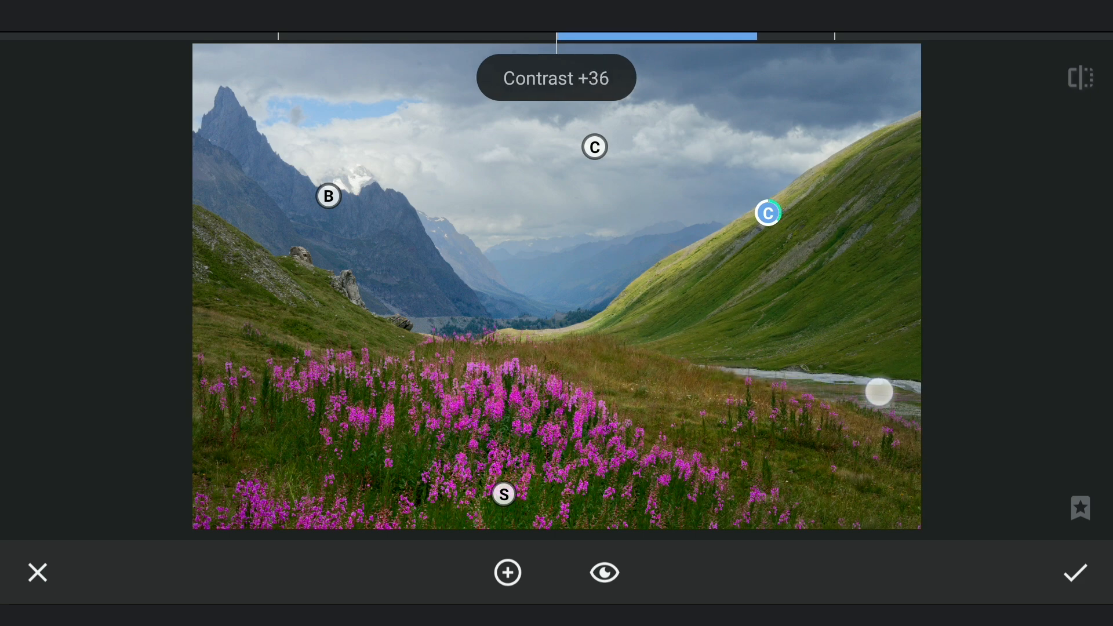
pyautogui.moveTo(878, 392); pyautogui.dragTo(898, 392)
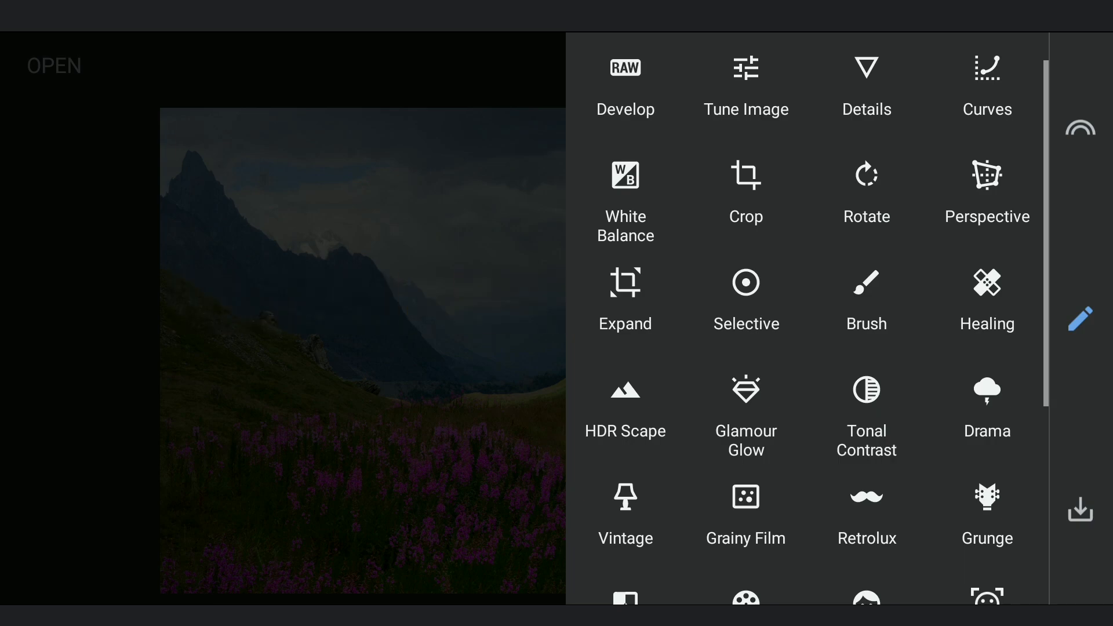
# Step: Paint a Dodge & Burn brush pass at strength 5 and apply it
pyautogui.click(866, 294)
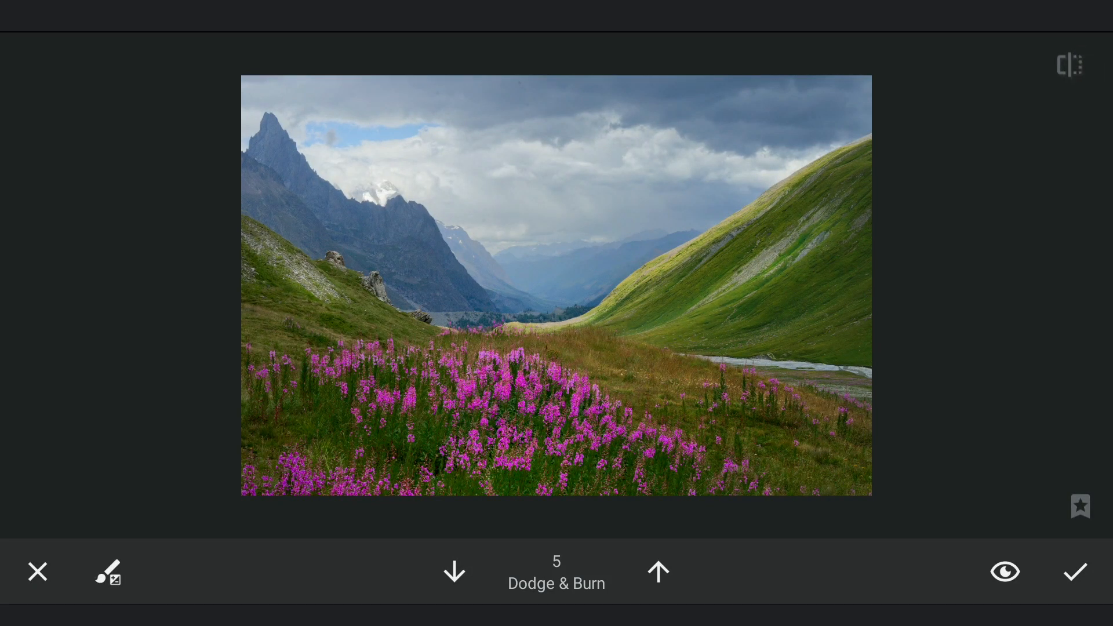
pyautogui.click(1073, 572)
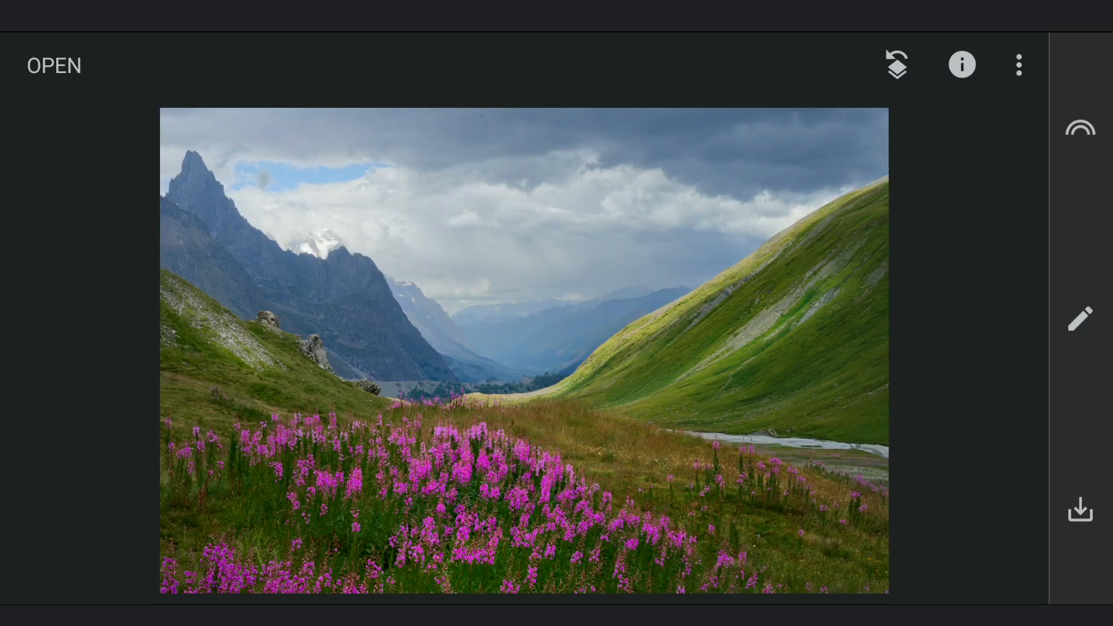
# Step: Apply a Curves edit lifting shadows and midtones, raising red and lowering blue highlights
pyautogui.click(1079, 318)
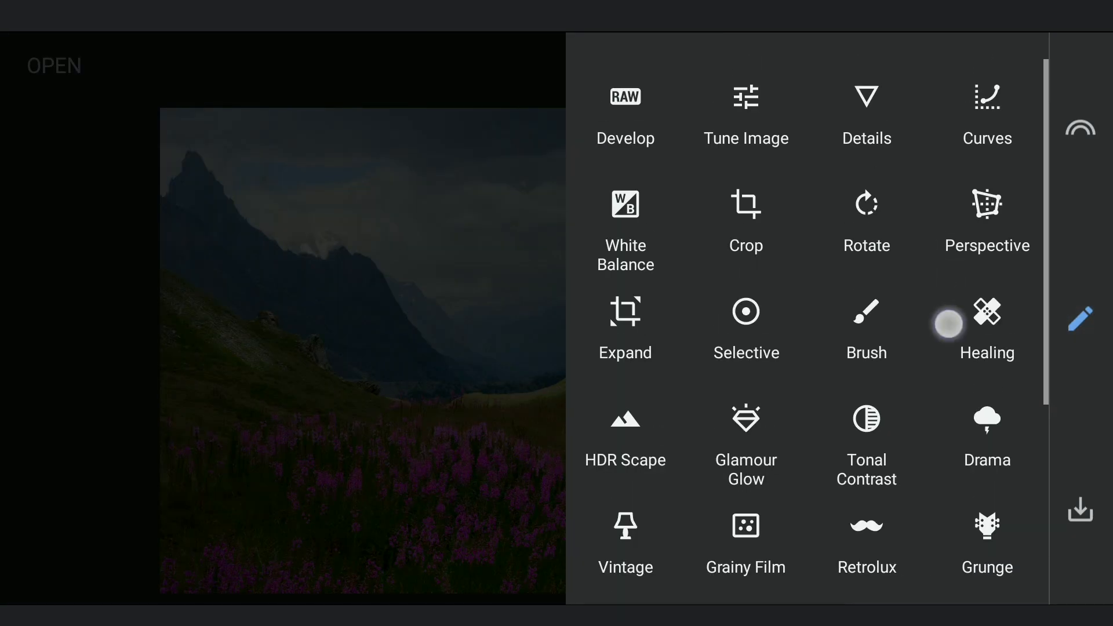
pyautogui.click(986, 114)
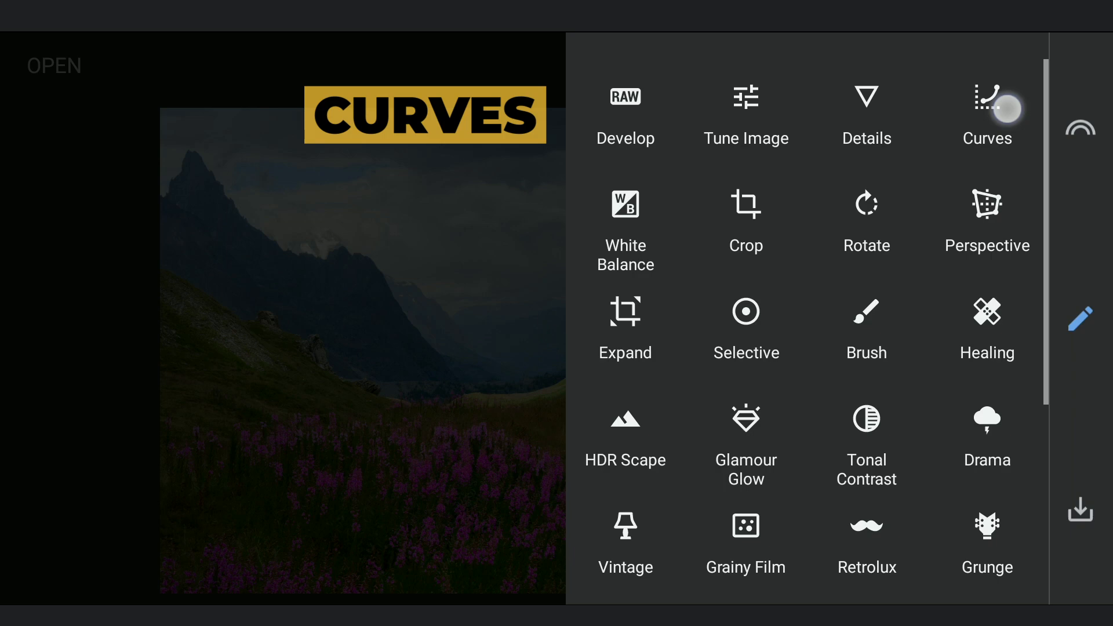
pyautogui.click(986, 113)
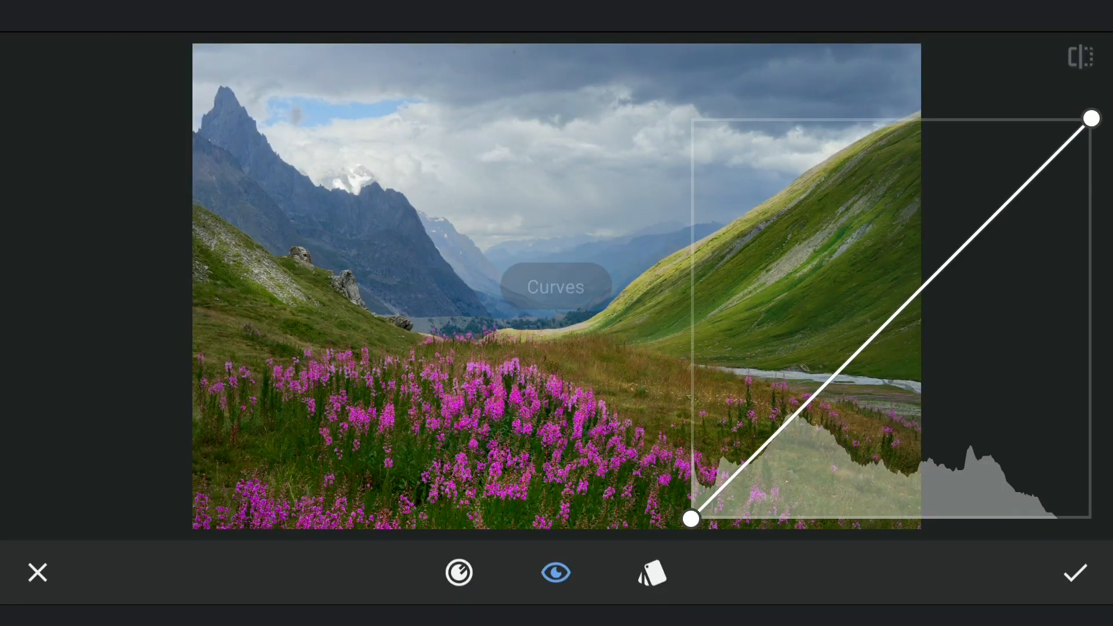
pyautogui.moveTo(689, 519); pyautogui.dragTo(690, 349)
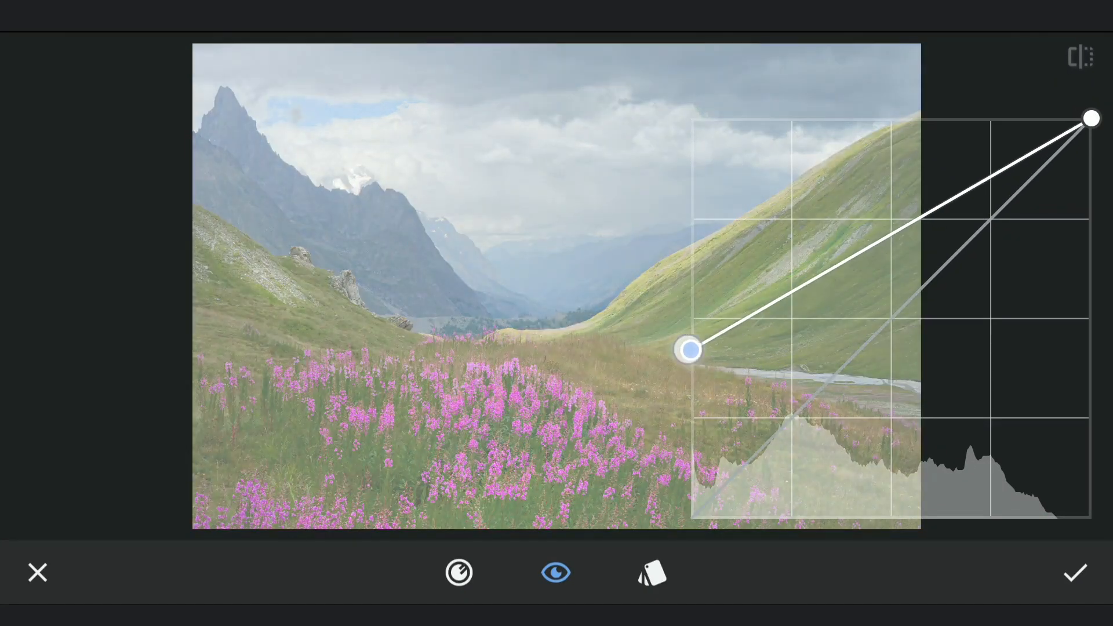
pyautogui.moveTo(689, 349); pyautogui.dragTo(686, 337)
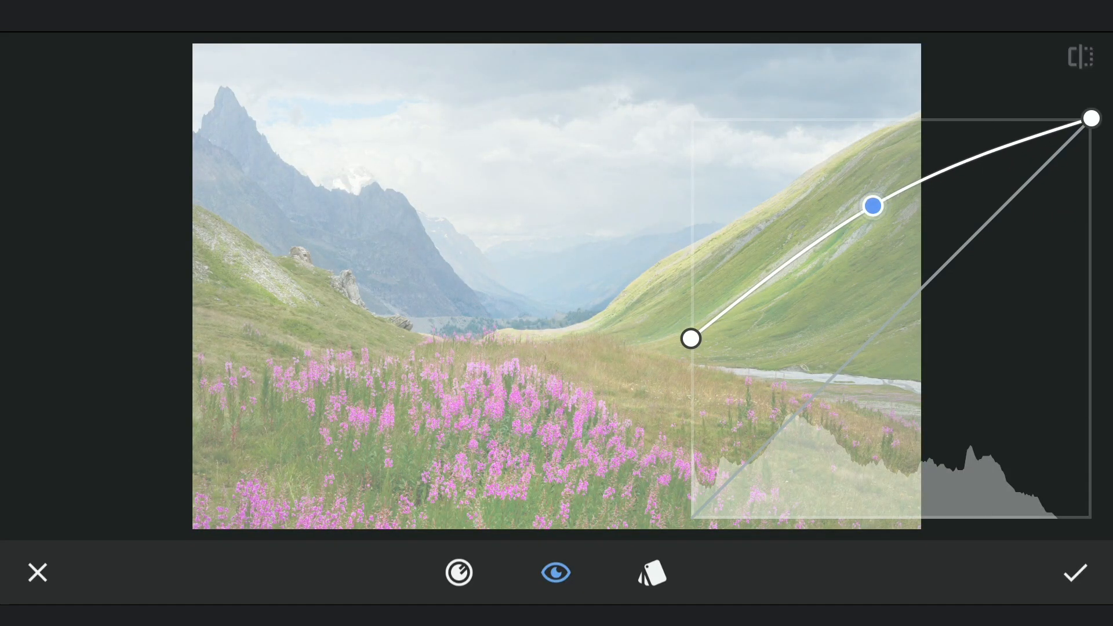
pyautogui.click(458, 572)
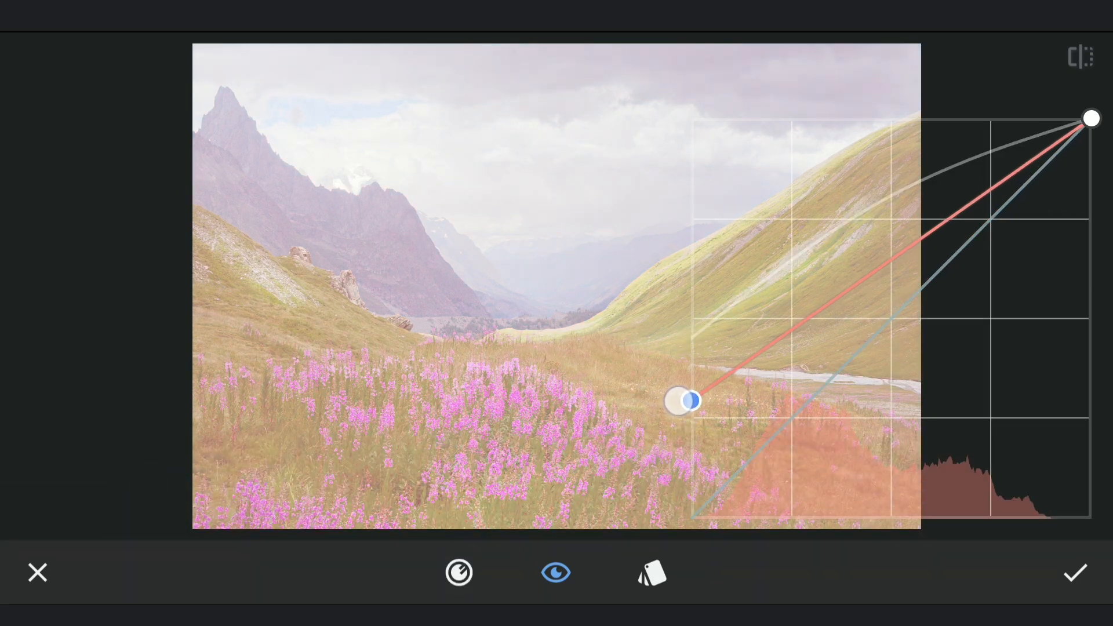
pyautogui.moveTo(685, 401); pyautogui.dragTo(875, 245)
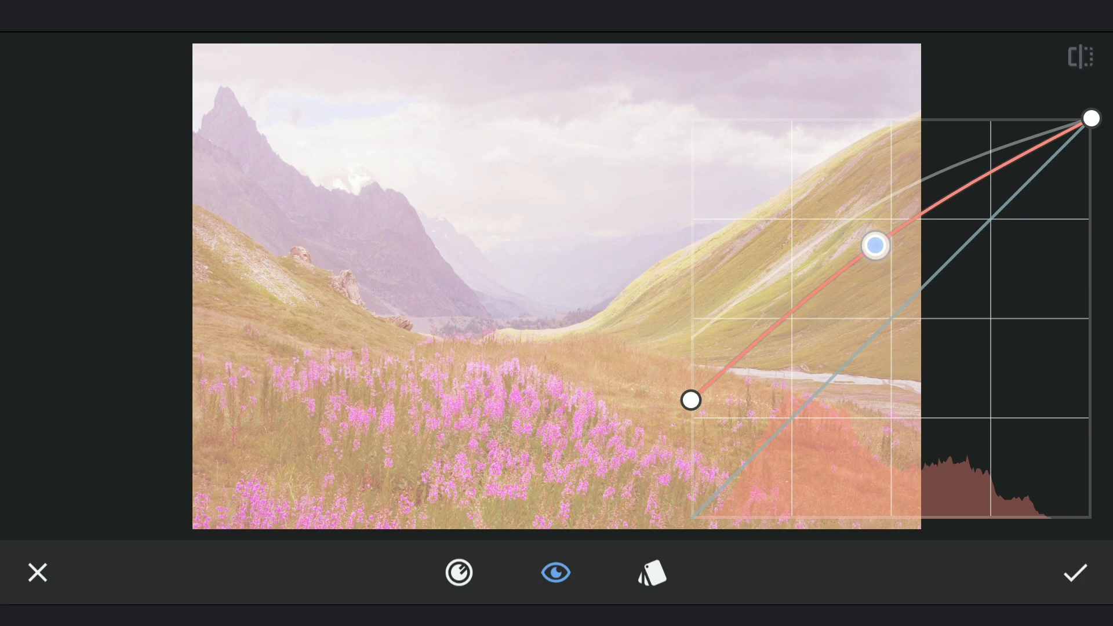
pyautogui.click(343, 532)
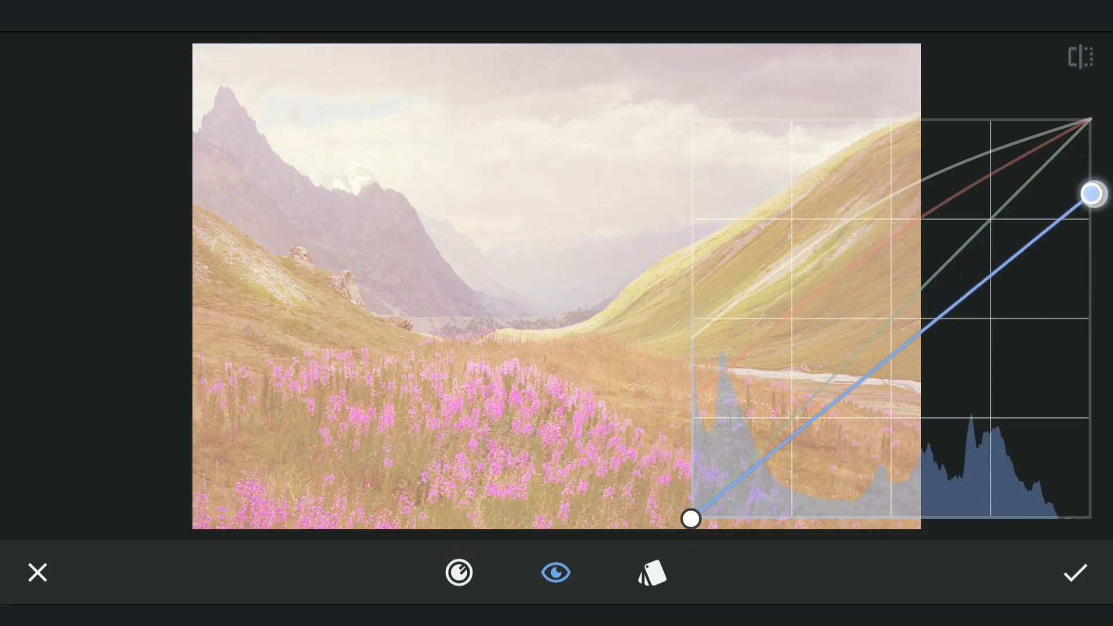
pyautogui.moveTo(1091, 193); pyautogui.dragTo(938, 336)
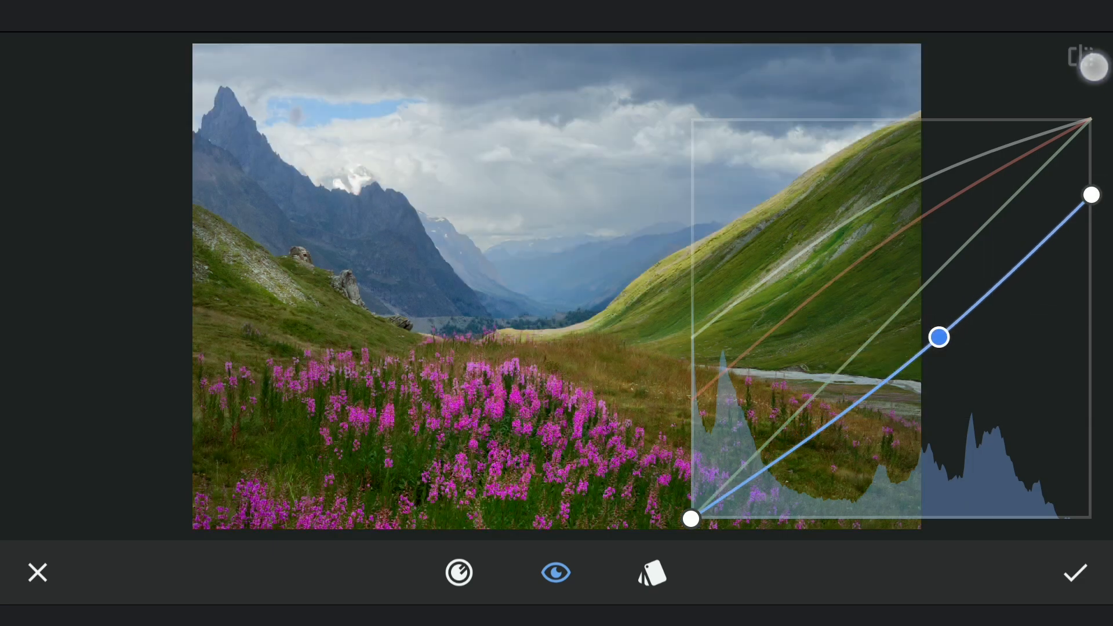
pyautogui.click(1074, 573)
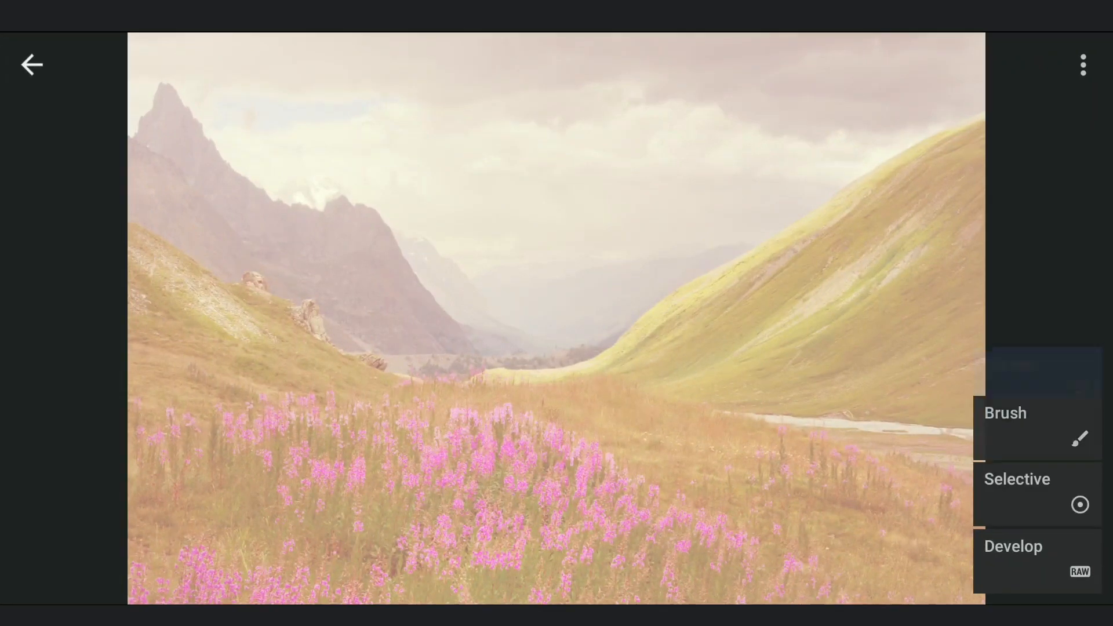
# Step: Erase the Curves edit's painted glow with its brush at Curves 0 and confirm
pyautogui.click(1036, 359)
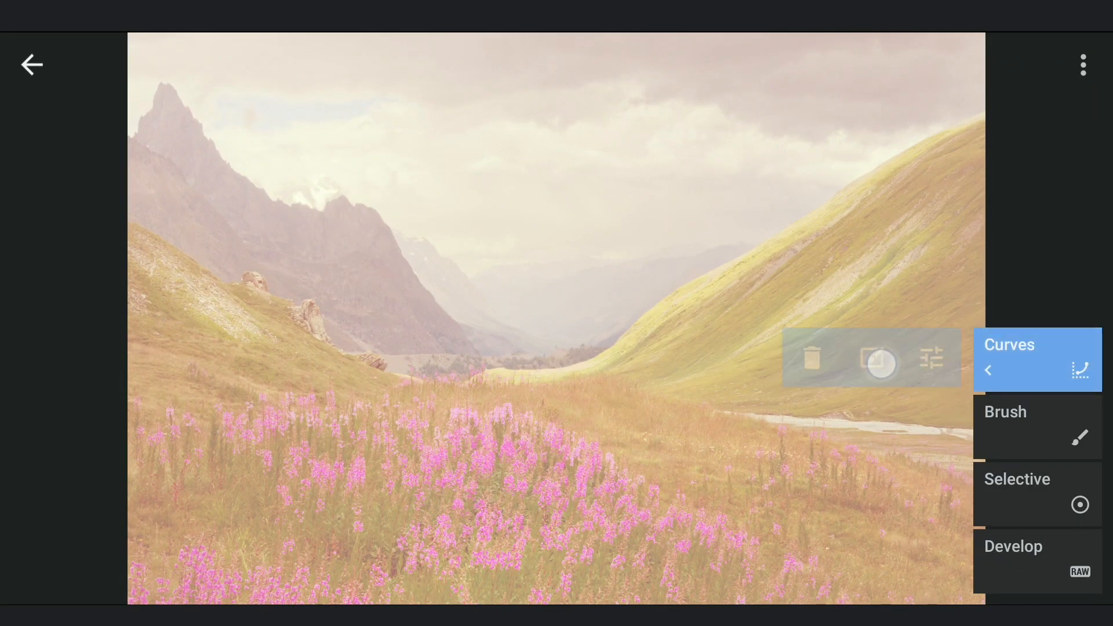
pyautogui.click(1009, 358)
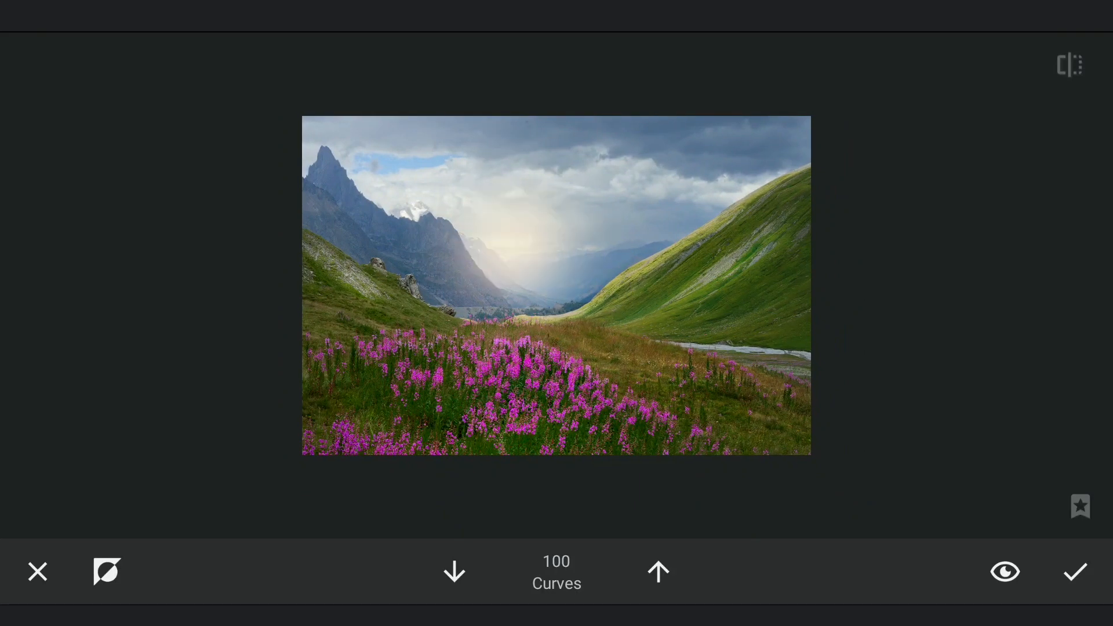
pyautogui.click(1003, 571)
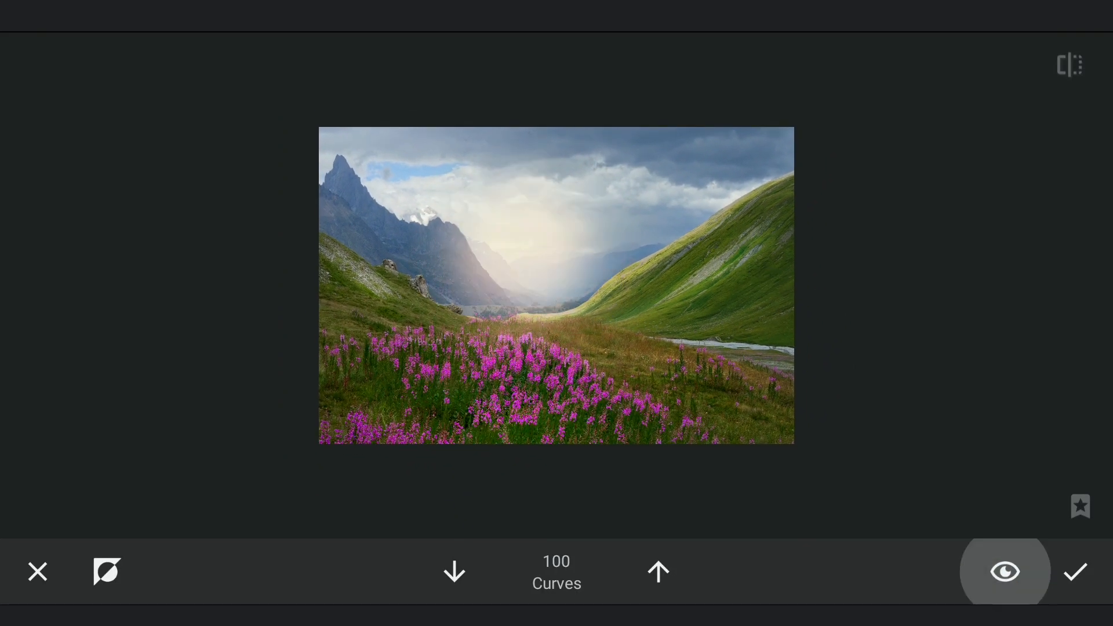
pyautogui.click(1005, 571)
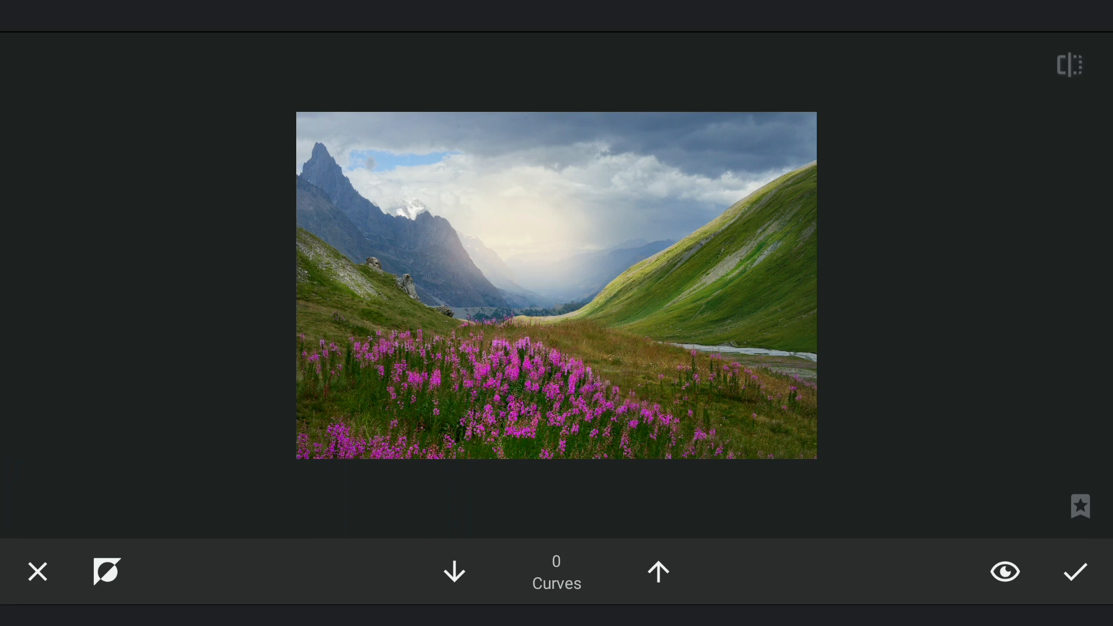
pyautogui.click(657, 570)
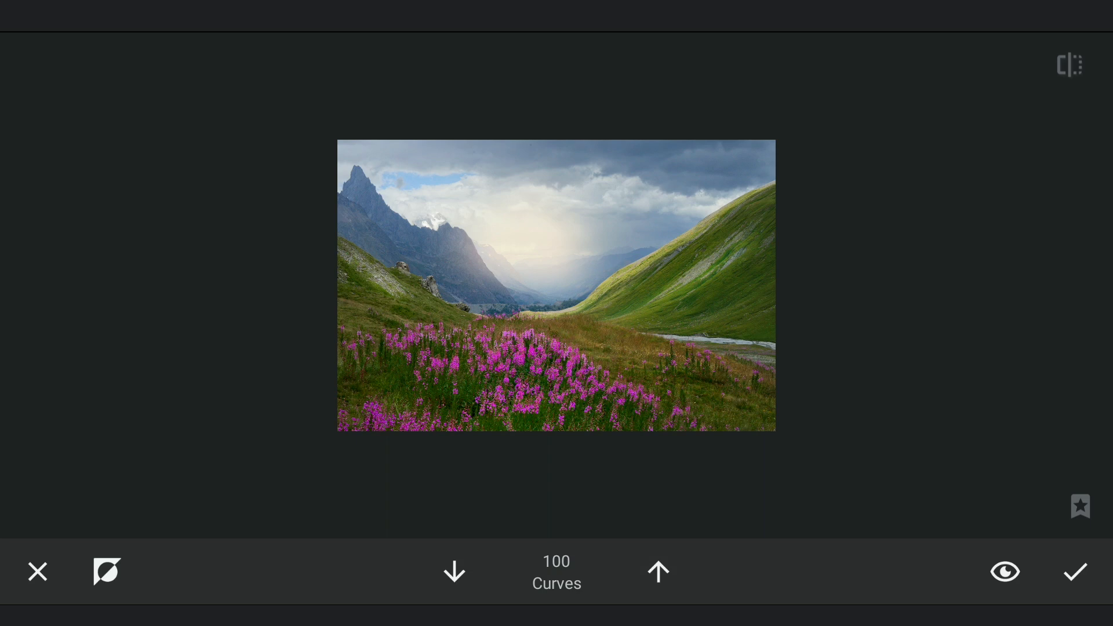
pyautogui.click(453, 570)
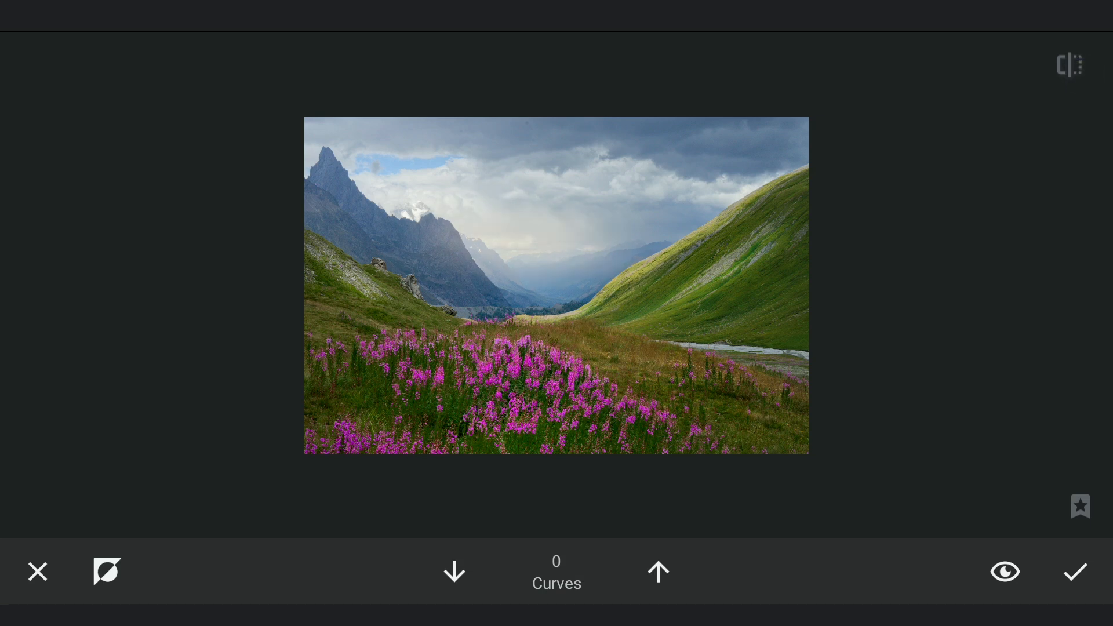
pyautogui.click(1074, 572)
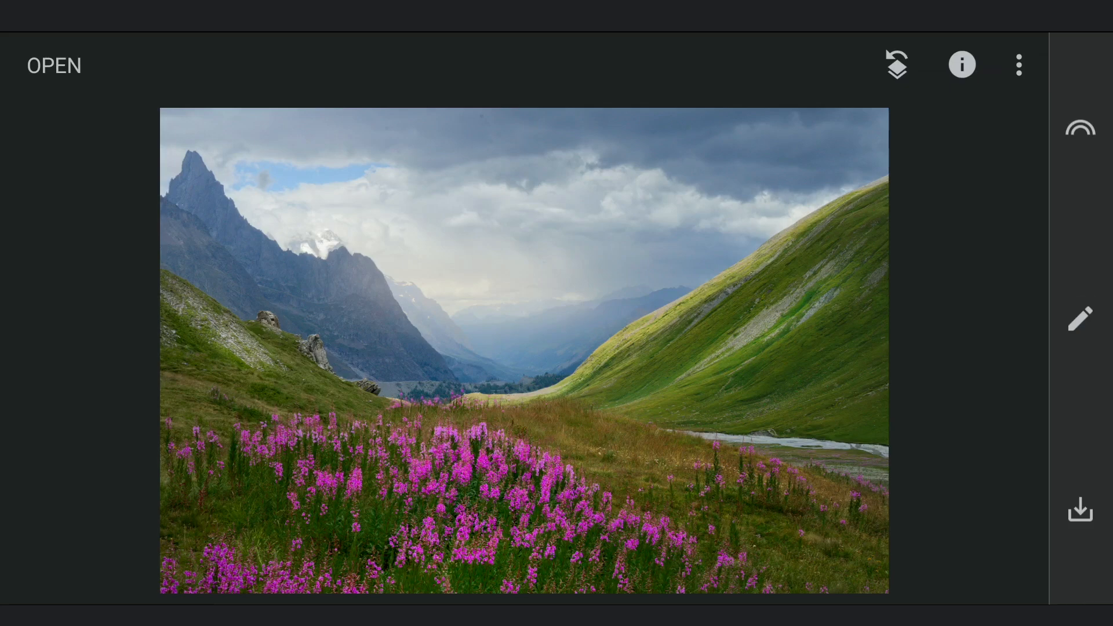
# Step: Start a new Curves edit raising RGB, red and green and pulling blue down
pyautogui.click(1079, 318)
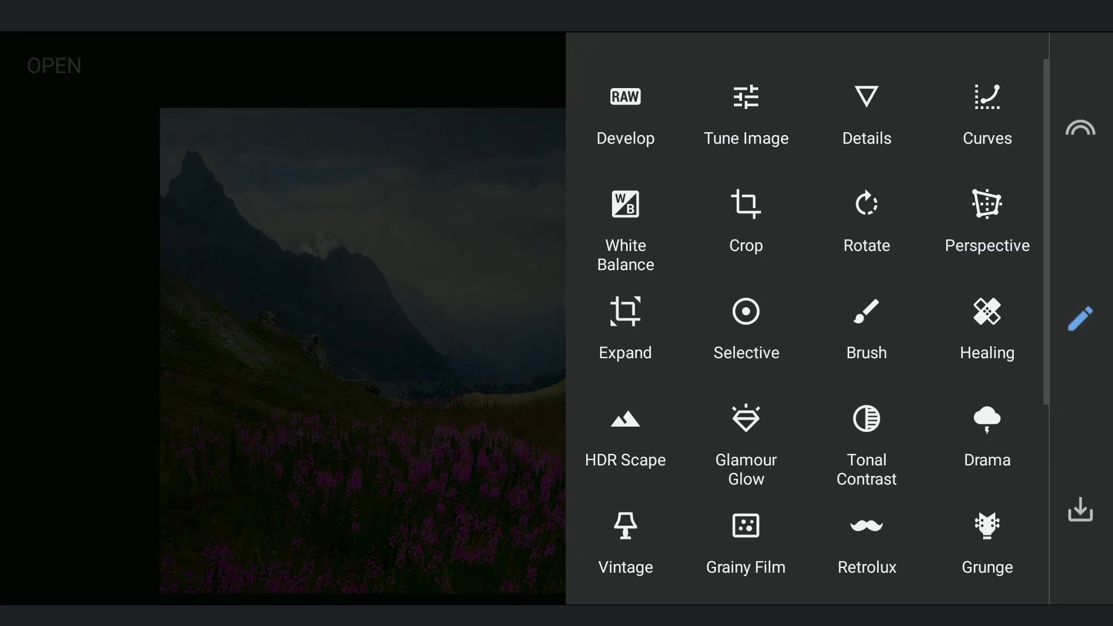
pyautogui.click(987, 114)
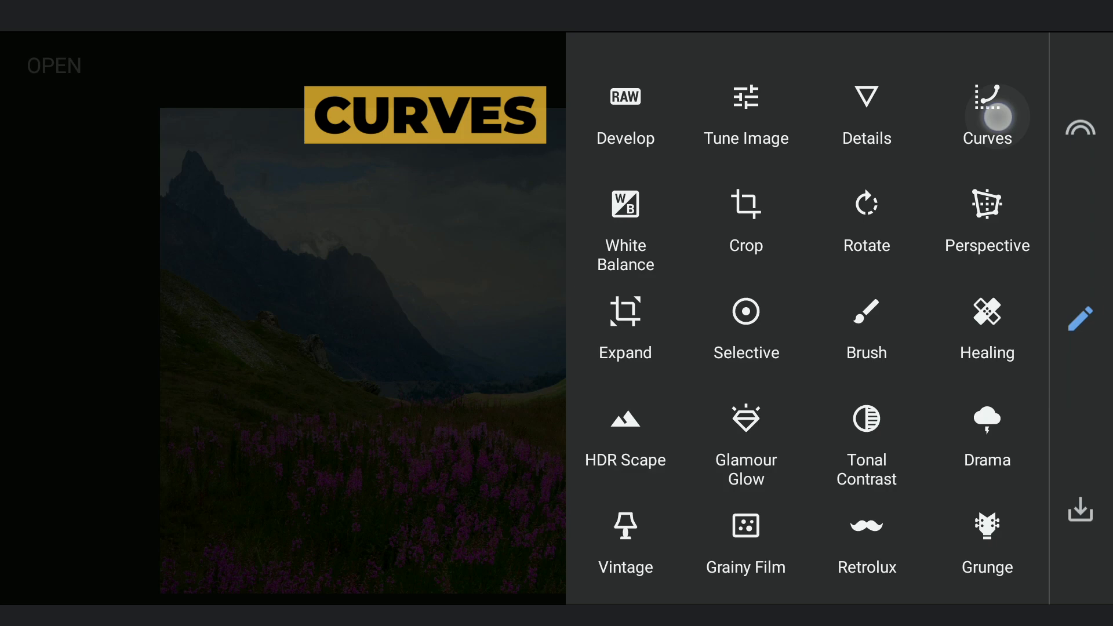
pyautogui.click(986, 113)
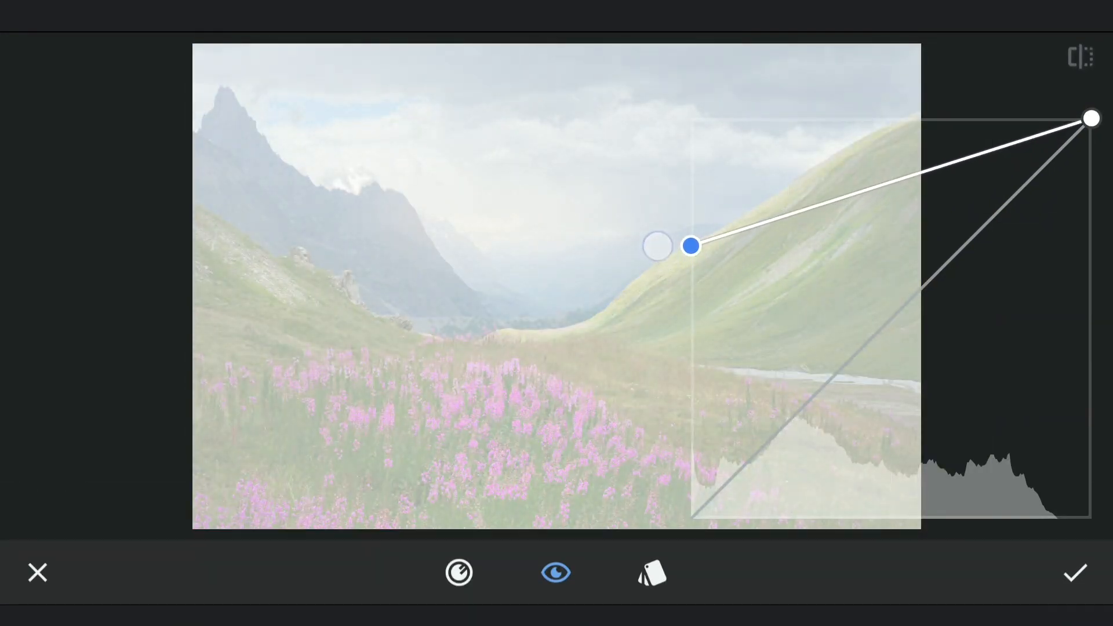
pyautogui.click(458, 572)
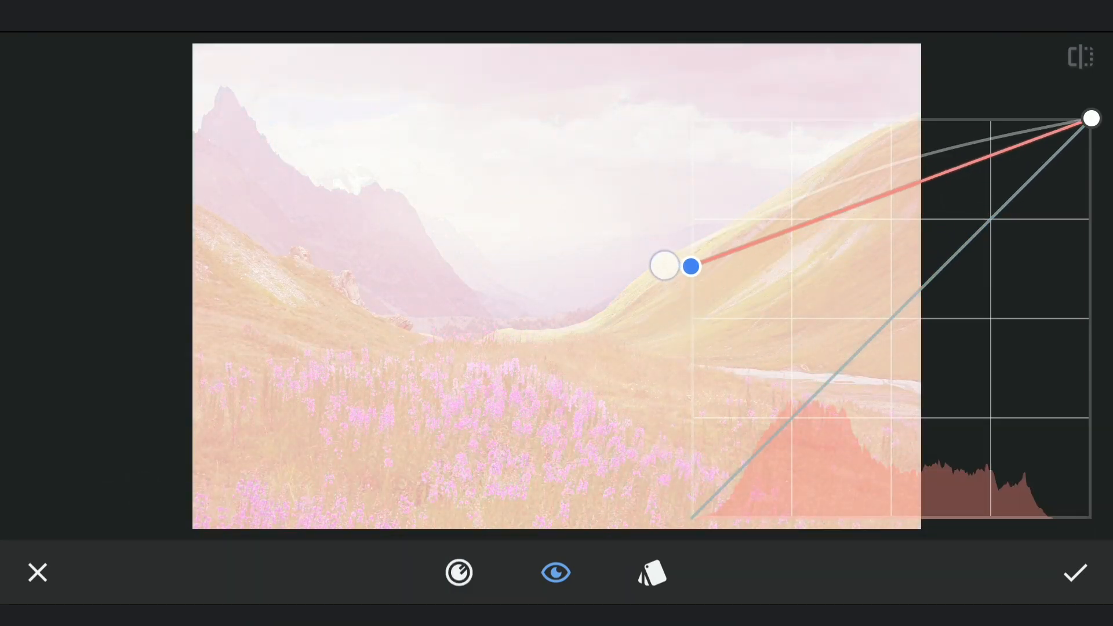
pyautogui.moveTo(690, 266); pyautogui.dragTo(875, 168)
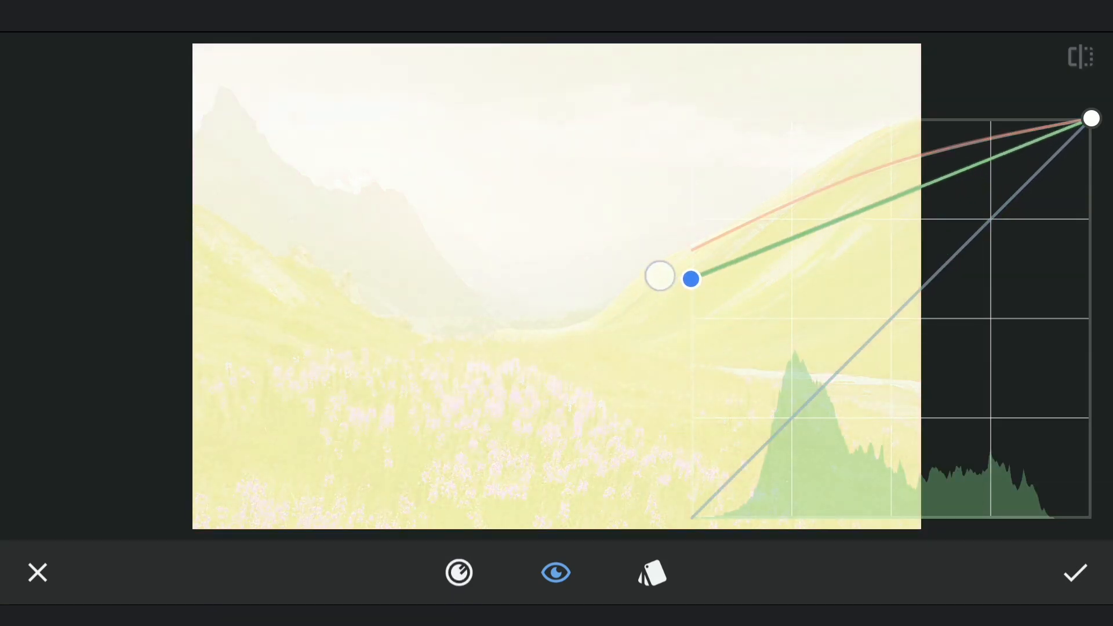
pyautogui.moveTo(690, 278); pyautogui.dragTo(888, 167)
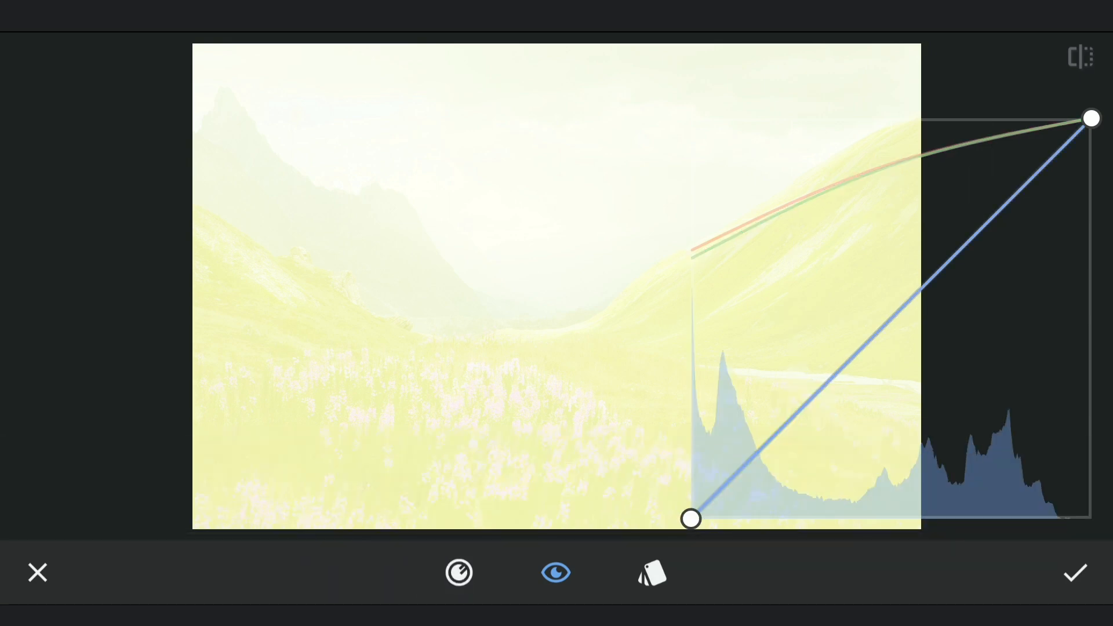
pyautogui.moveTo(1090, 118); pyautogui.dragTo(1090, 351)
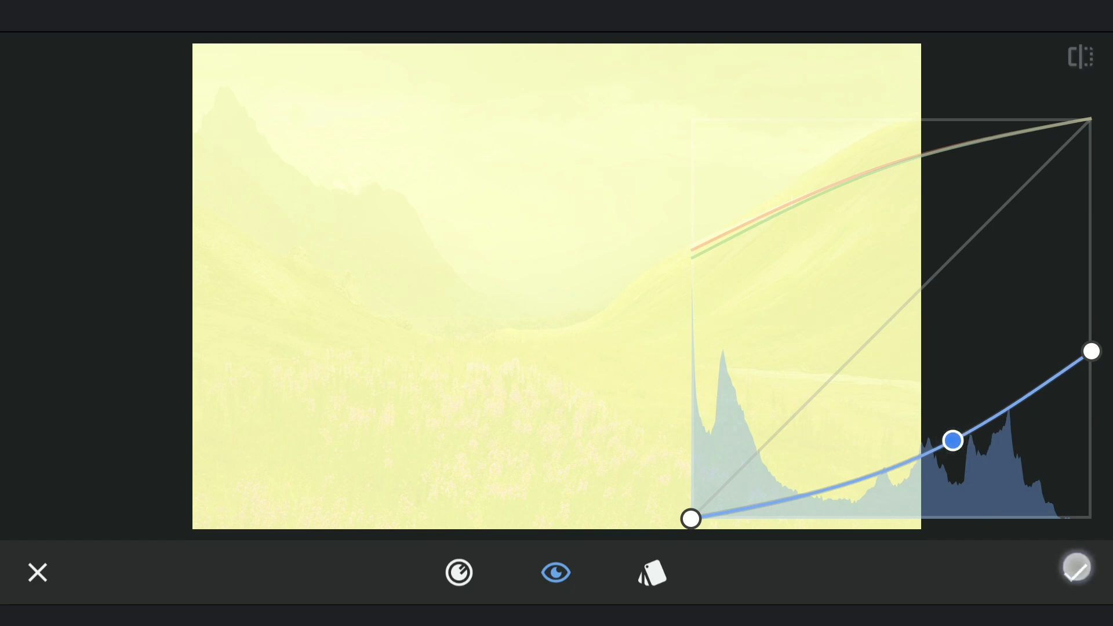
# Step: Confirm the yellow Curves and paint its glow at strength 100 over the valley centre
pyautogui.click(1018, 65)
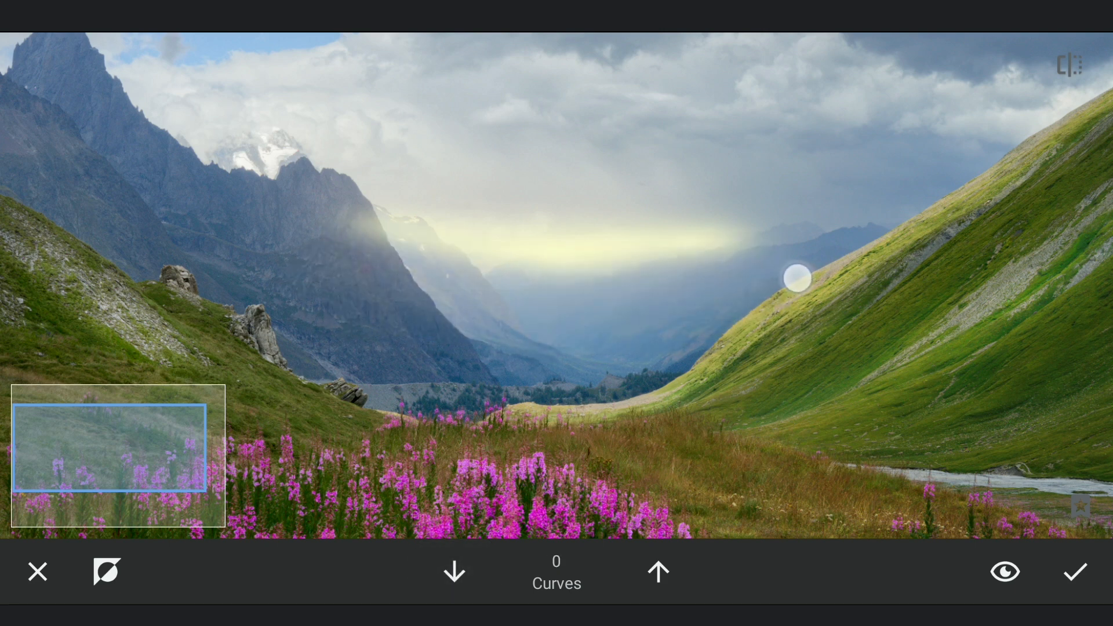
pyautogui.click(658, 571)
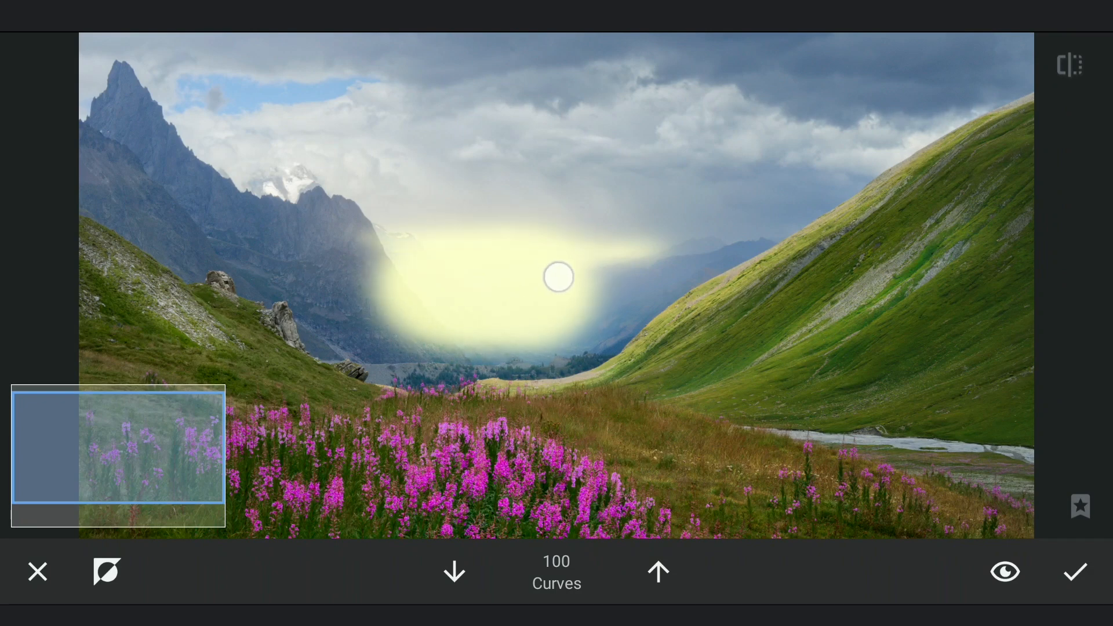
pyautogui.moveTo(557, 277); pyautogui.dragTo(394, 323)
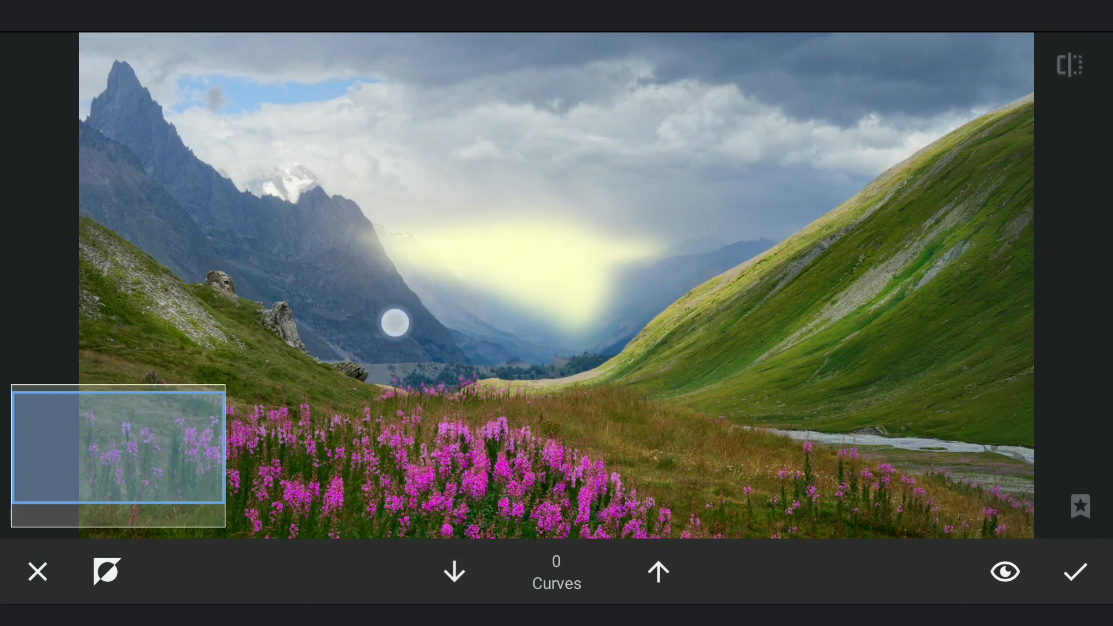
pyautogui.moveTo(395, 323); pyautogui.dragTo(733, 306)
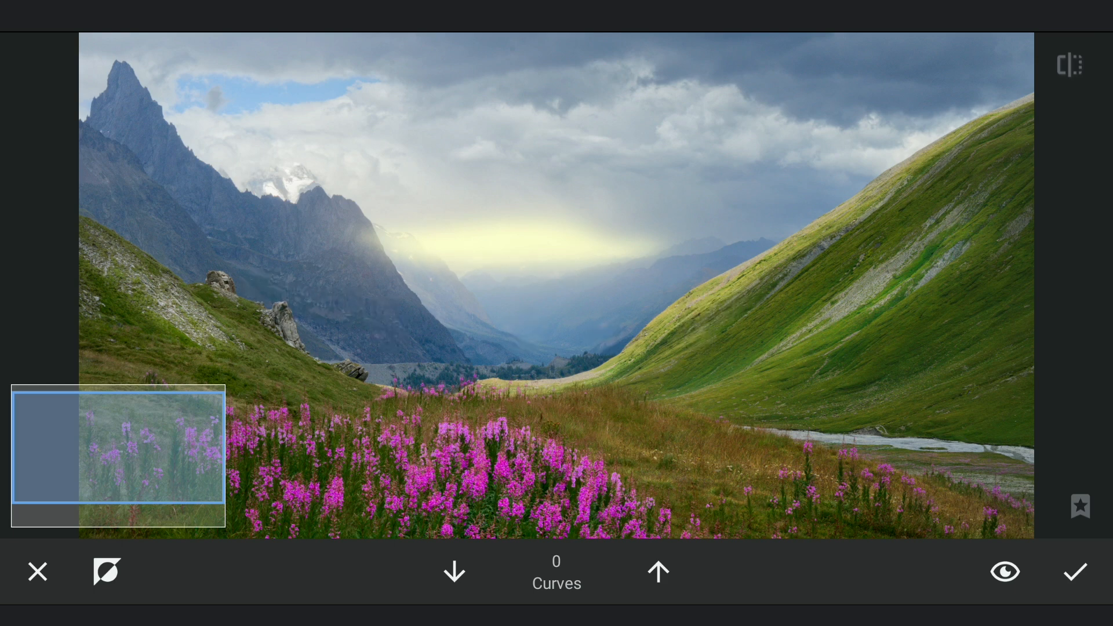
# Step: Erase stray glow from the slope and sky at Curves 0, then apply the mask
pyautogui.click(656, 570)
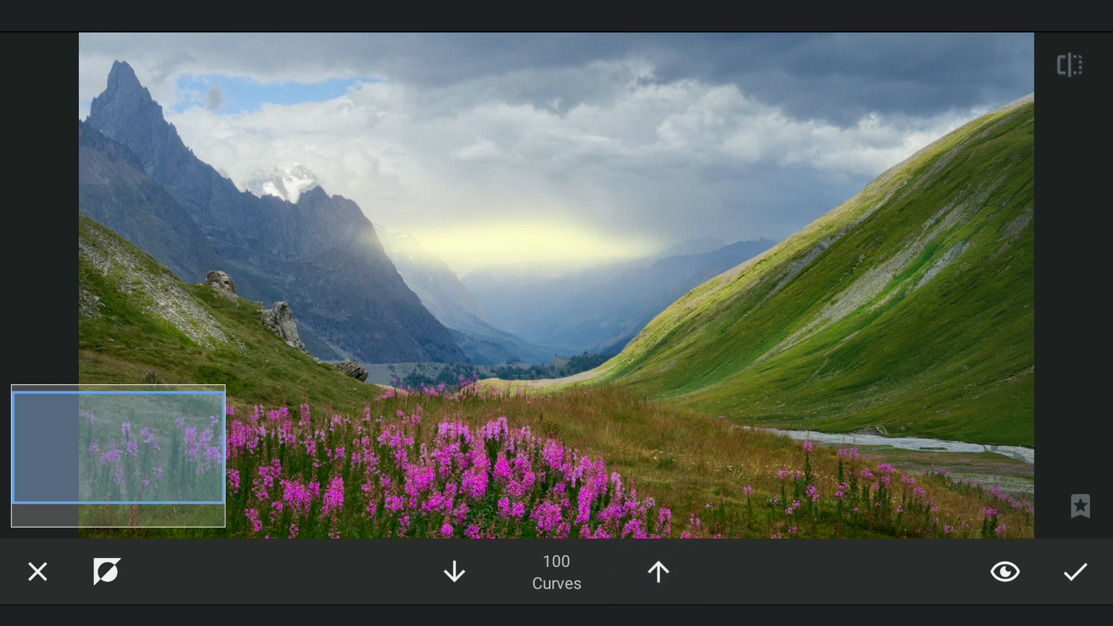
pyautogui.click(454, 572)
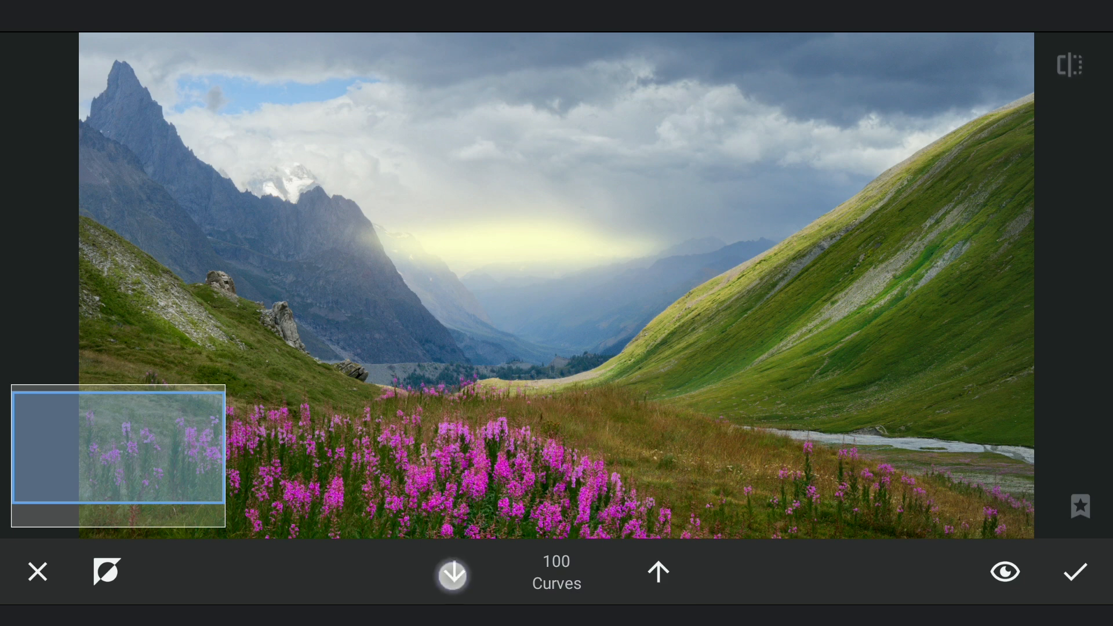
pyautogui.click(658, 571)
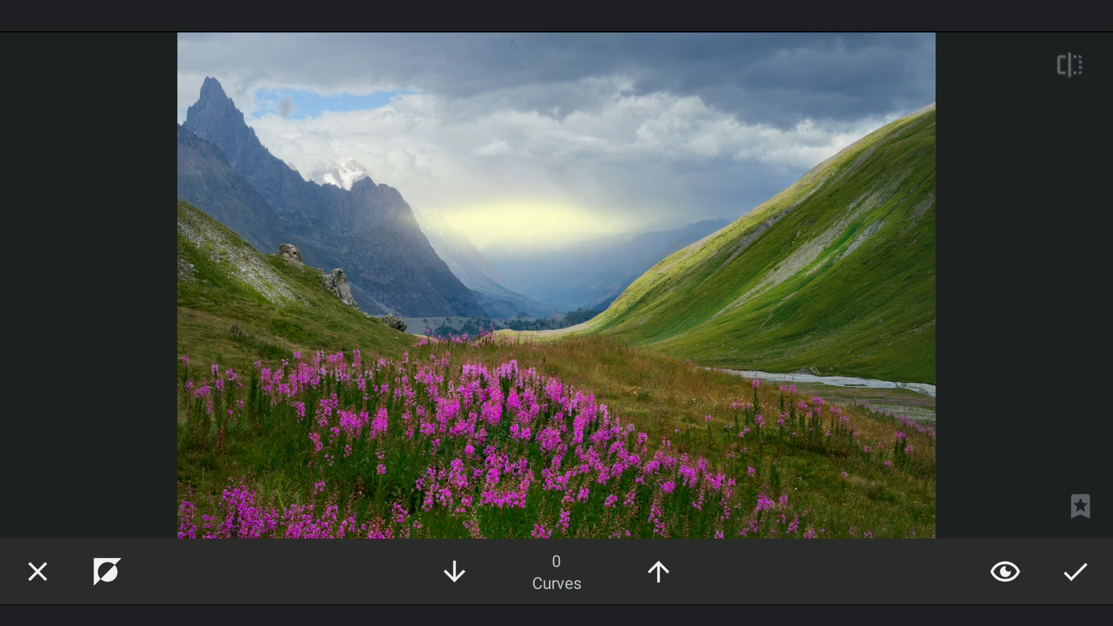
pyautogui.click(497, 165)
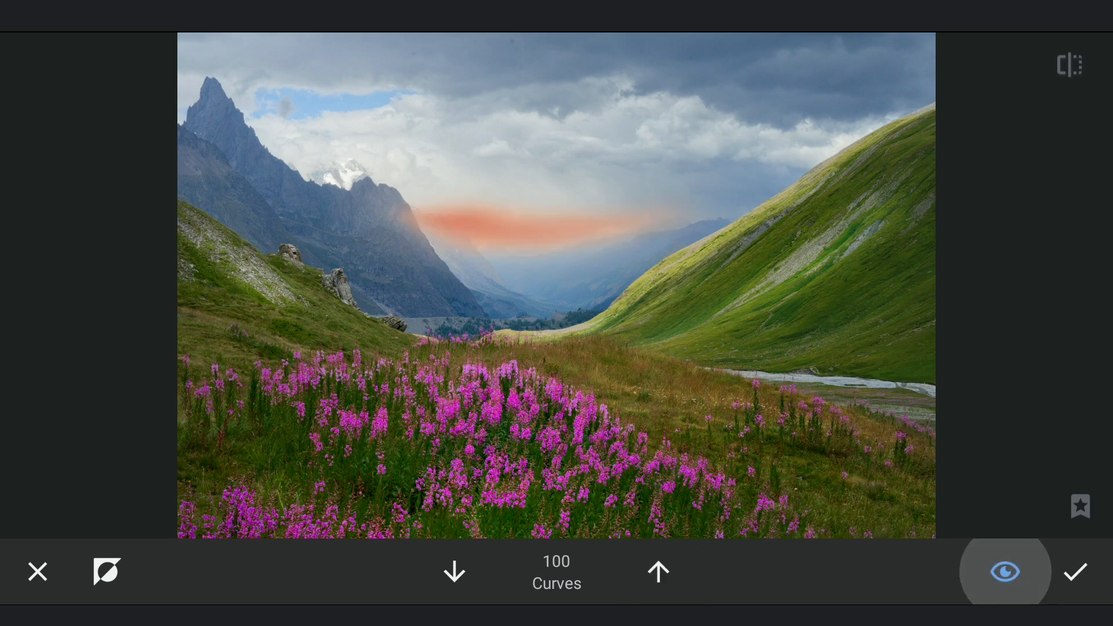
pyautogui.click(454, 570)
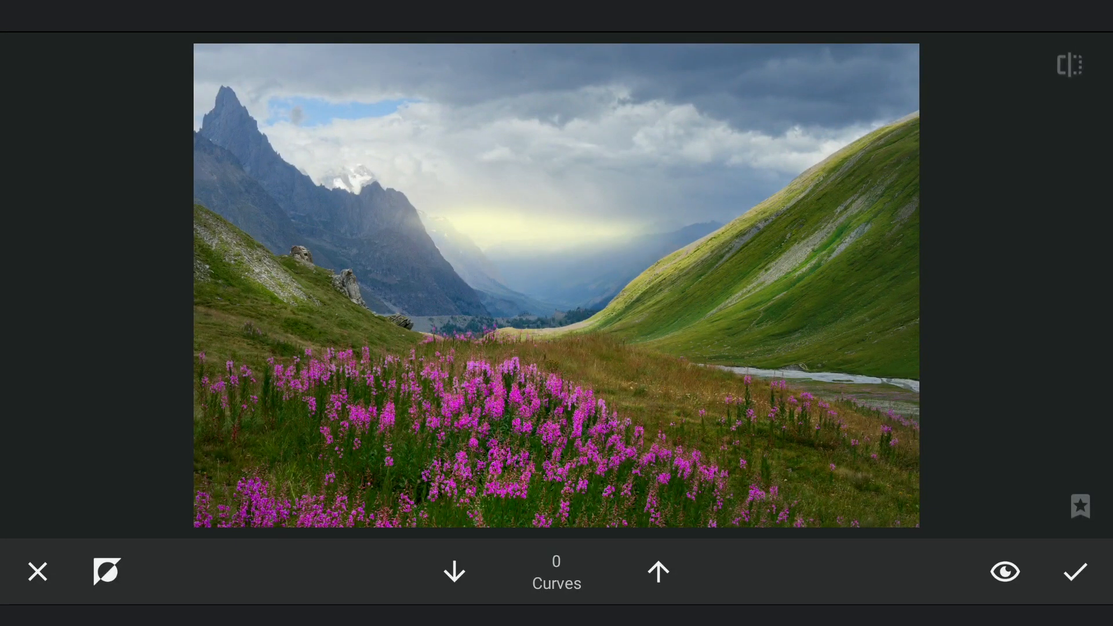
pyautogui.click(715, 287)
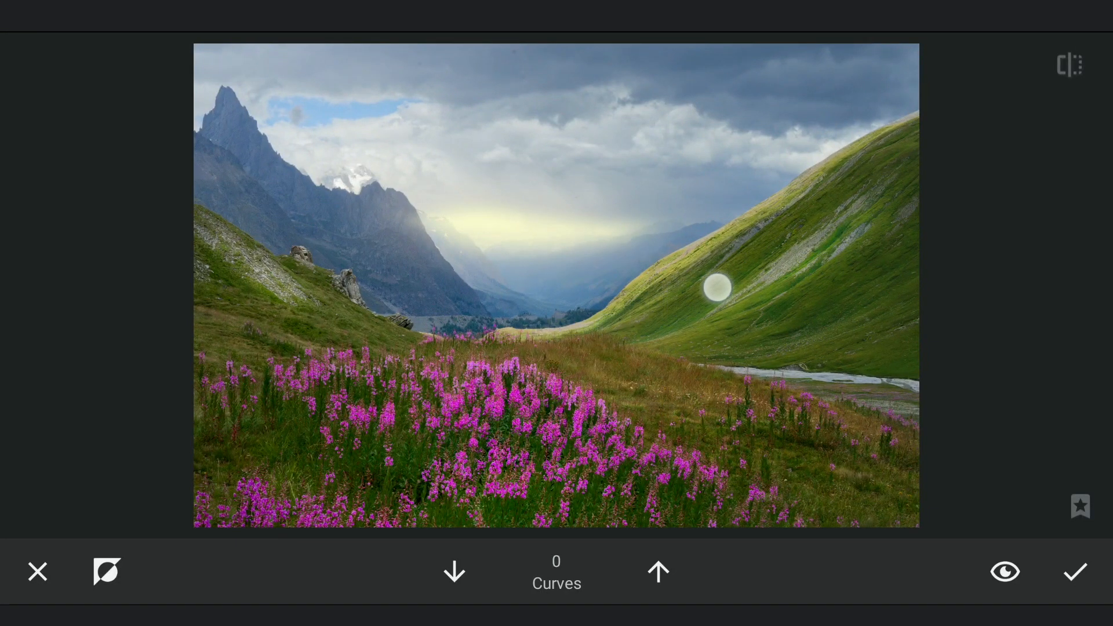
pyautogui.moveTo(717, 287); pyautogui.dragTo(578, 161)
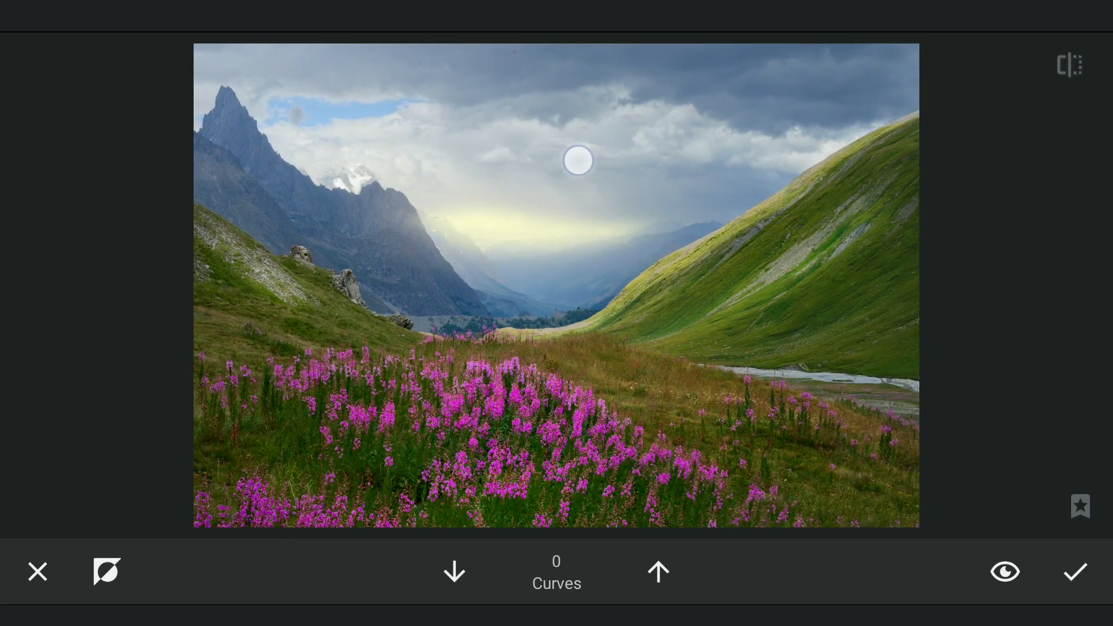
pyautogui.click(1003, 571)
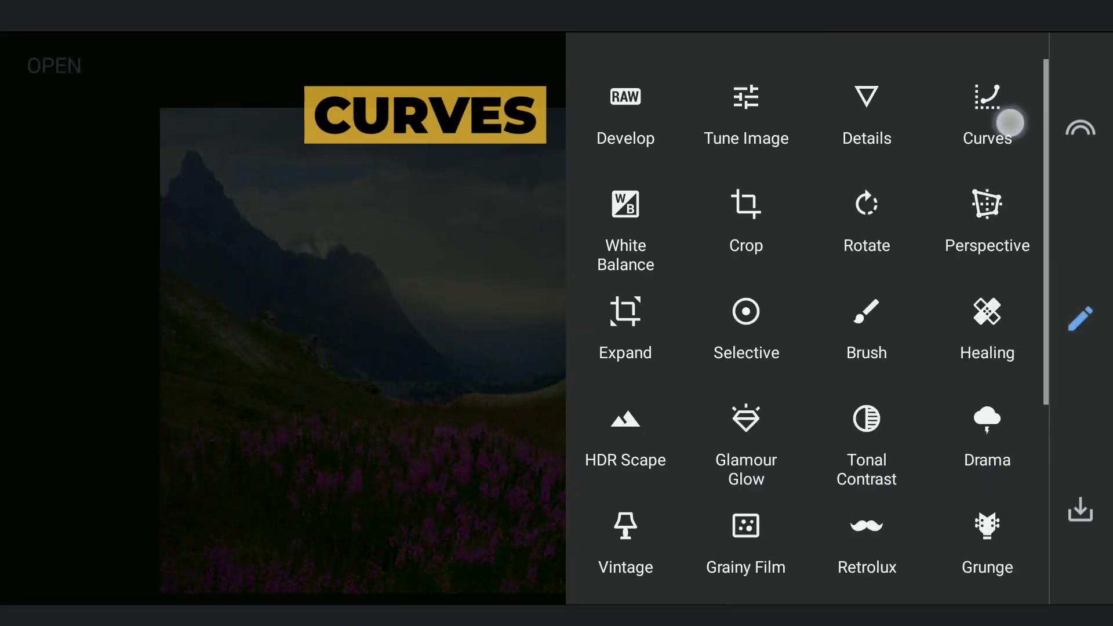
# Step: Apply a Curves edit slightly raising red highlights and lowering blue highlights
pyautogui.click(986, 114)
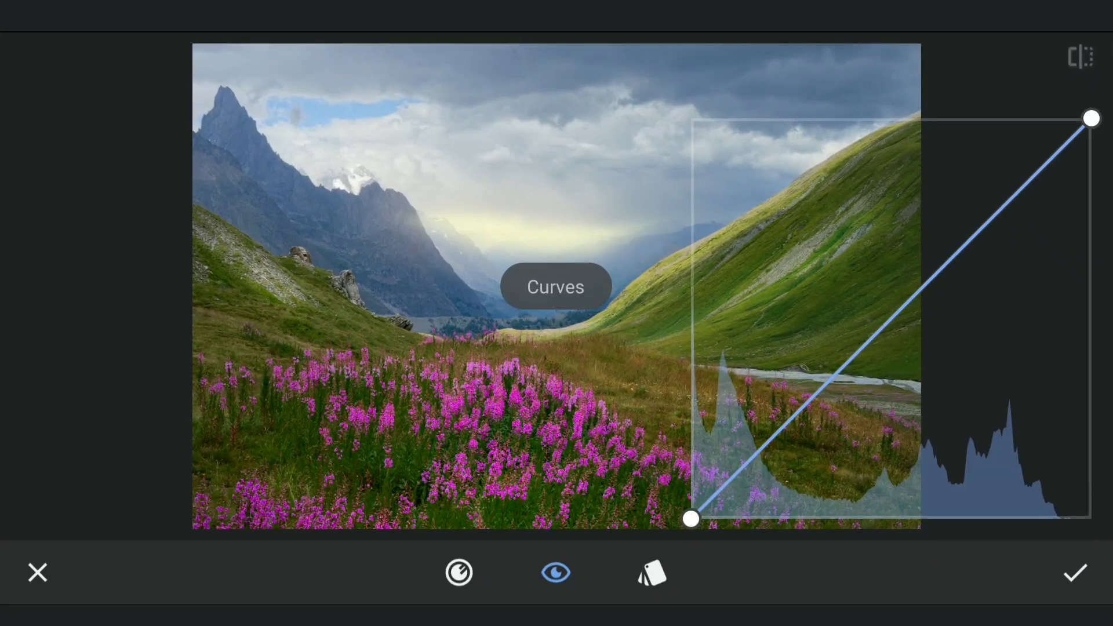
pyautogui.click(459, 572)
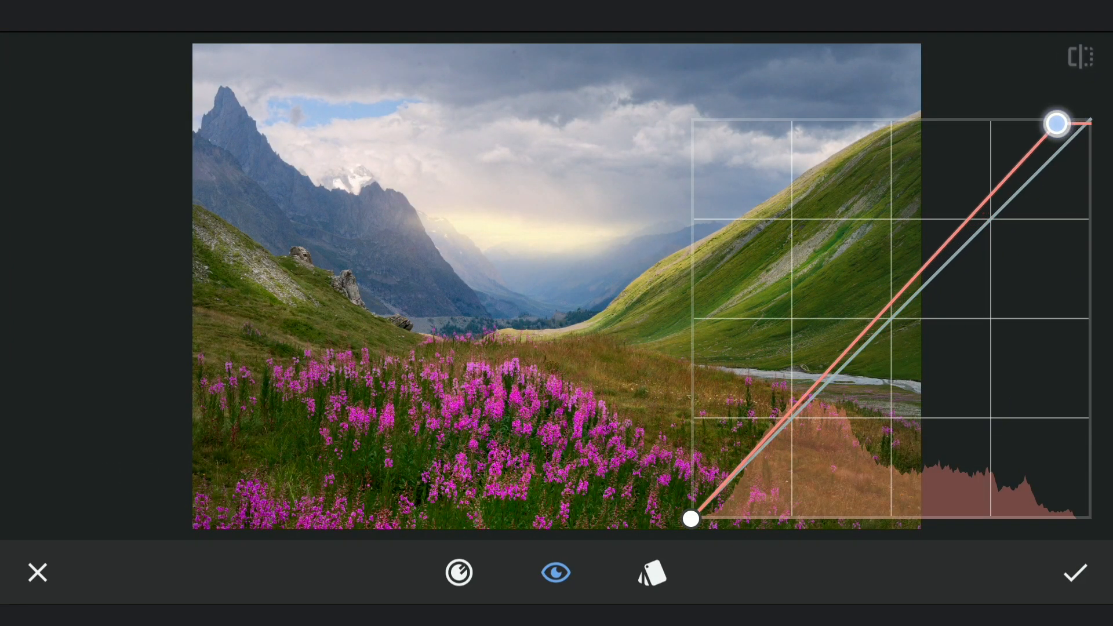
pyautogui.moveTo(1057, 124); pyautogui.dragTo(1071, 118)
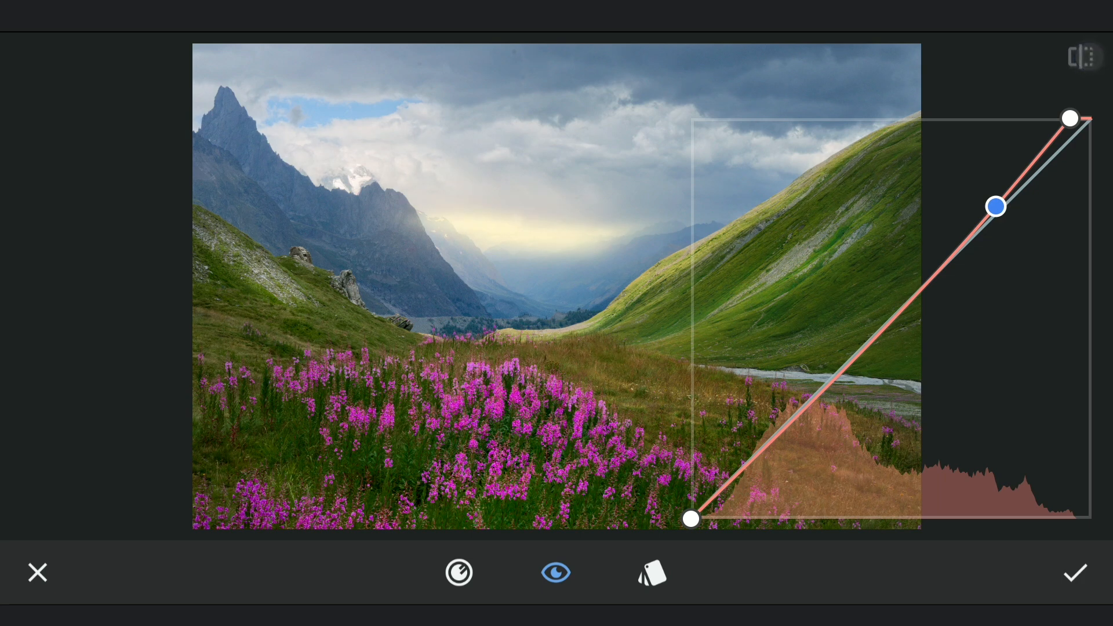
pyautogui.click(458, 572)
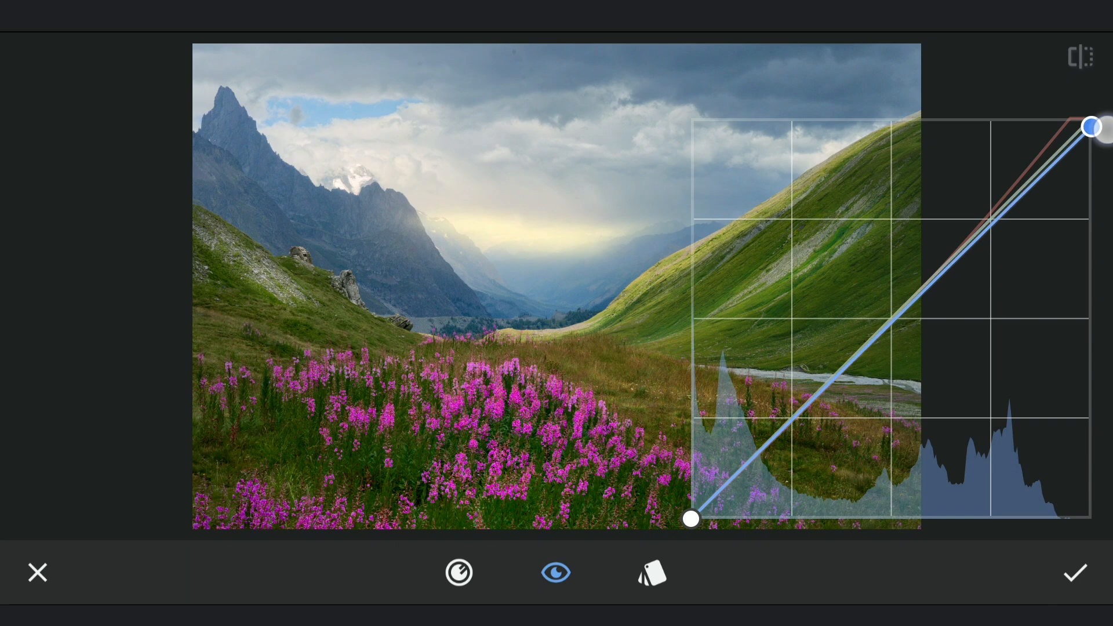
pyautogui.moveTo(1091, 127); pyautogui.dragTo(997, 218)
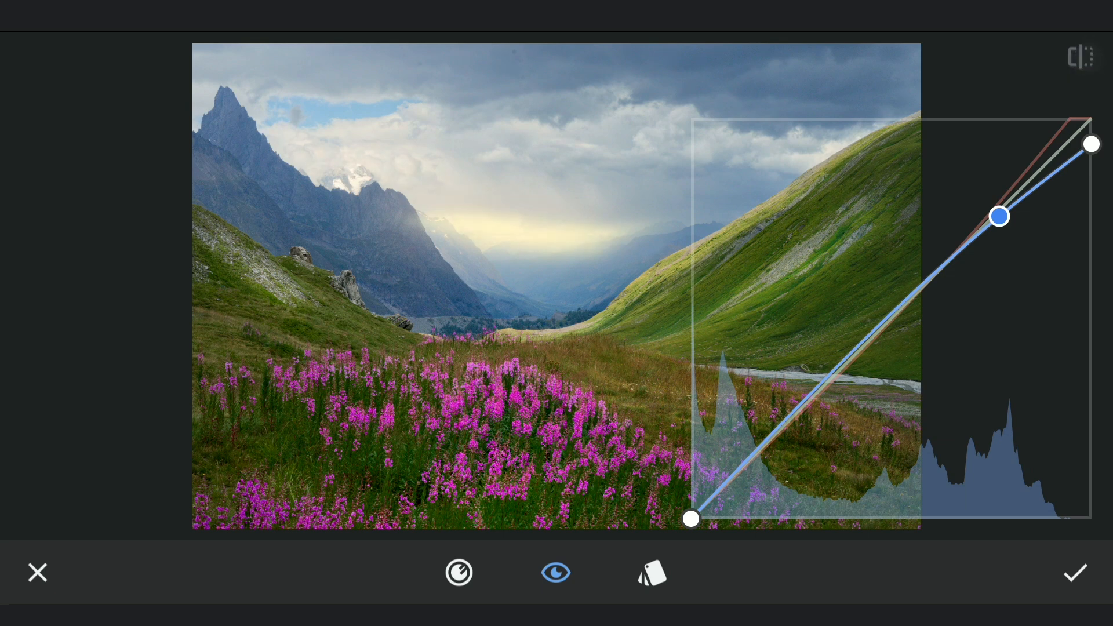
pyautogui.click(1074, 572)
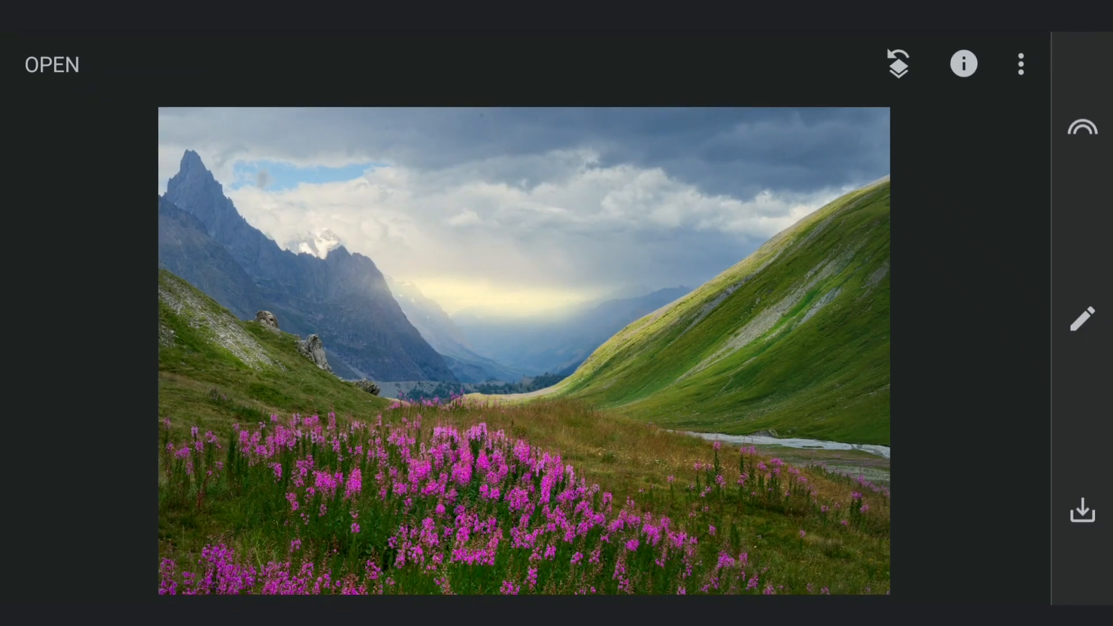
# Step: Apply a Curves edit pulling the RGB curve down to darken the whole photo
pyautogui.click(1081, 319)
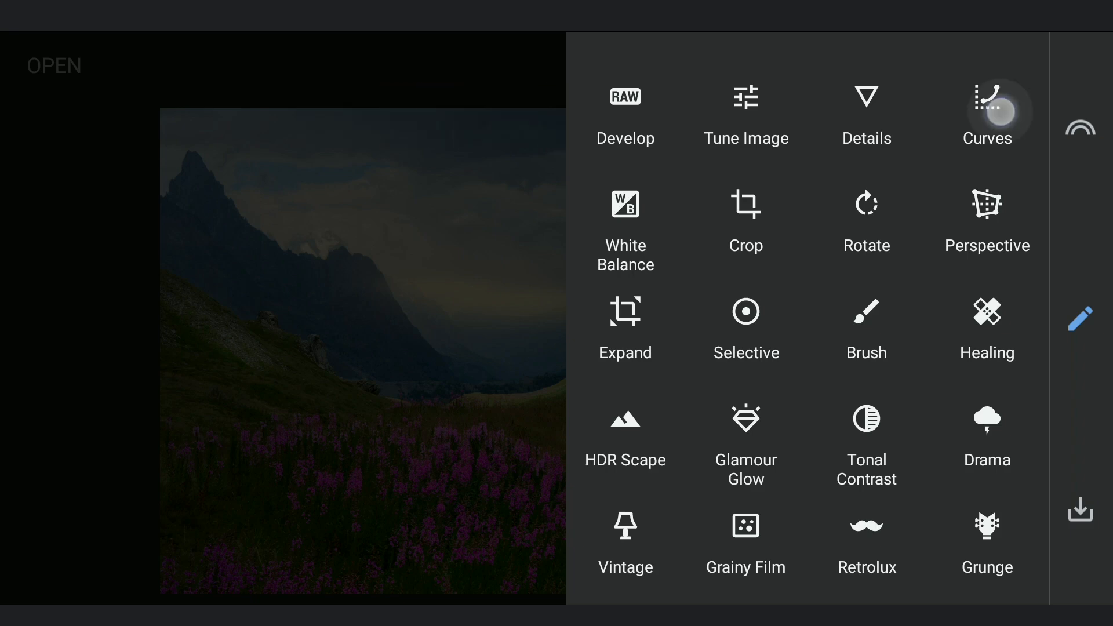
pyautogui.click(986, 113)
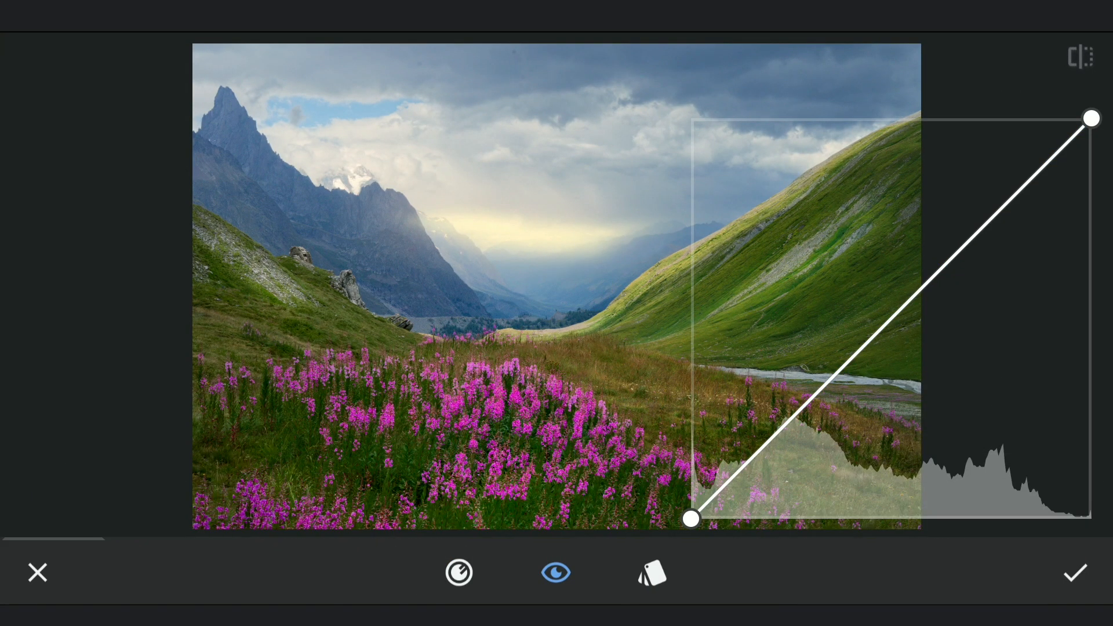
pyautogui.moveTo(1090, 117); pyautogui.dragTo(1091, 209)
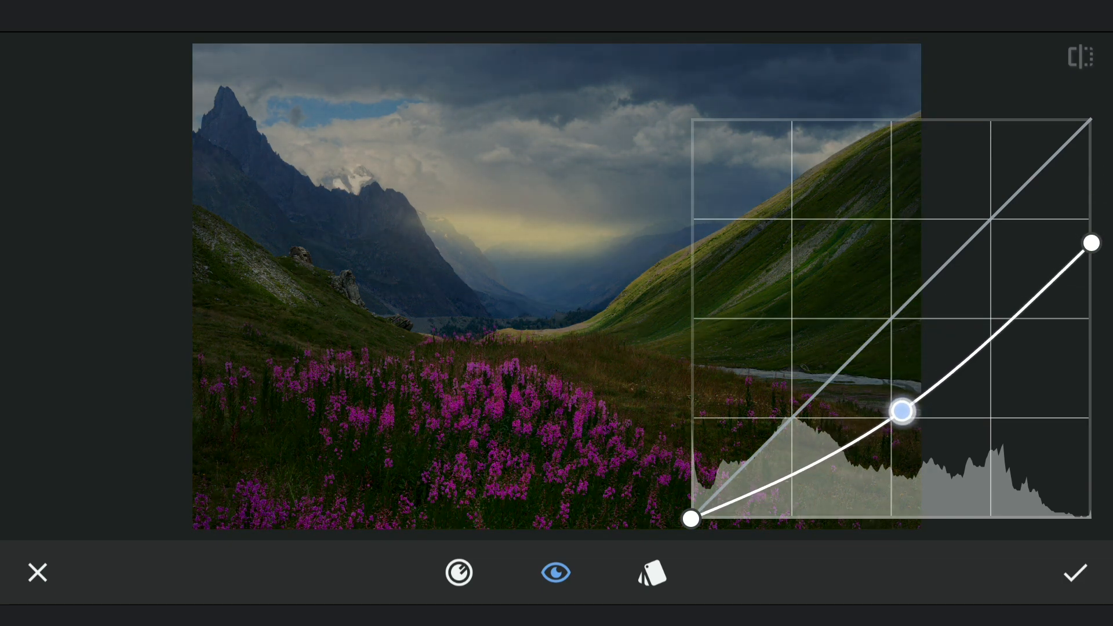
pyautogui.click(1074, 572)
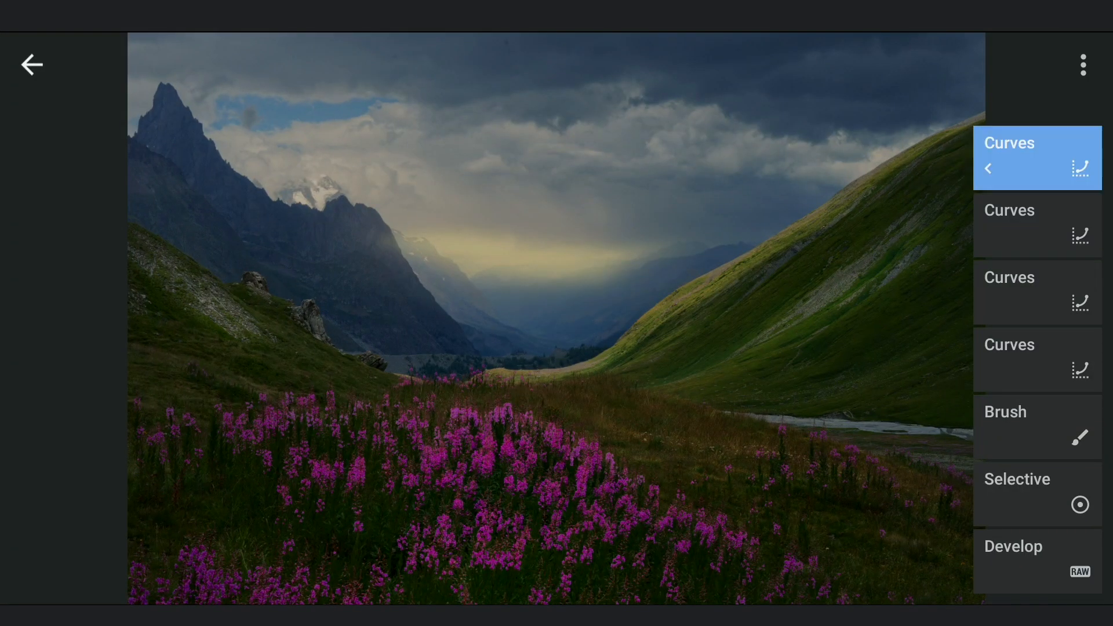
# Step: Erase the darkening curve from the flower meadow and valley centre with brush strength 0, then apply
pyautogui.click(1035, 157)
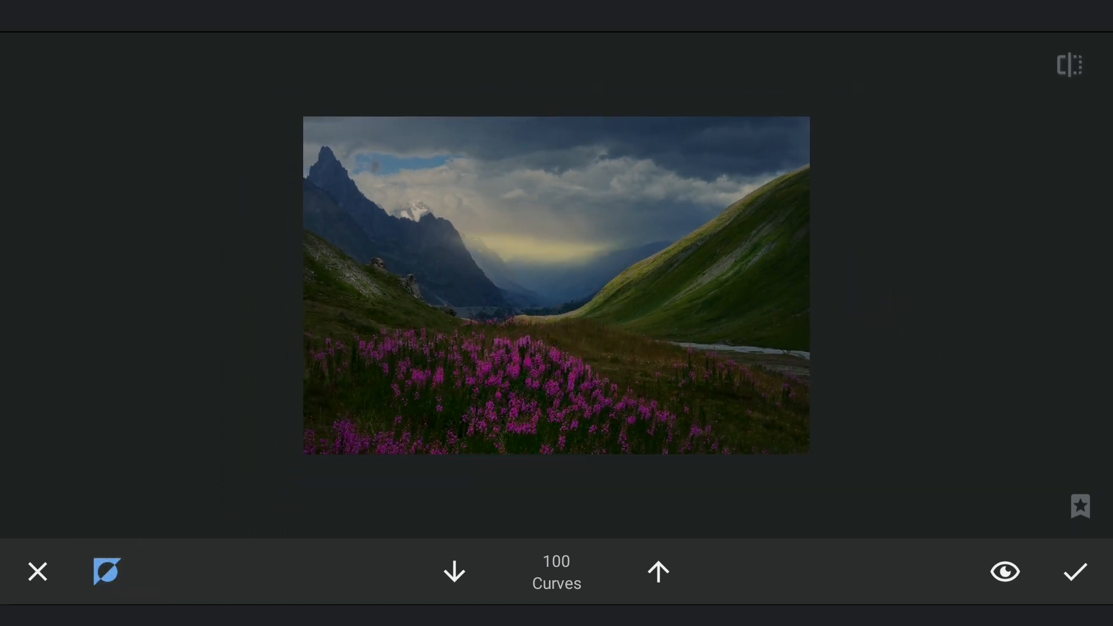
pyautogui.click(453, 570)
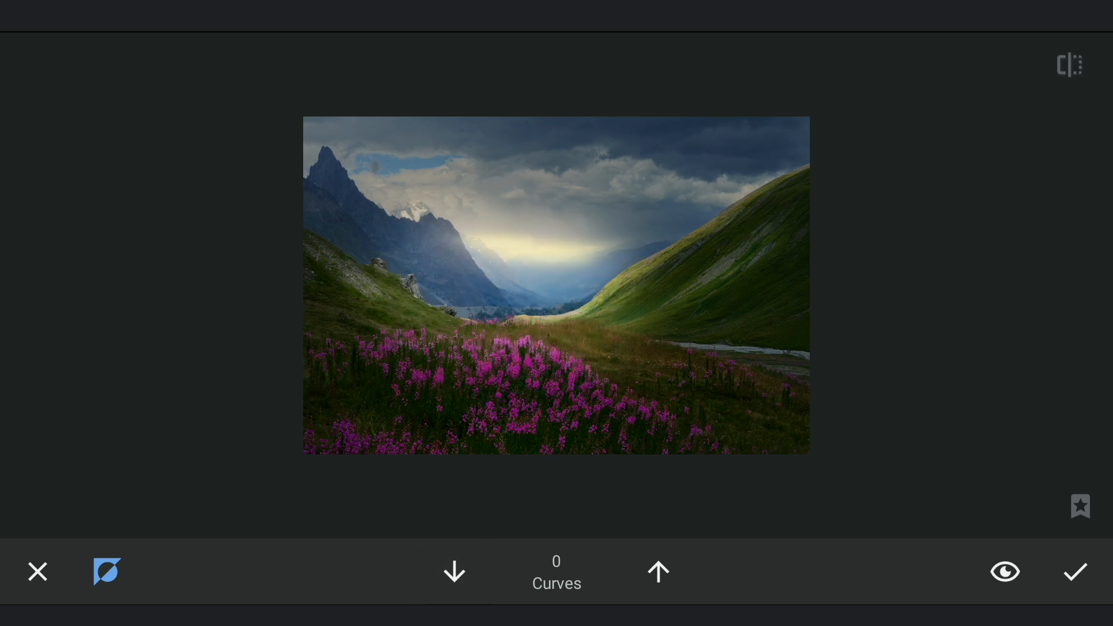
pyautogui.click(428, 323)
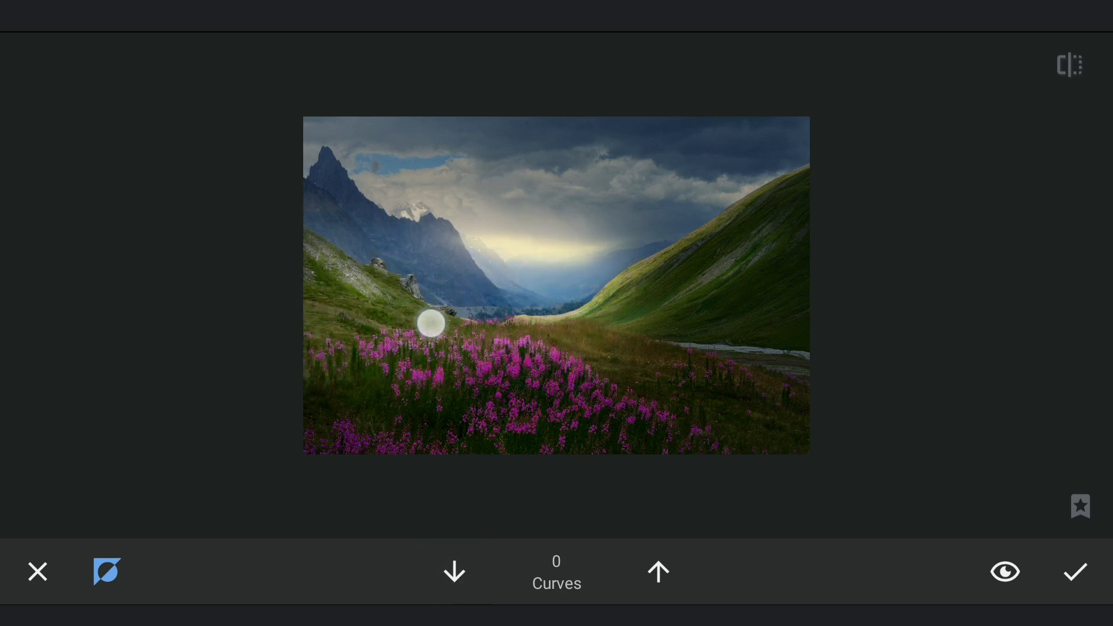
pyautogui.moveTo(430, 325); pyautogui.dragTo(647, 311)
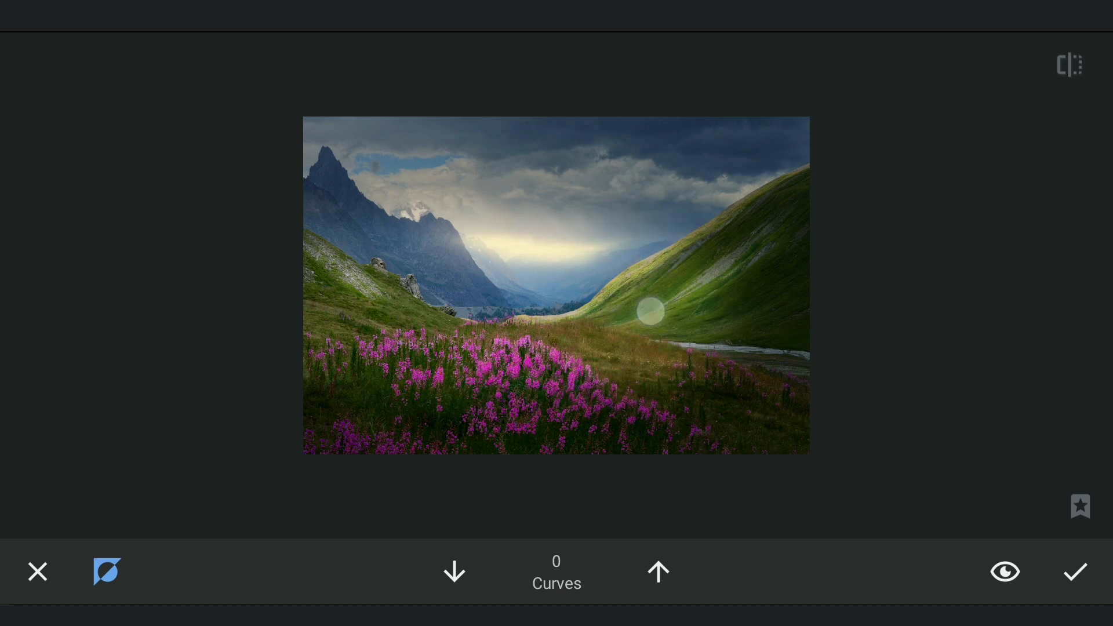
pyautogui.moveTo(649, 310); pyautogui.dragTo(680, 298)
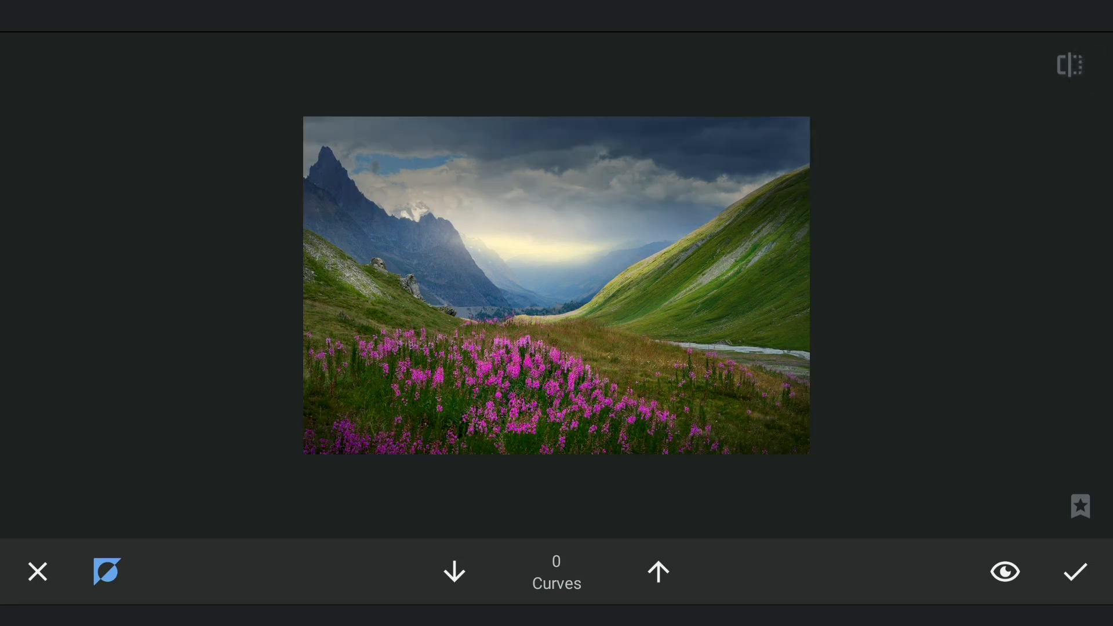
pyautogui.click(1004, 572)
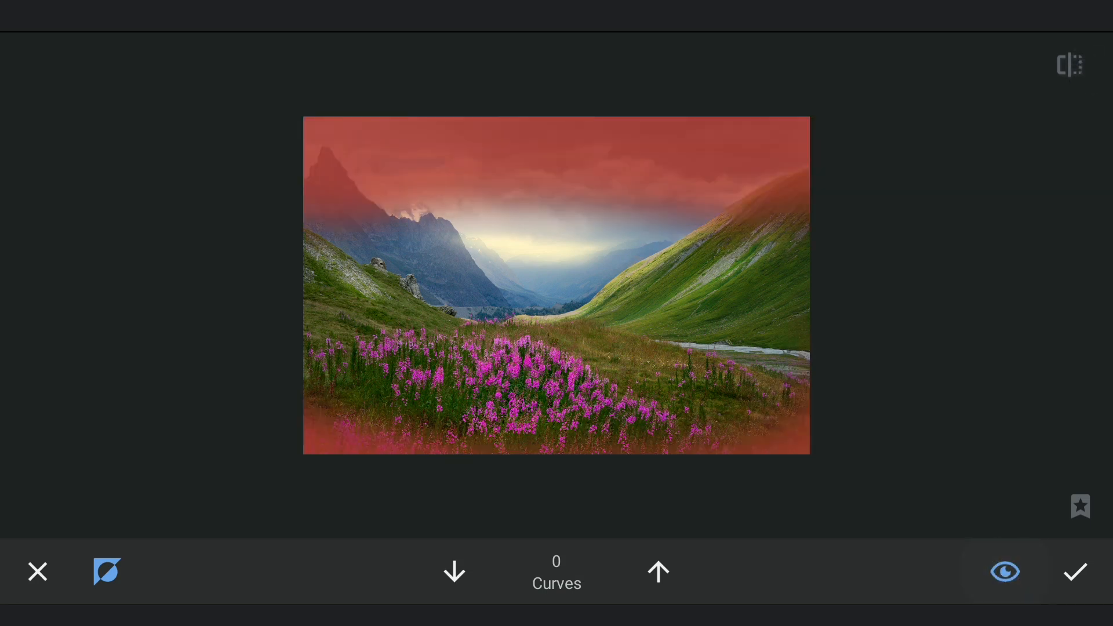
pyautogui.click(1005, 572)
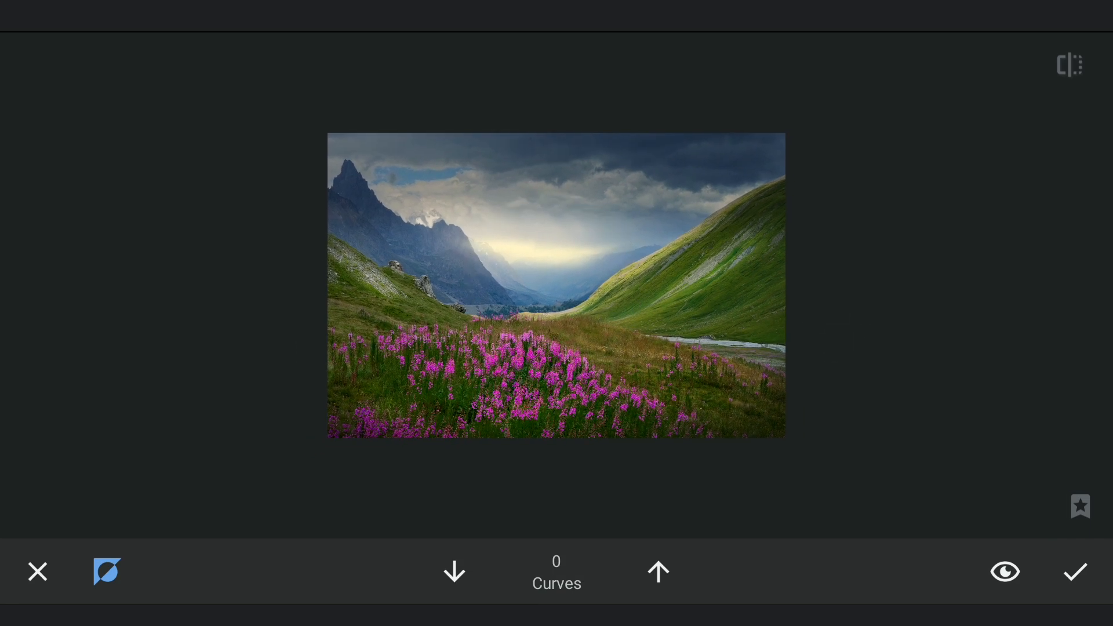
pyautogui.click(1074, 572)
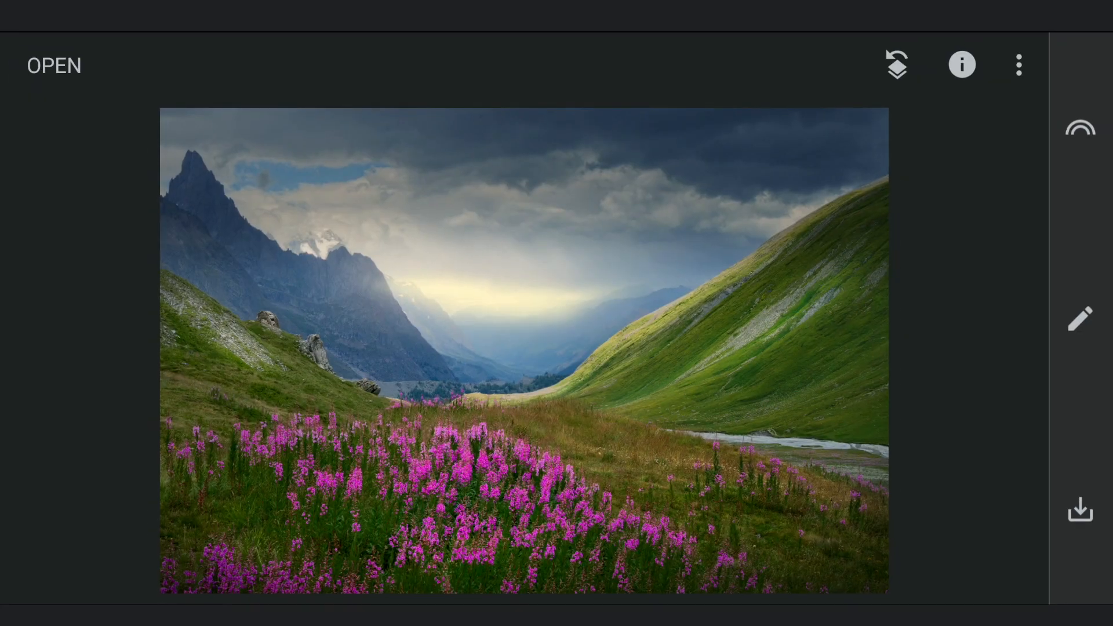
# Step: Add Selective points on the right slope: Brightness +22 near the glow, -28 upper ridge
pyautogui.click(1079, 318)
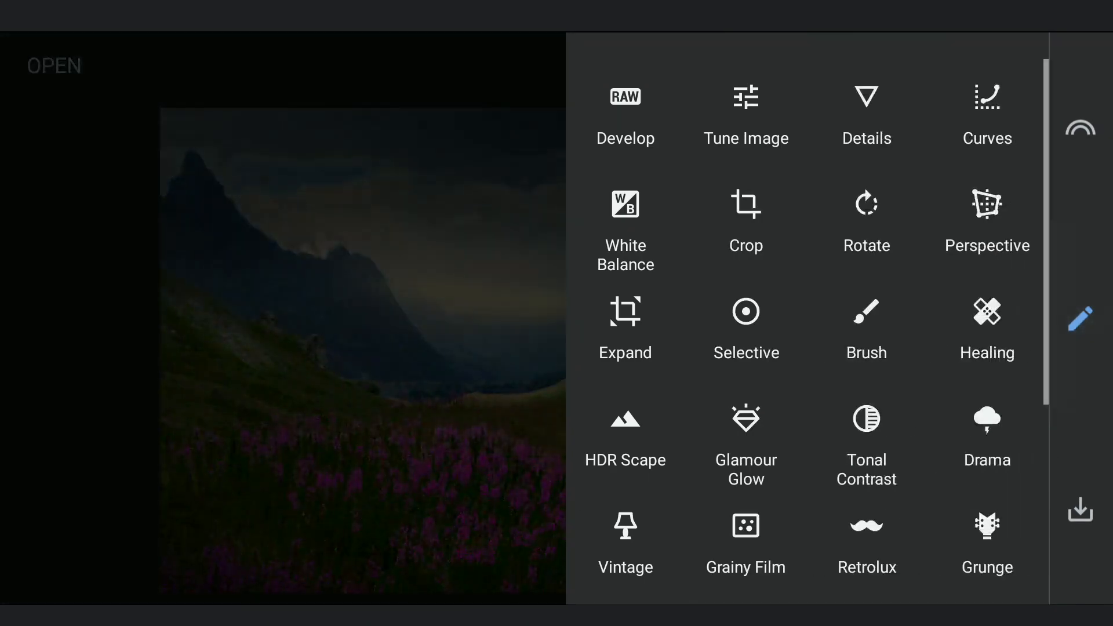
pyautogui.click(746, 313)
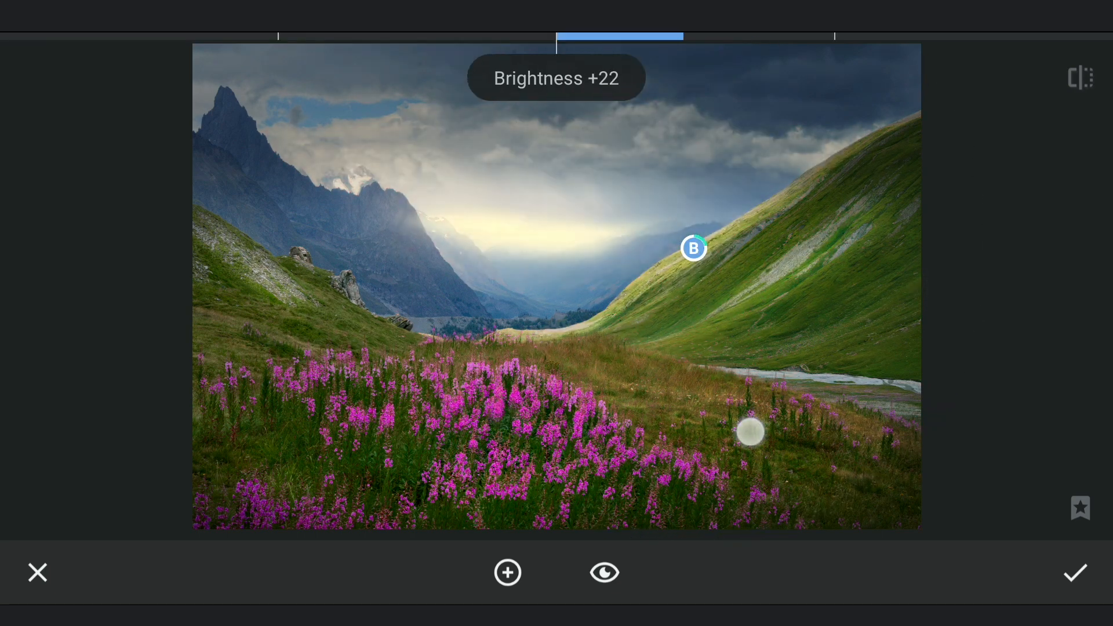
pyautogui.moveTo(750, 431); pyautogui.dragTo(790, 409)
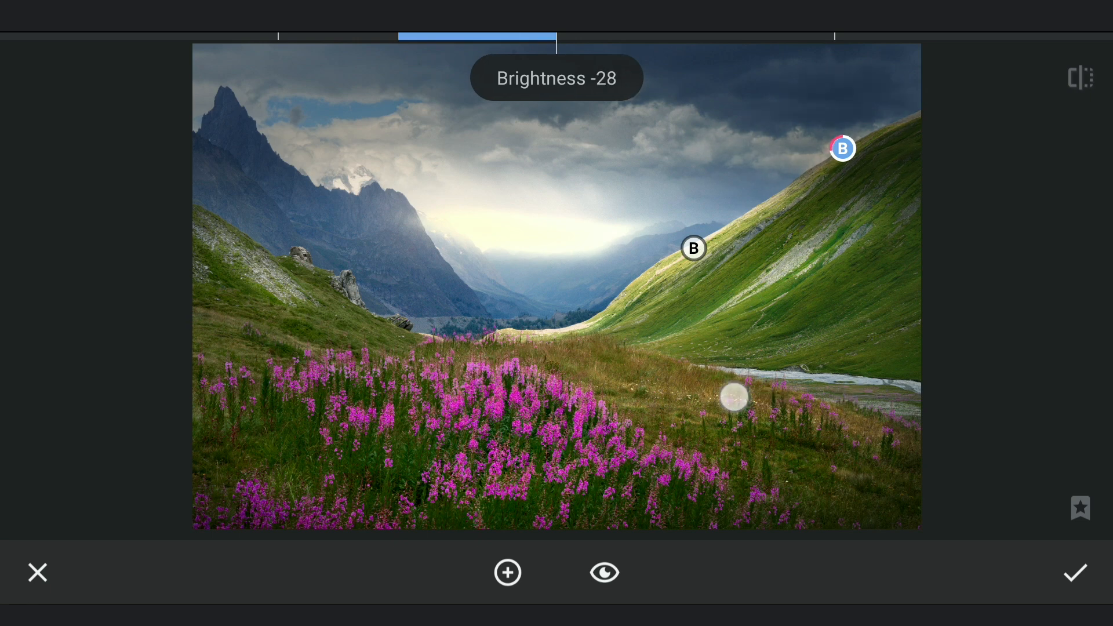
pyautogui.moveTo(734, 396); pyautogui.dragTo(708, 399)
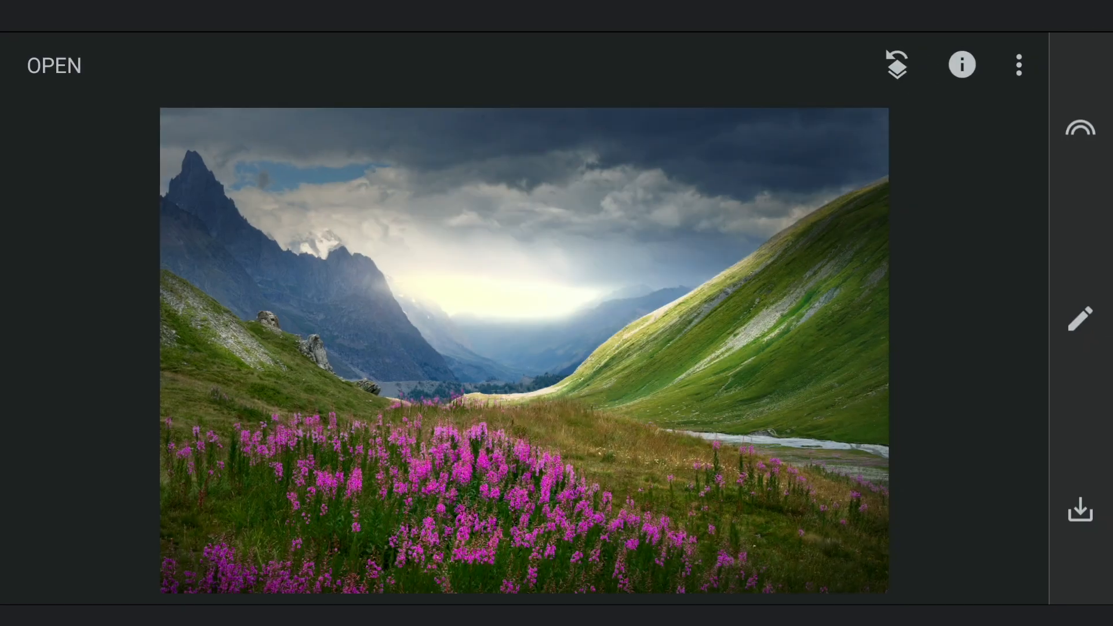
# Step: Review the edit stack, showing Selective above four Curves edits, then leave it
pyautogui.click(1078, 318)
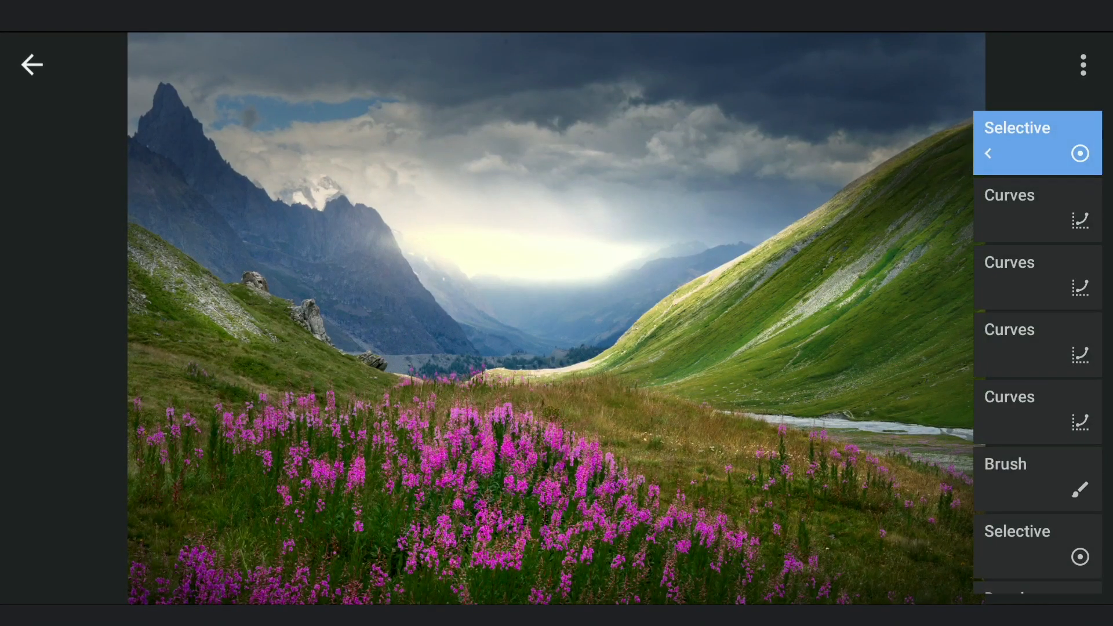
pyautogui.click(1036, 142)
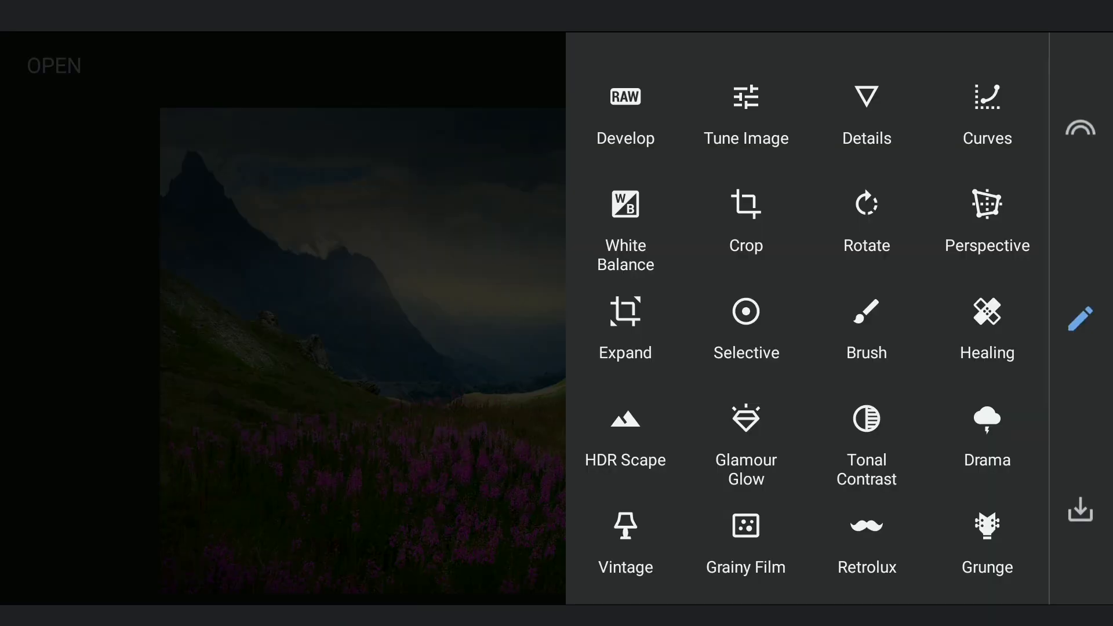
# Step: Apply a Tune Image brightness boost of +10
pyautogui.click(745, 98)
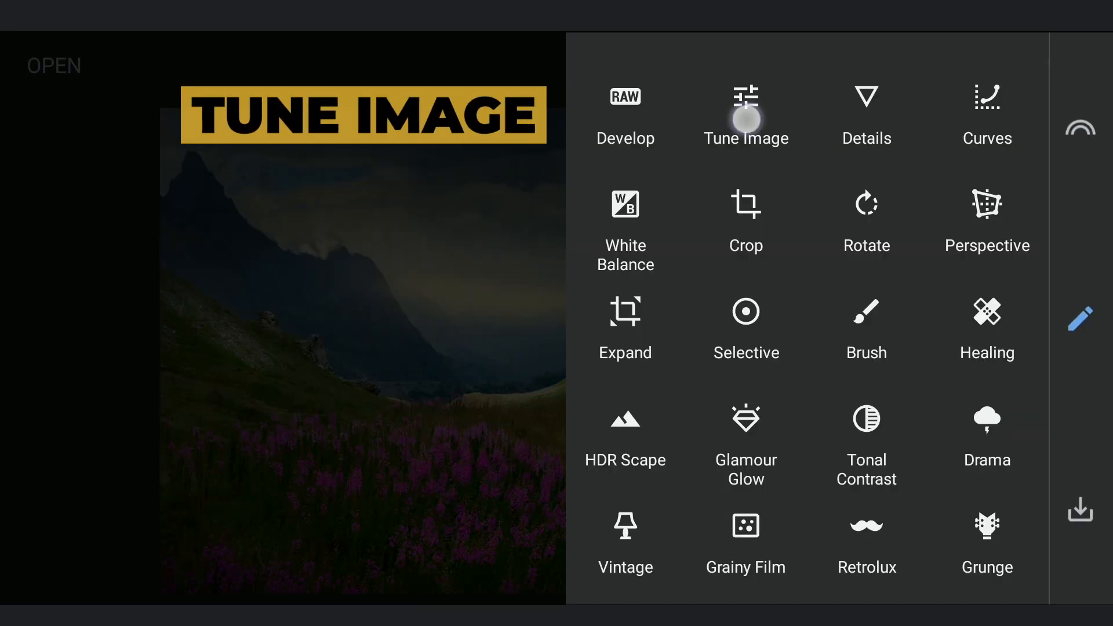
pyautogui.click(745, 114)
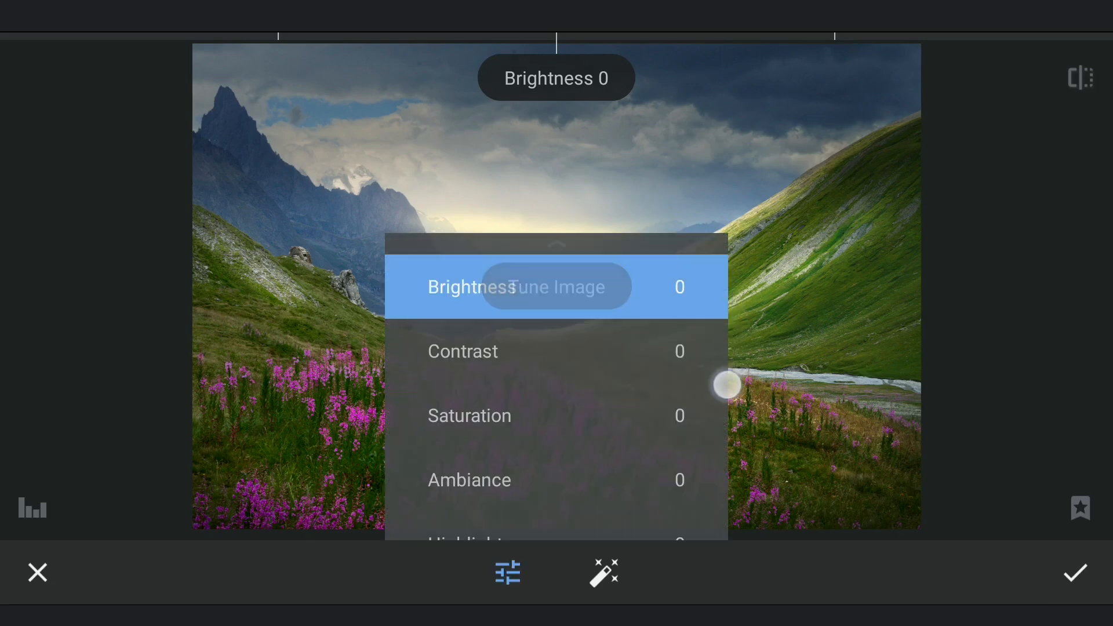
pyautogui.moveTo(726, 385); pyautogui.dragTo(694, 413)
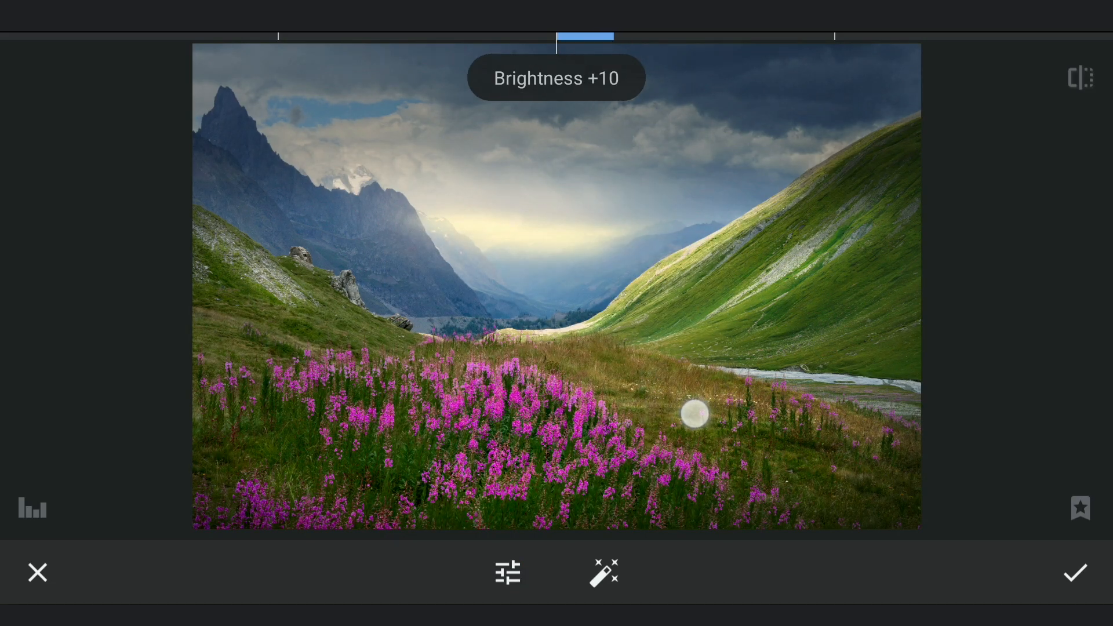
pyautogui.click(506, 572)
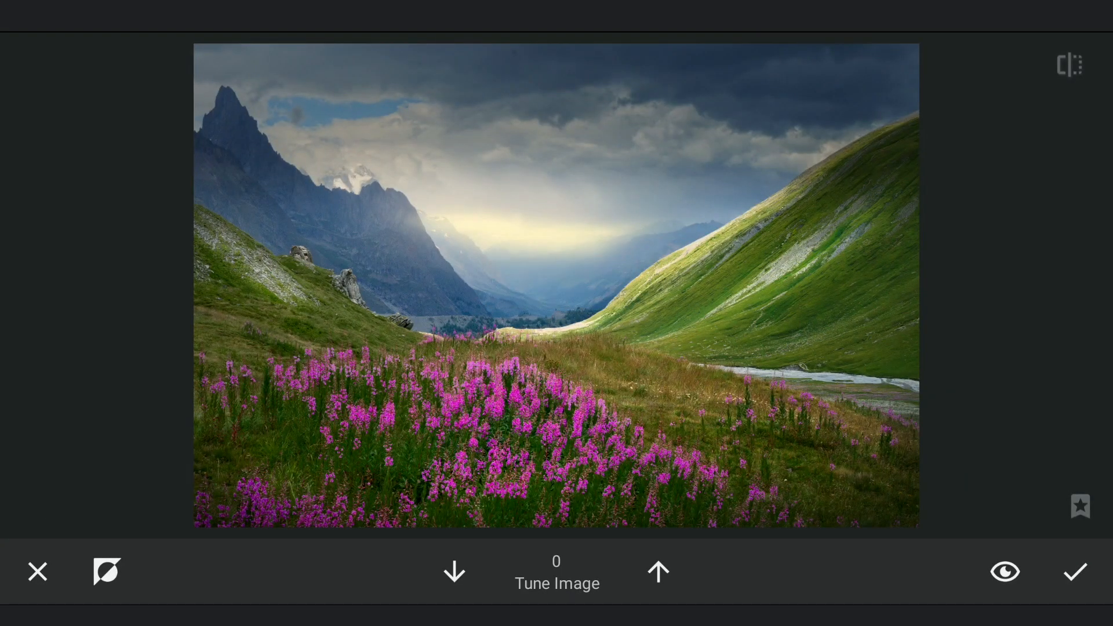
# Step: Brush the brightening at full strength onto the mountains and hillsides, checking the mask
pyautogui.click(658, 571)
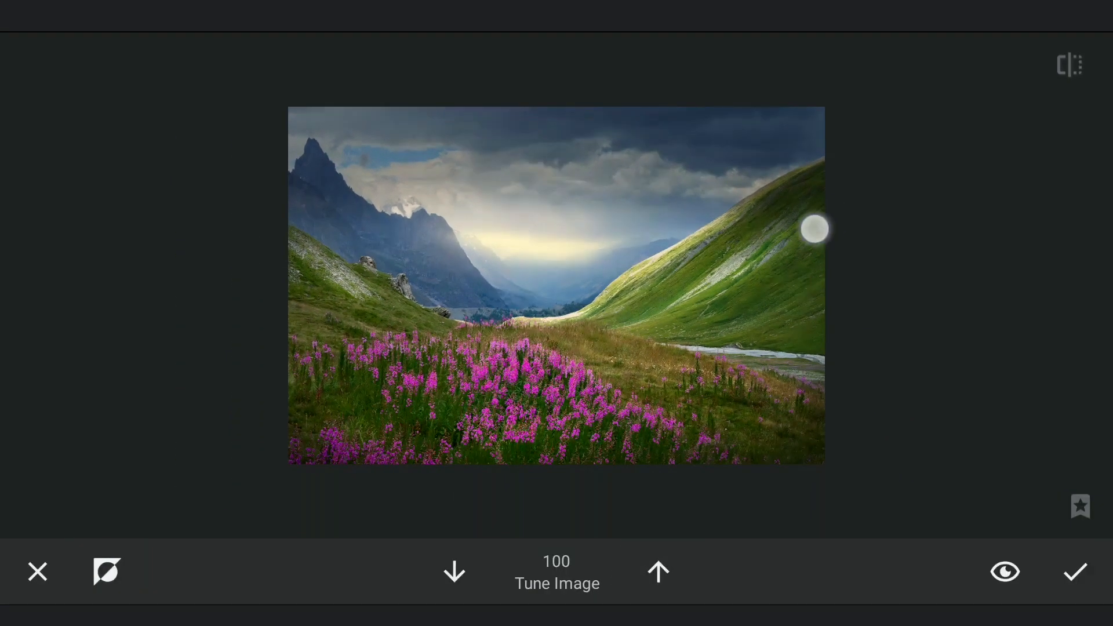
pyautogui.click(1003, 572)
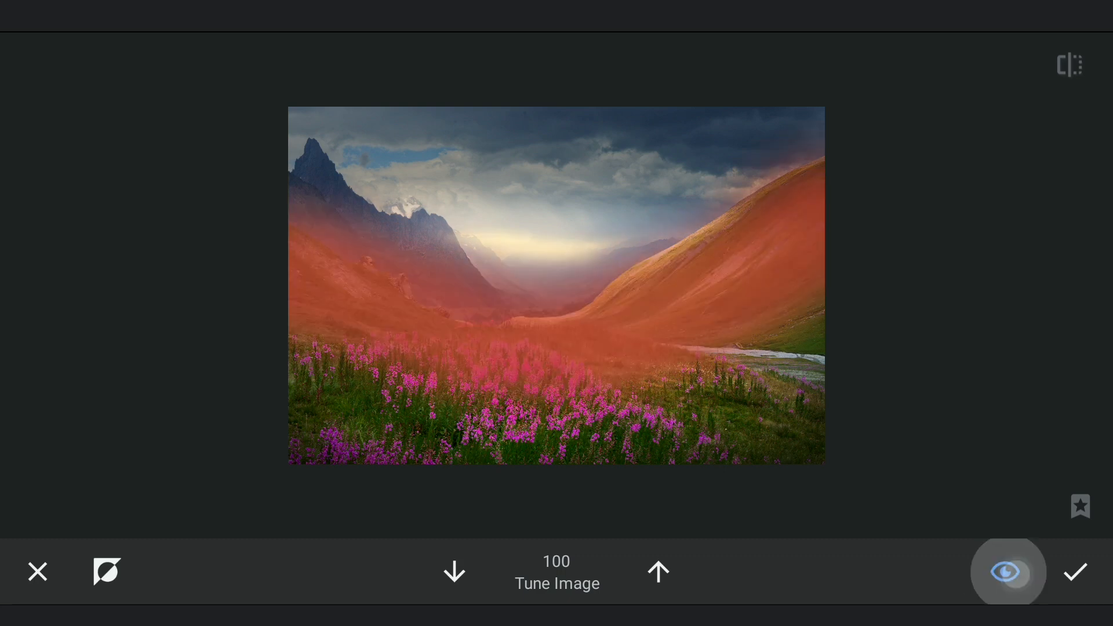
pyautogui.click(1007, 571)
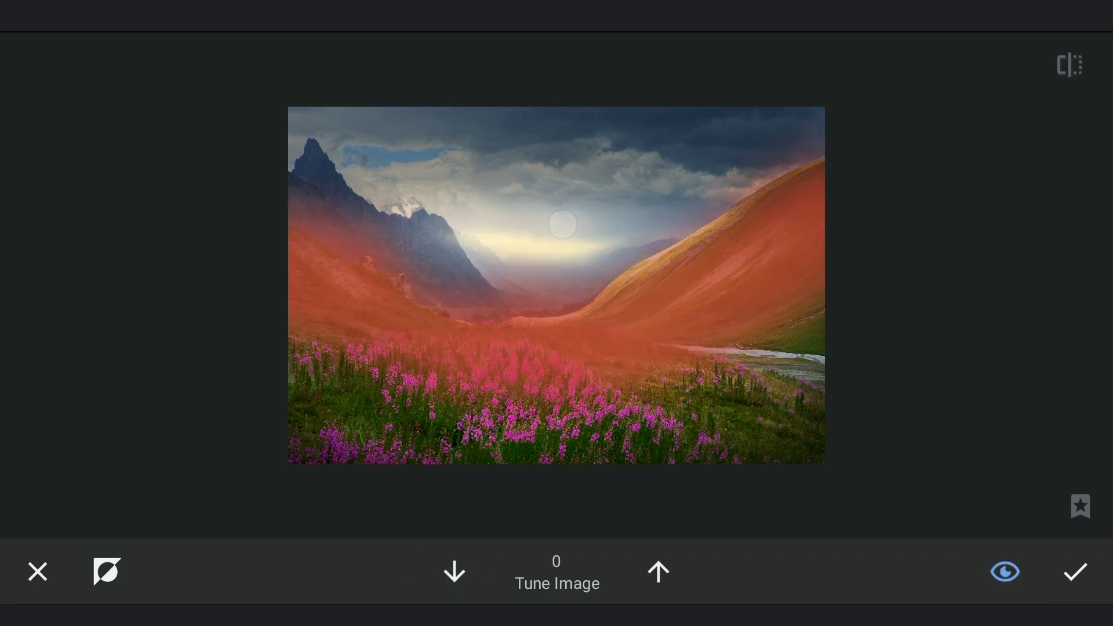
pyautogui.click(1003, 571)
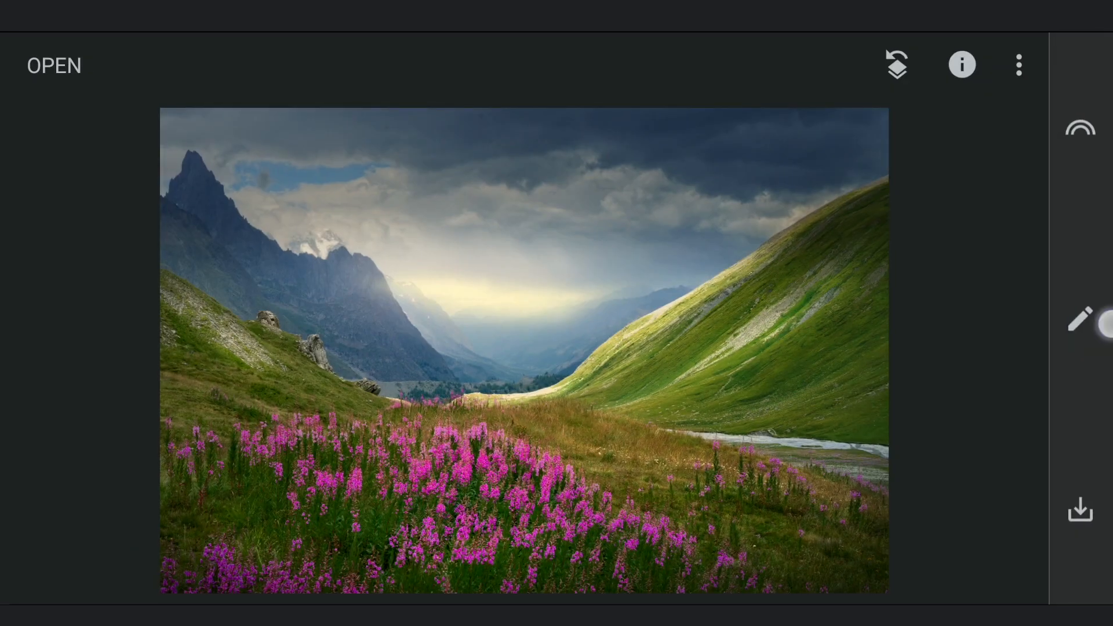
# Step: Apply a Curves edit using the Hard Contrast preset
pyautogui.click(1079, 319)
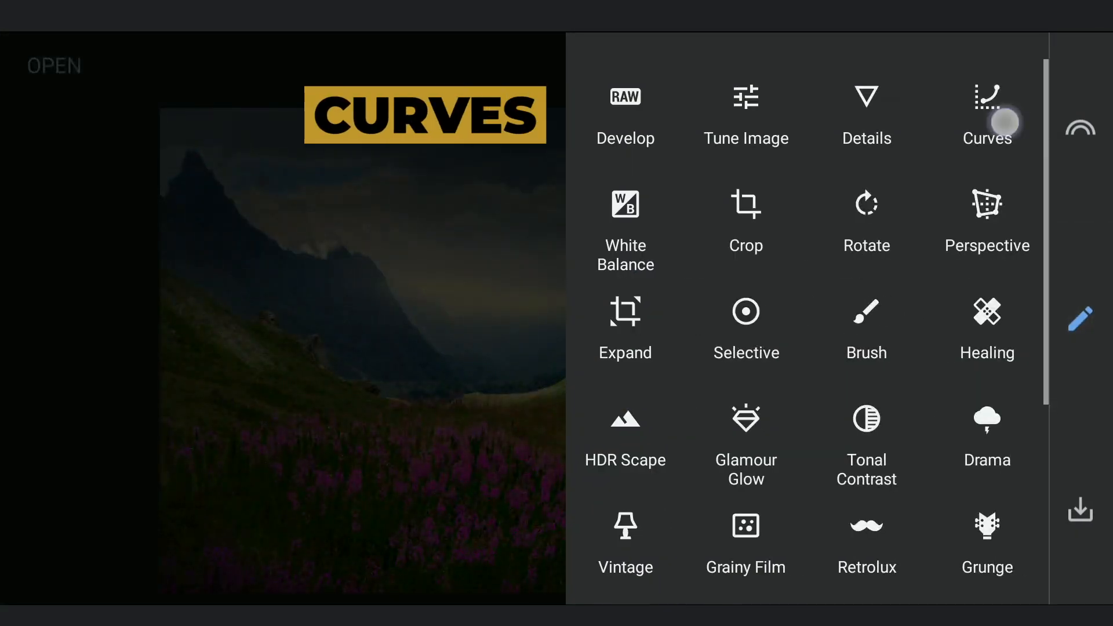
pyautogui.click(986, 114)
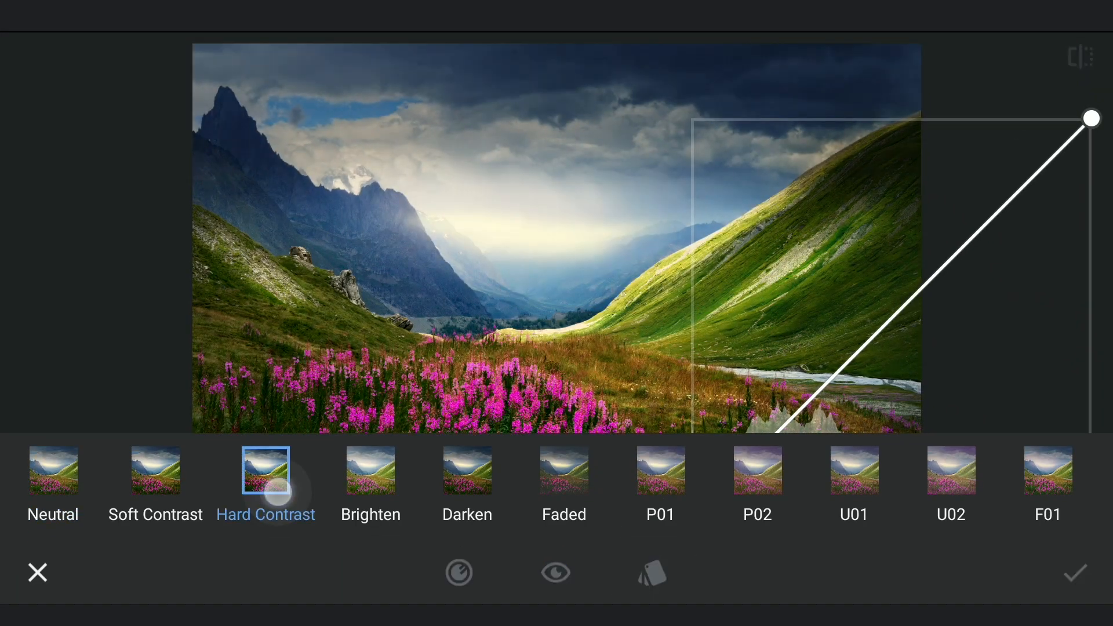
pyautogui.click(555, 572)
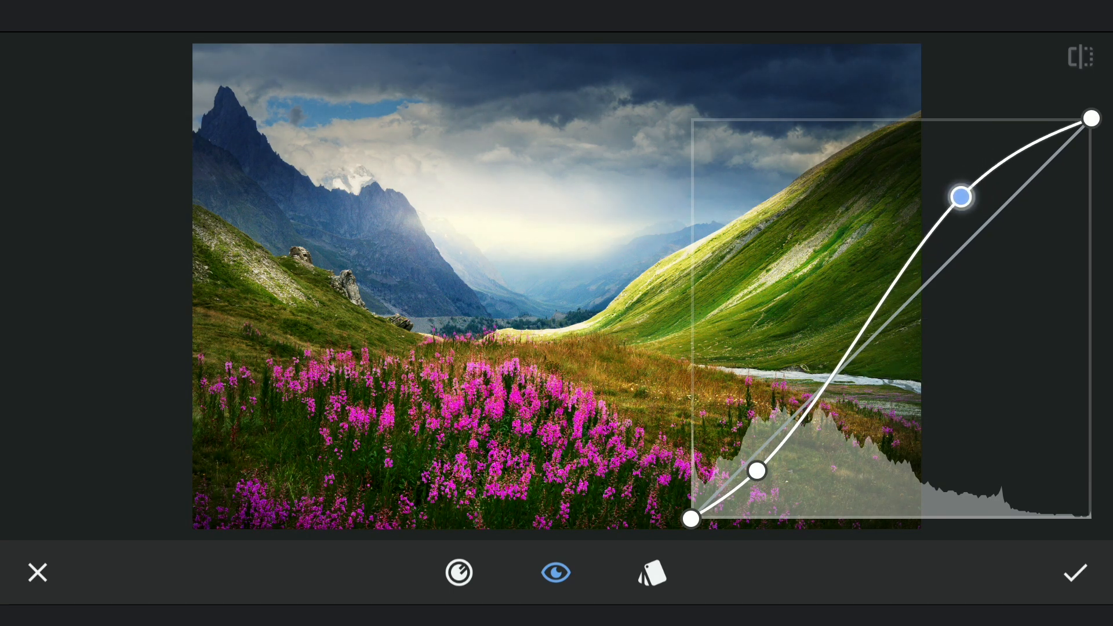
pyautogui.click(1074, 573)
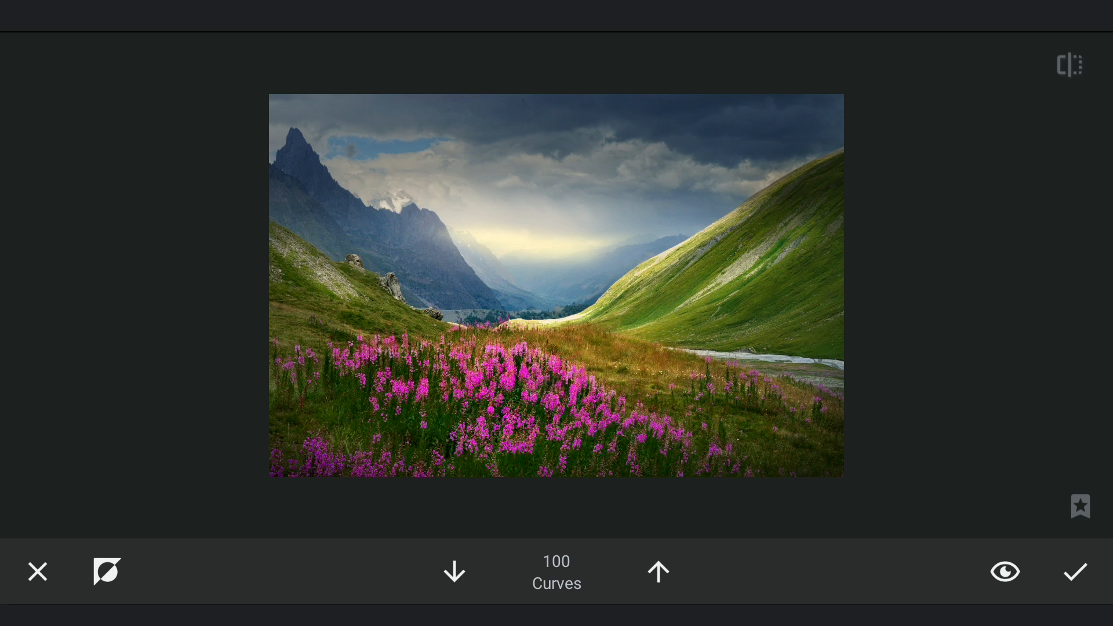
# Step: Check where the contrast curve is painted, then return to the main photo view
pyautogui.click(1003, 571)
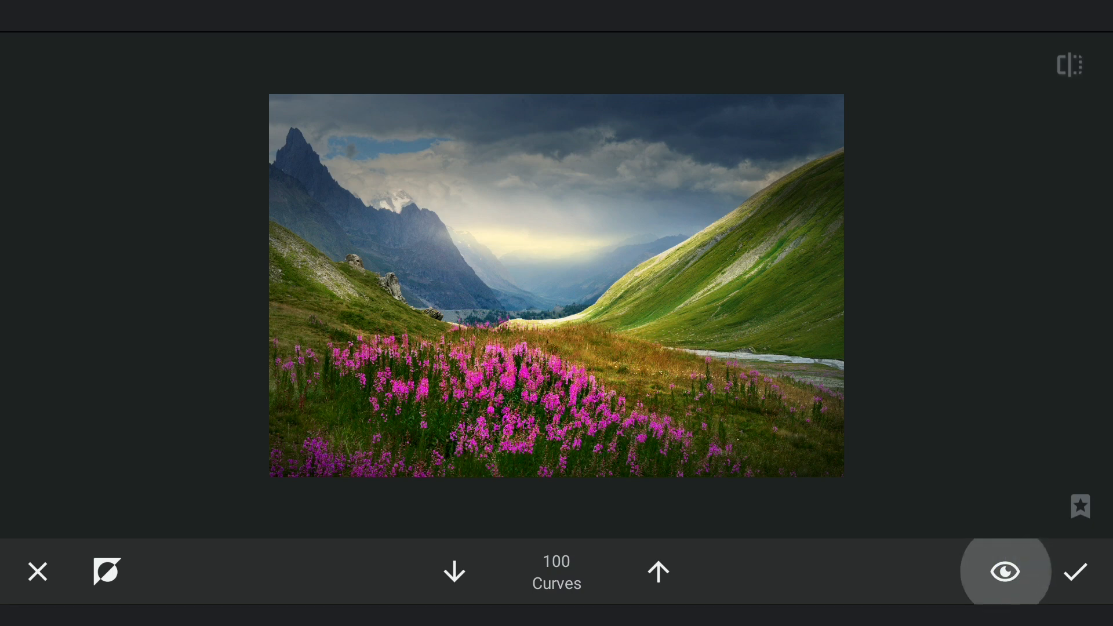
pyautogui.click(453, 571)
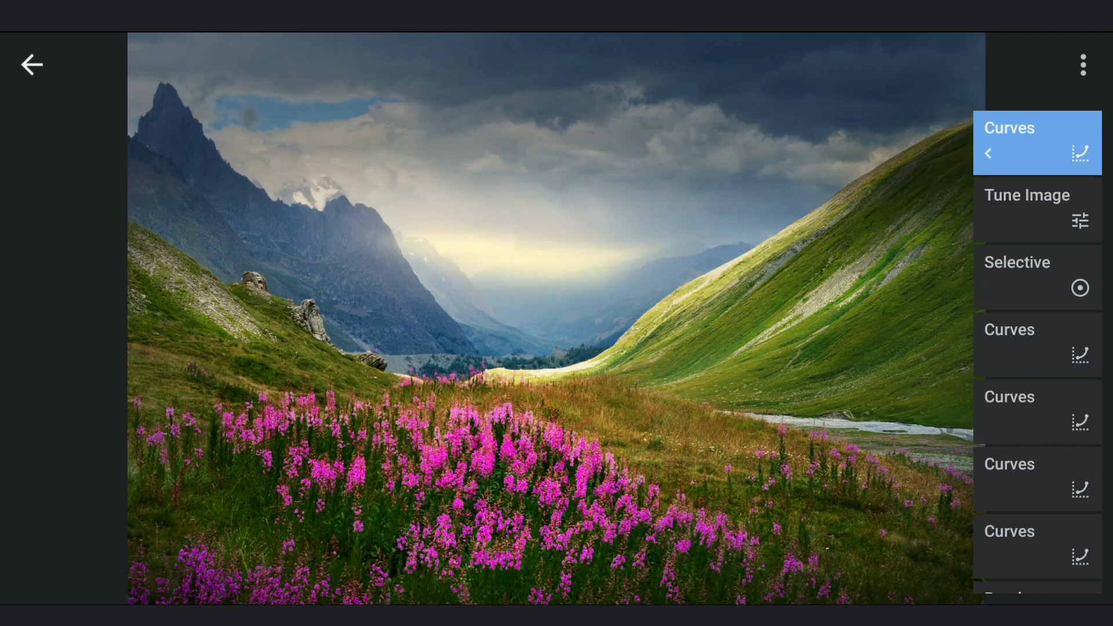
pyautogui.click(986, 153)
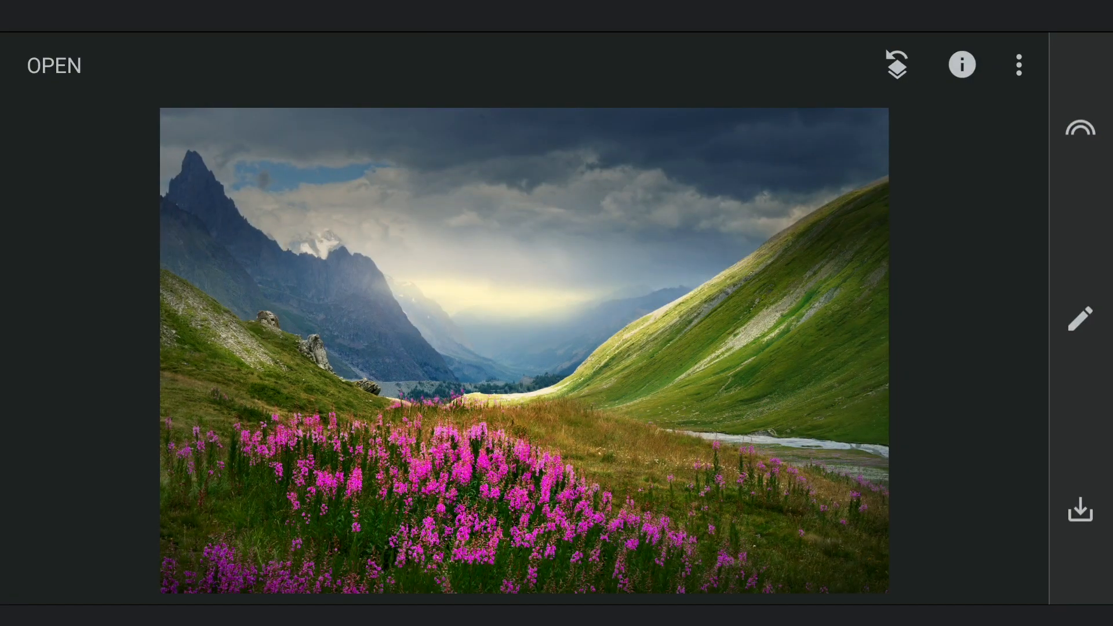
# Step: Warm the photo with a White Balance temperature of +25 and apply it
pyautogui.click(1078, 318)
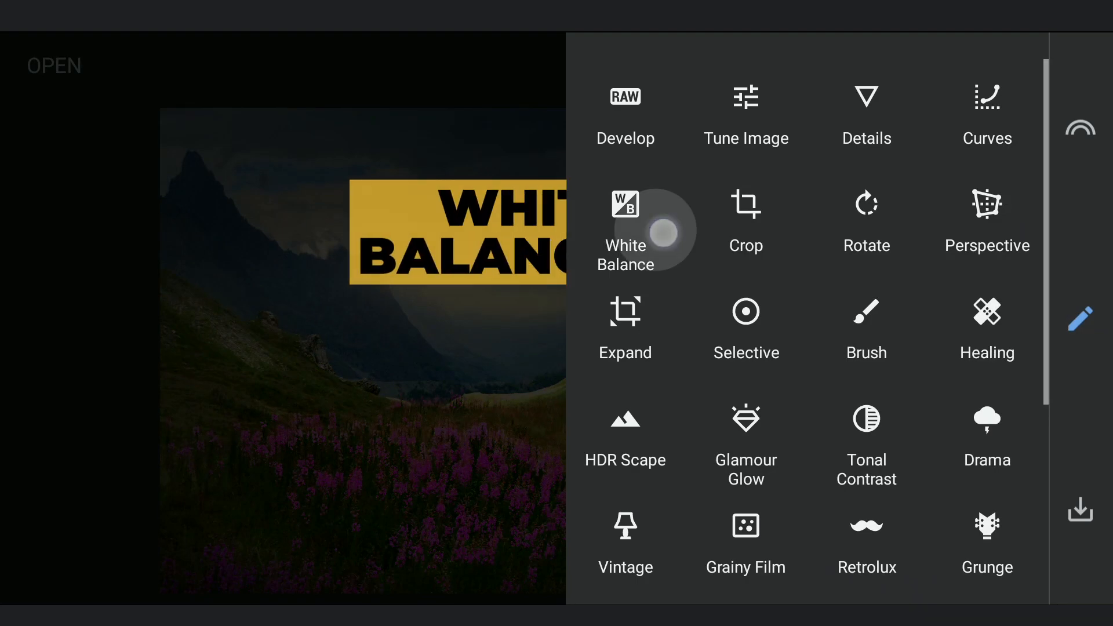
pyautogui.click(626, 227)
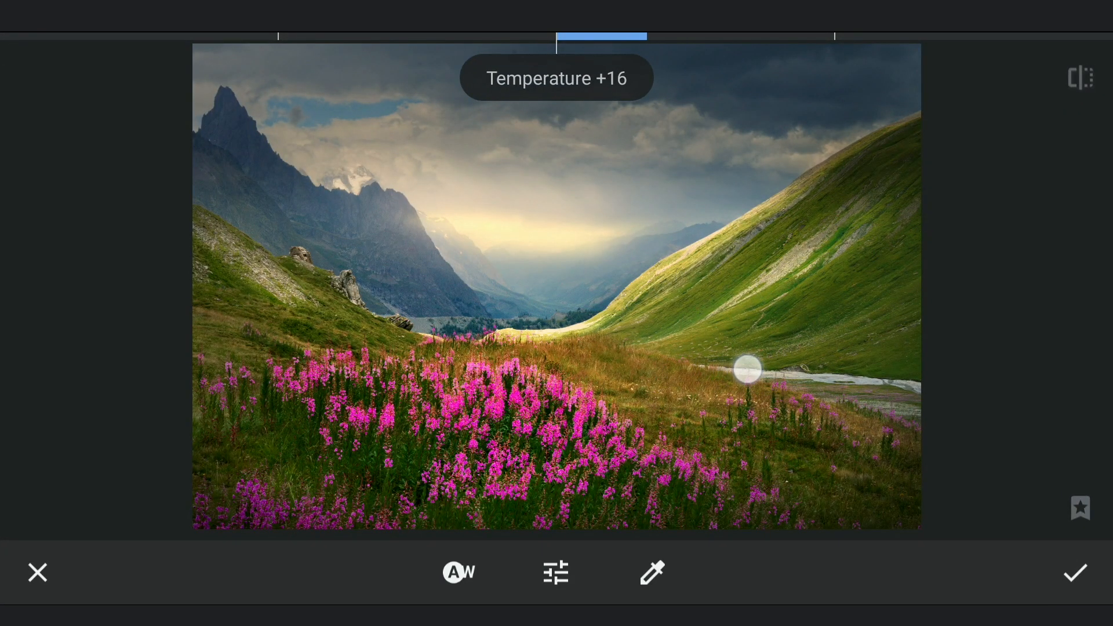
pyautogui.moveTo(745, 369); pyautogui.dragTo(836, 366)
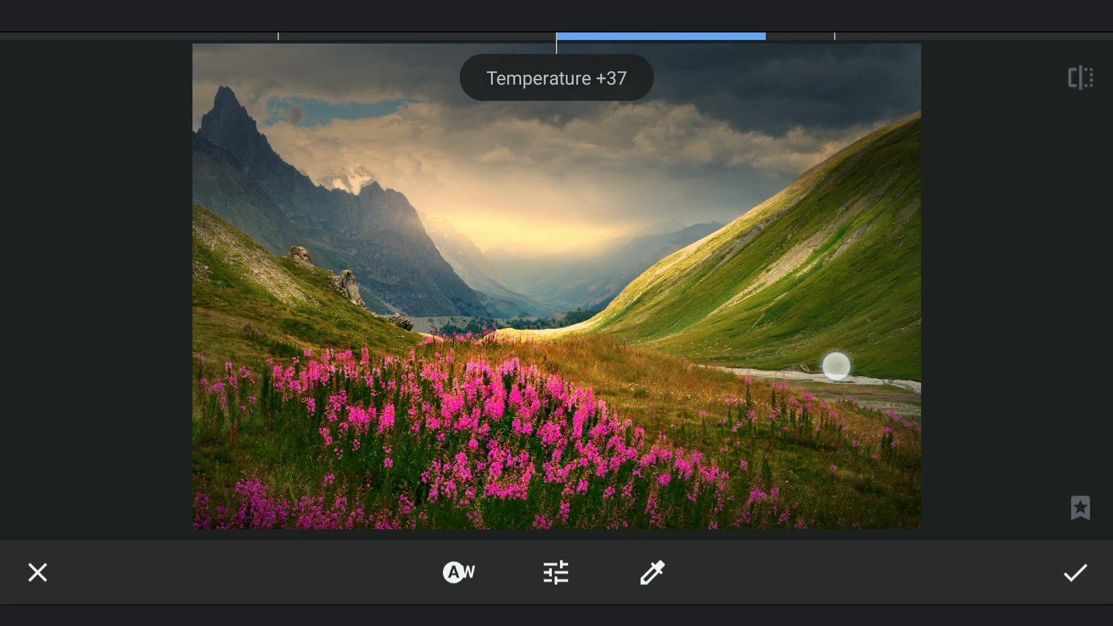
pyautogui.moveTo(835, 365); pyautogui.dragTo(784, 371)
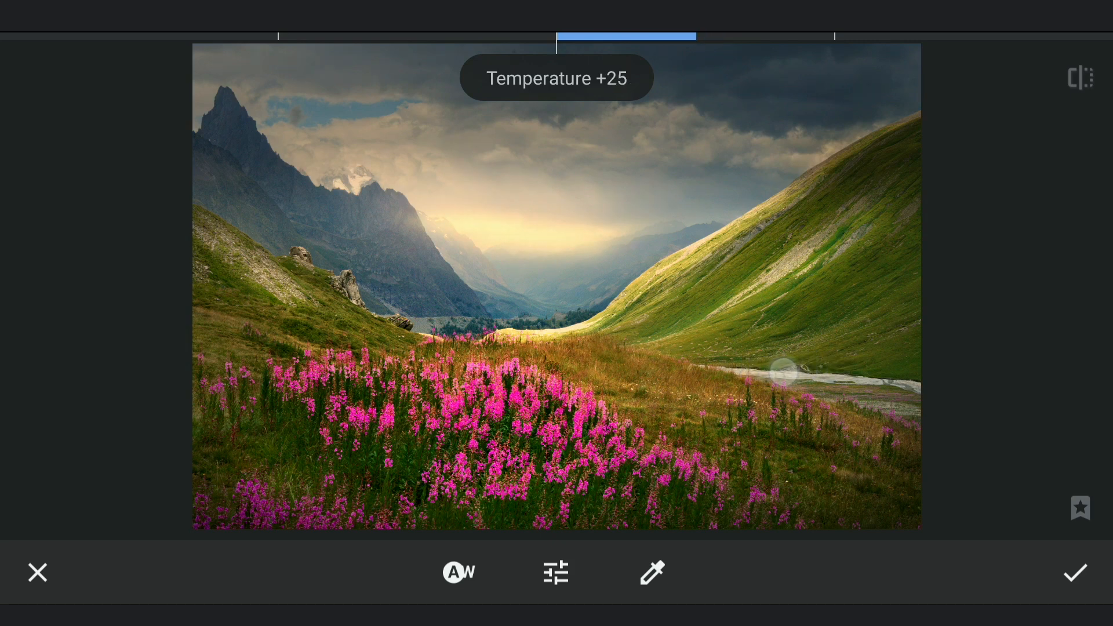
pyautogui.click(1075, 572)
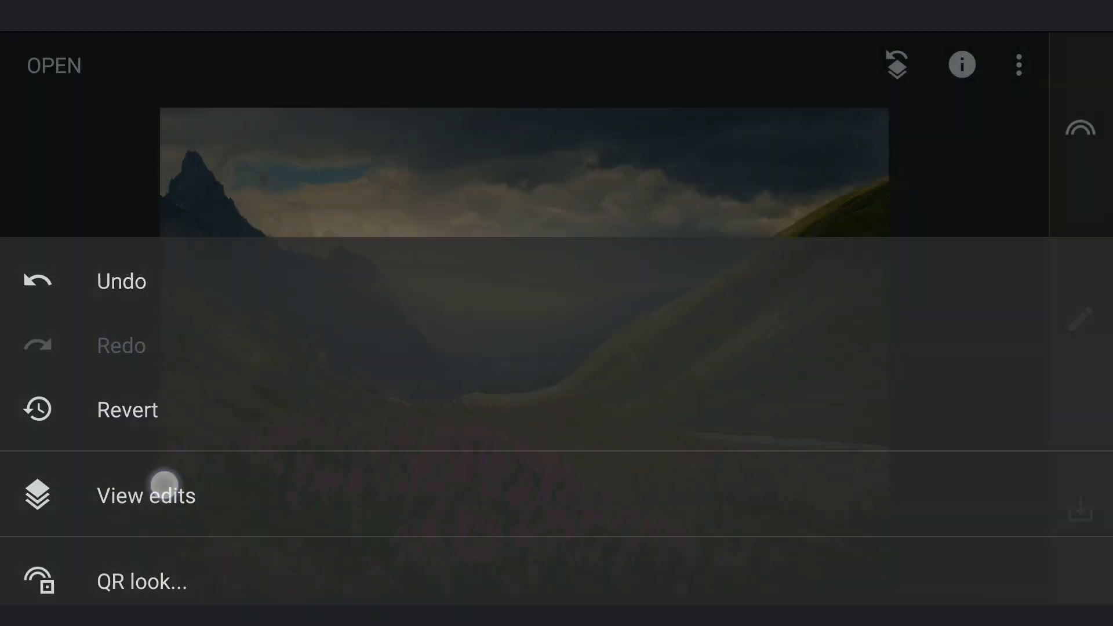
# Step: Brush the White Balance warmth at strength 100 onto the glowing light in the sky
pyautogui.click(145, 494)
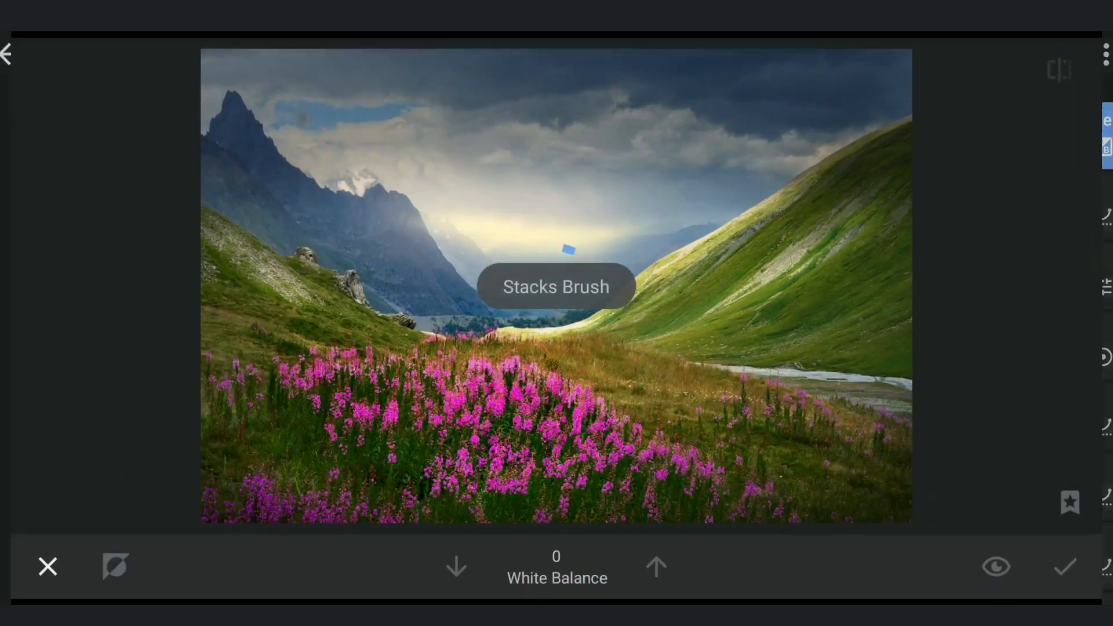
pyautogui.click(656, 566)
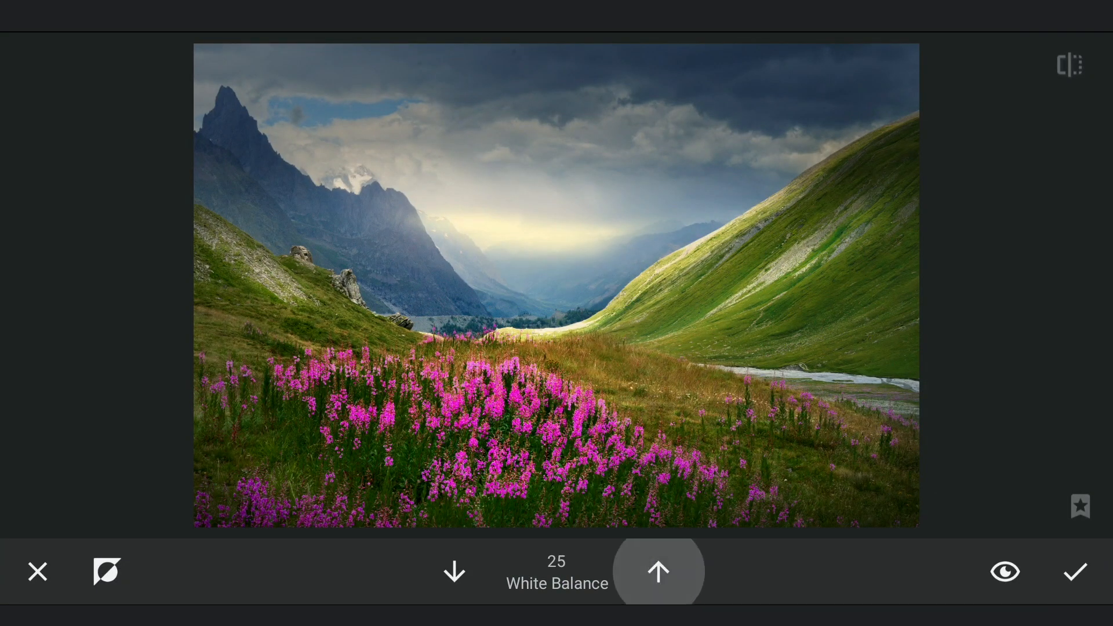
pyautogui.click(657, 570)
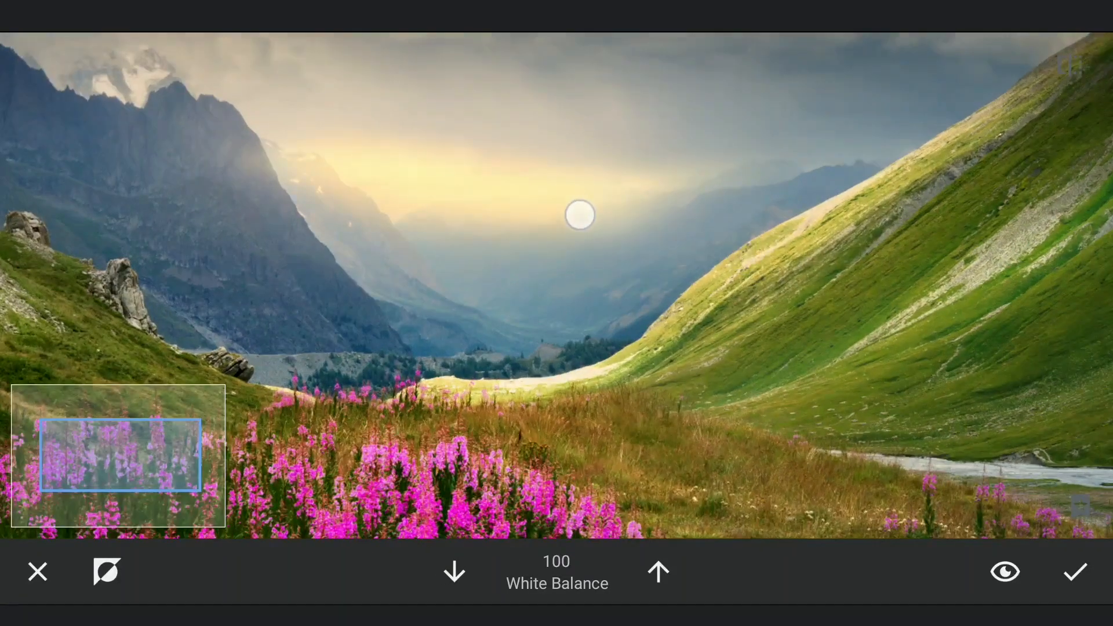
pyautogui.moveTo(579, 214); pyautogui.dragTo(486, 289)
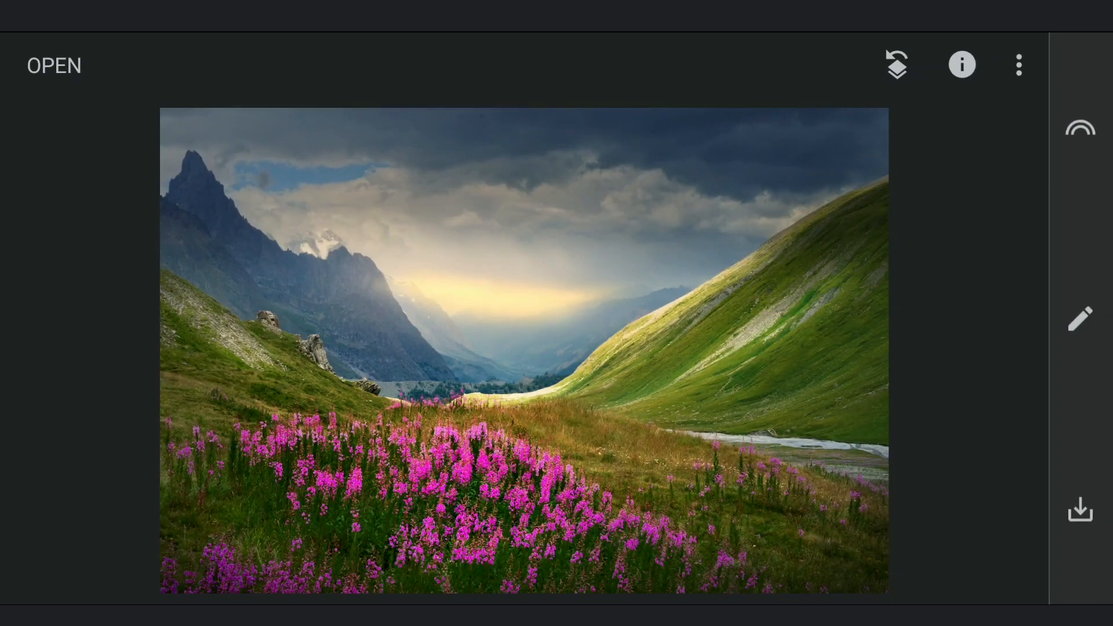
# Step: Apply a new Curves edit gently pulling the midtones down, then view the edit stack
pyautogui.click(1080, 318)
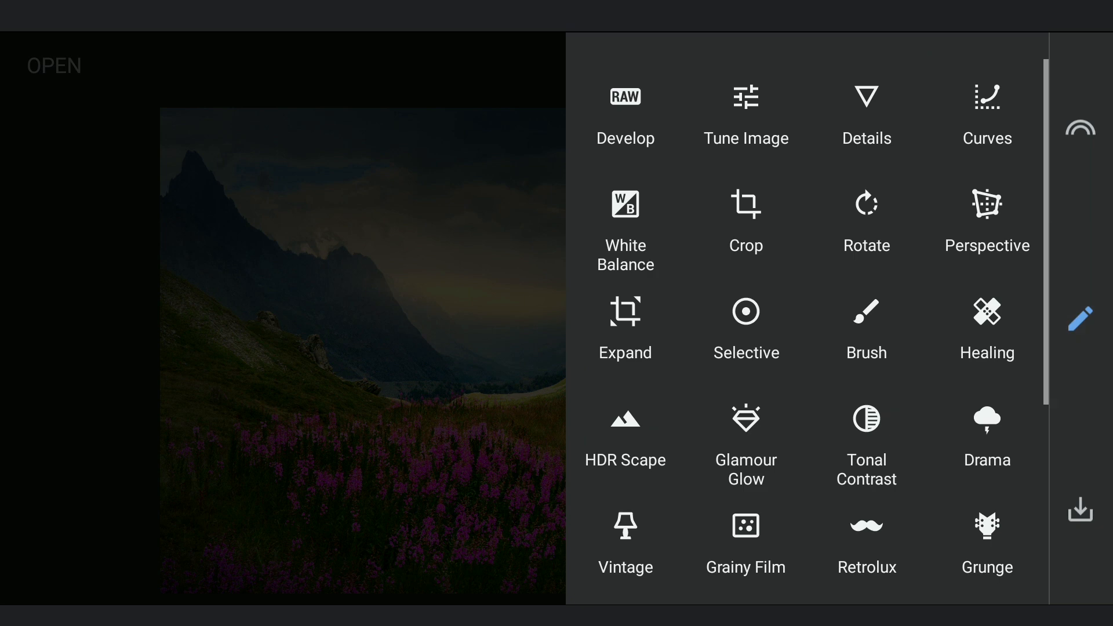
pyautogui.click(986, 97)
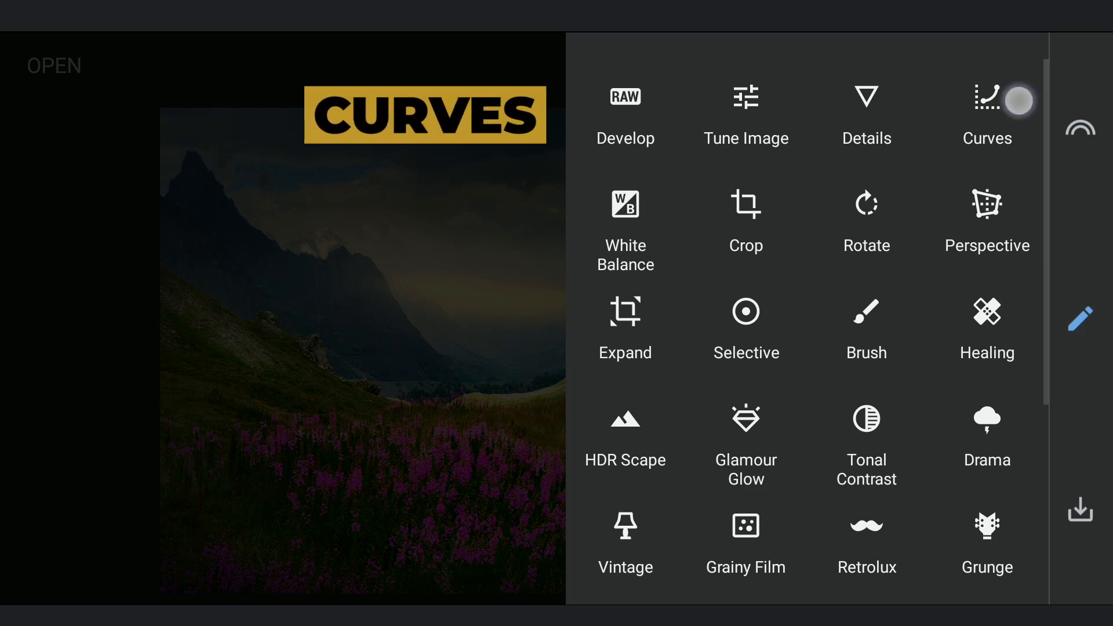
pyautogui.click(985, 110)
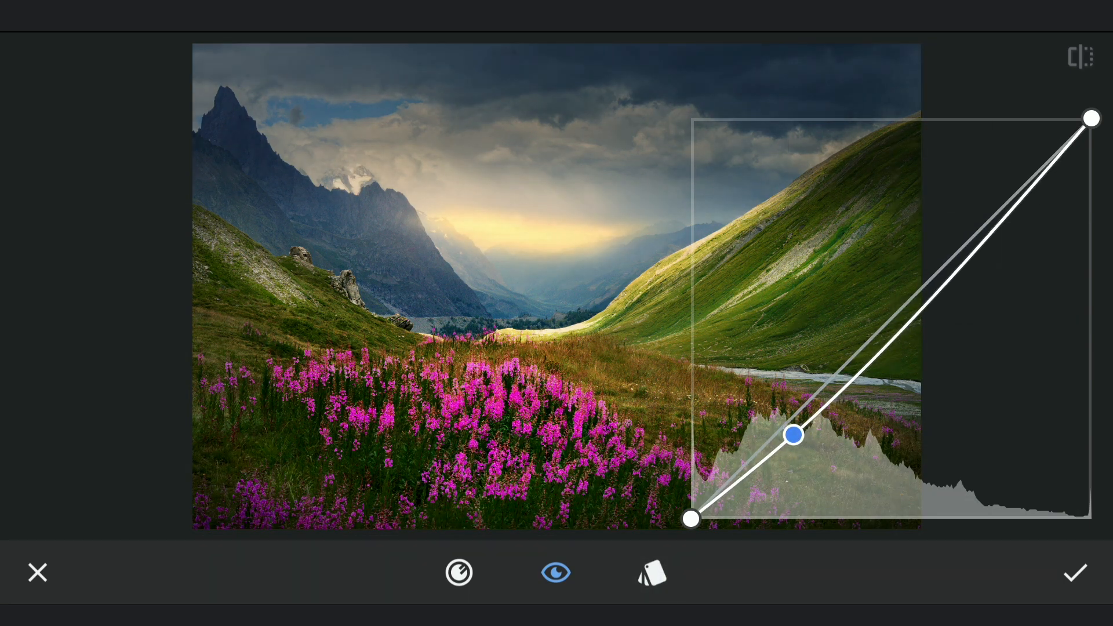
pyautogui.moveTo(792, 435); pyautogui.dragTo(786, 447)
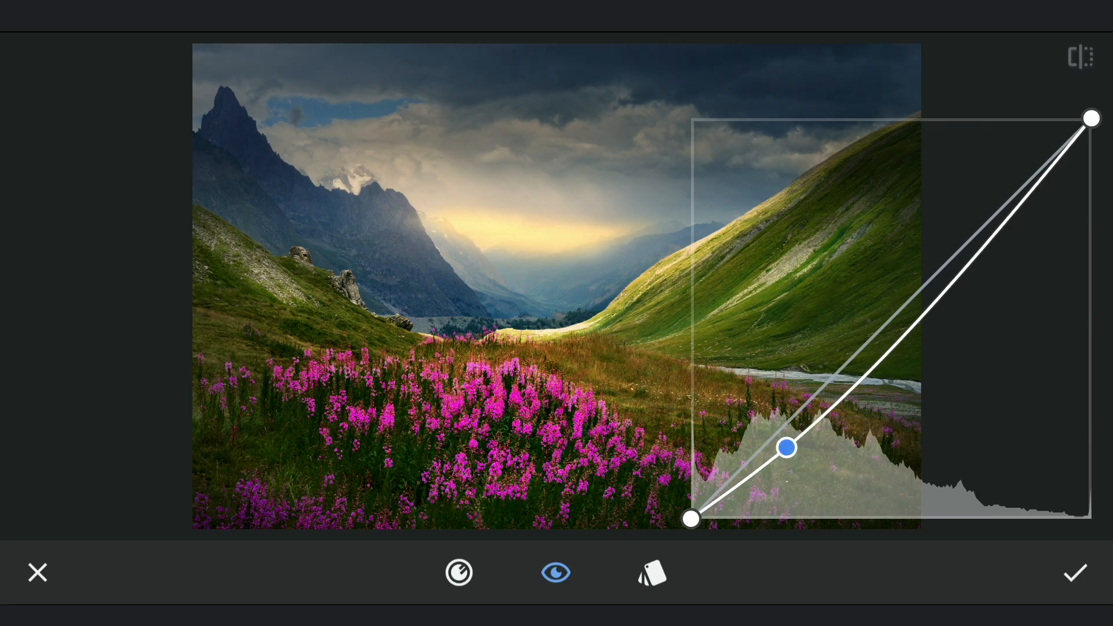
pyautogui.click(1073, 572)
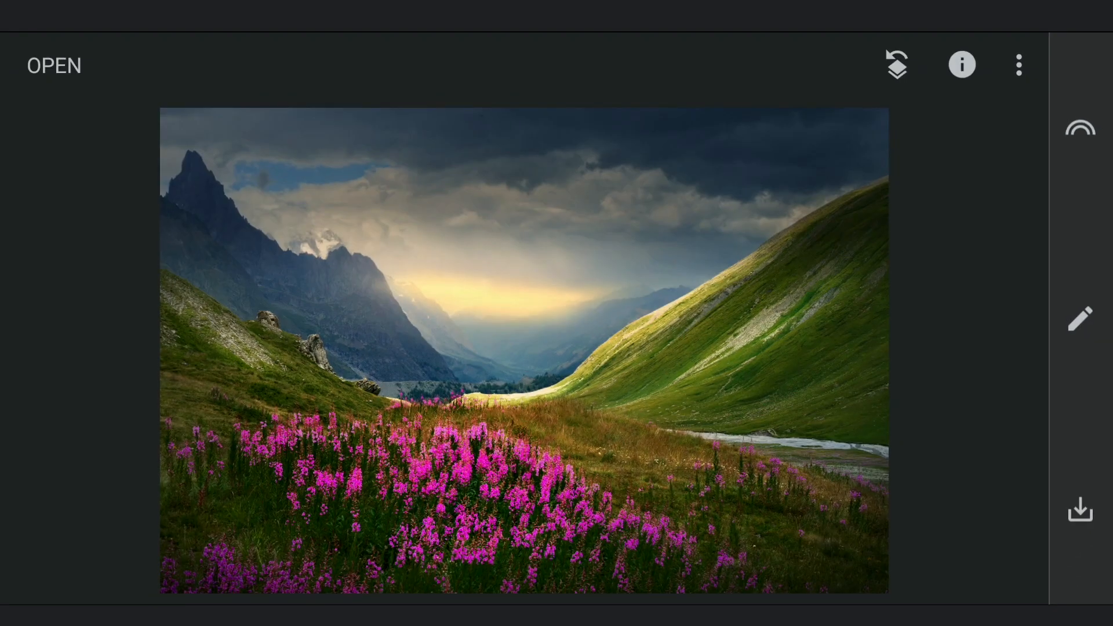
pyautogui.click(1078, 318)
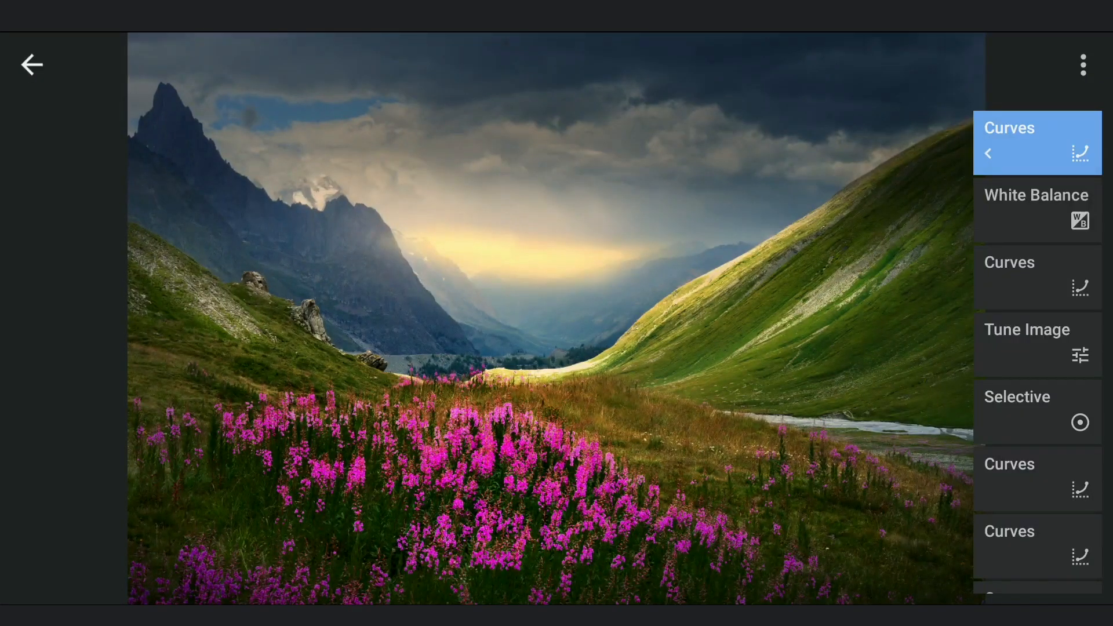
# Step: Brush the latest darkening curve into place at strength 100
pyautogui.click(1036, 142)
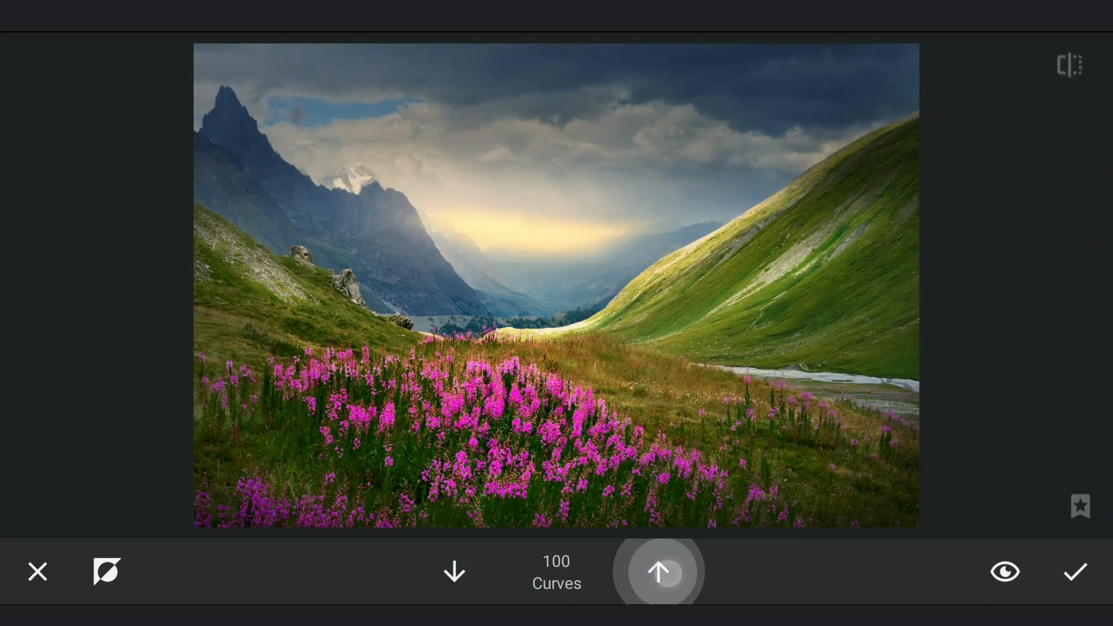
pyautogui.click(658, 571)
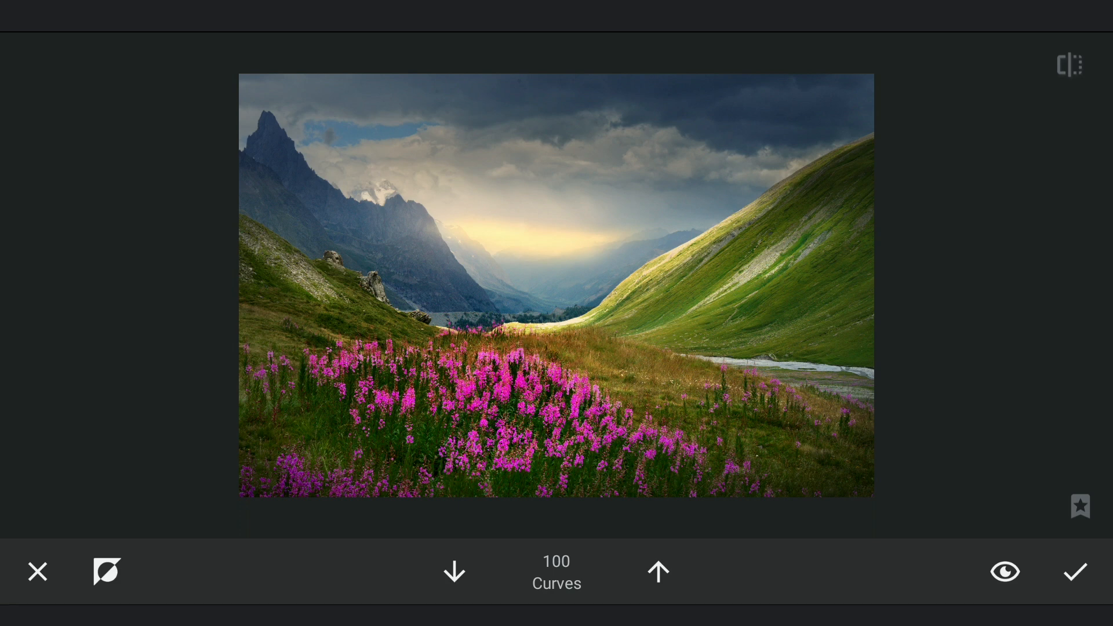
pyautogui.click(803, 286)
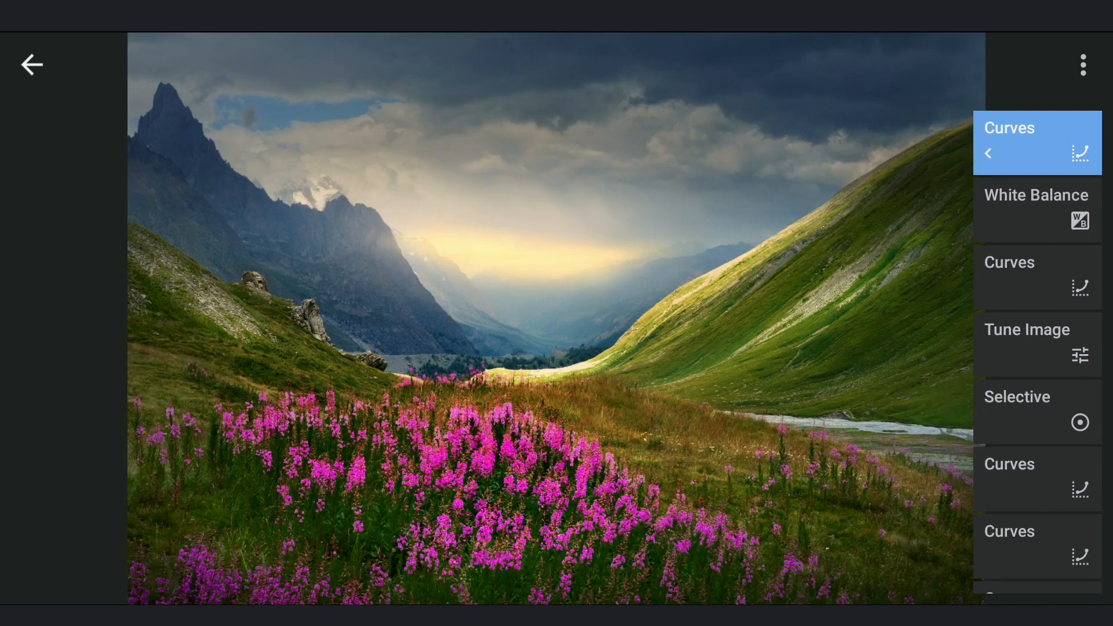
# Step: Revisit the earlier Selective edit's mask, toggling the overlay and setting brush strength 50
pyautogui.click(1037, 410)
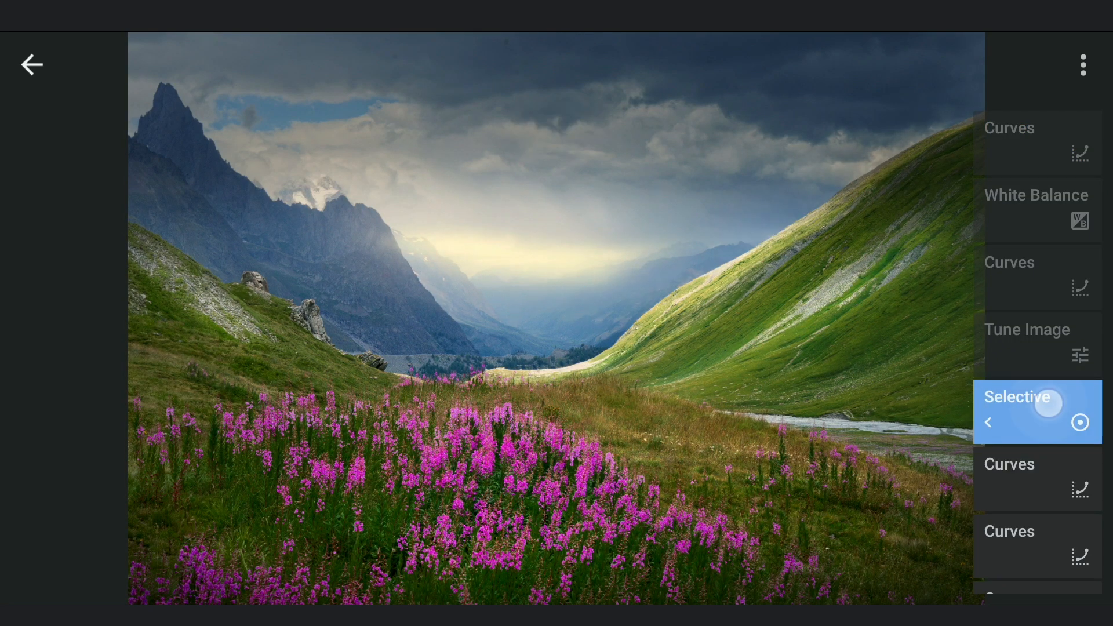
pyautogui.click(1036, 411)
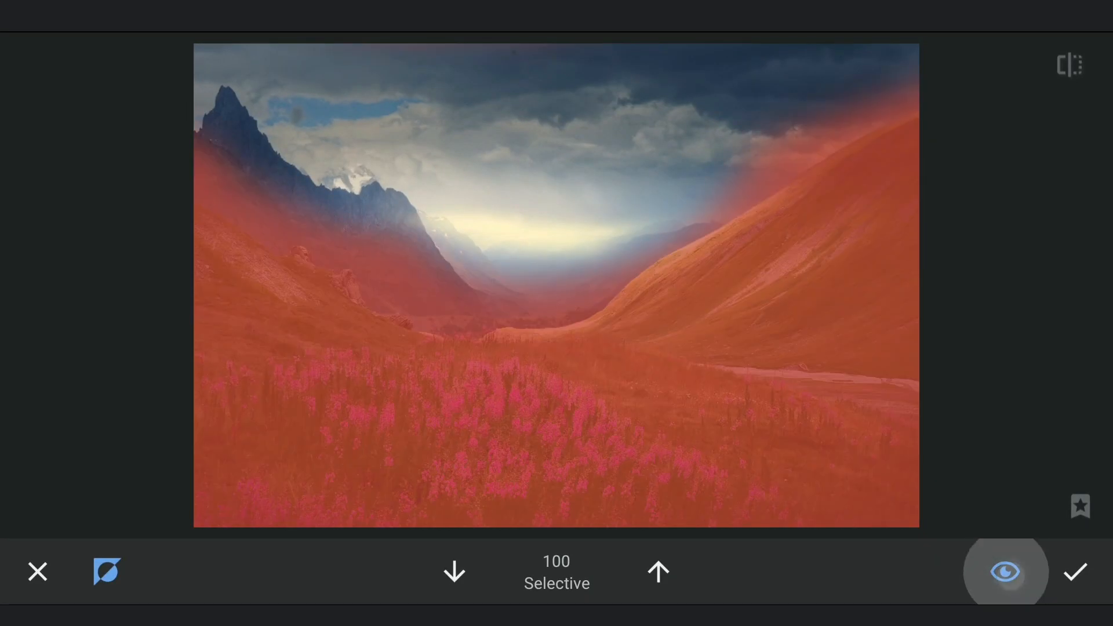
pyautogui.click(453, 571)
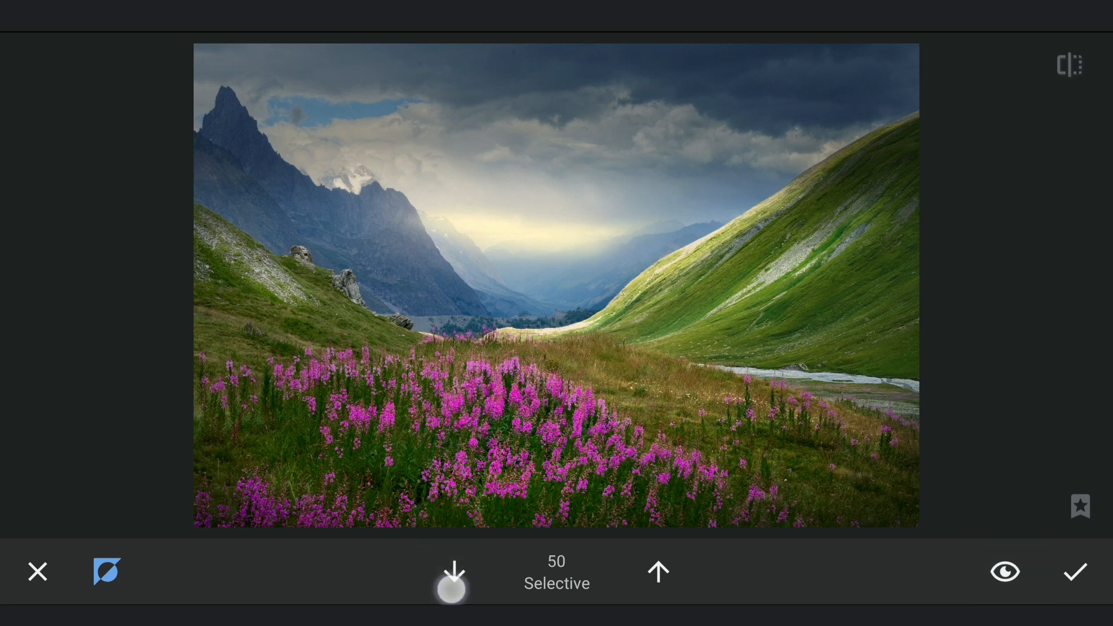
pyautogui.click(452, 571)
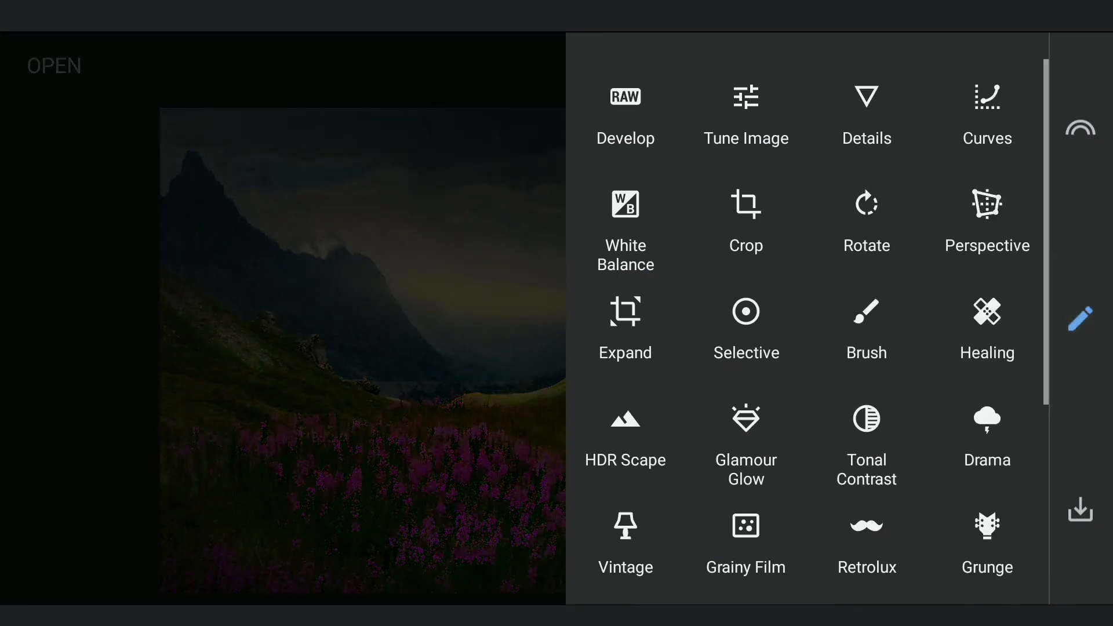
# Step: Add Selective points brightening the flowers by +70 and the valley glow by +100
pyautogui.click(745, 313)
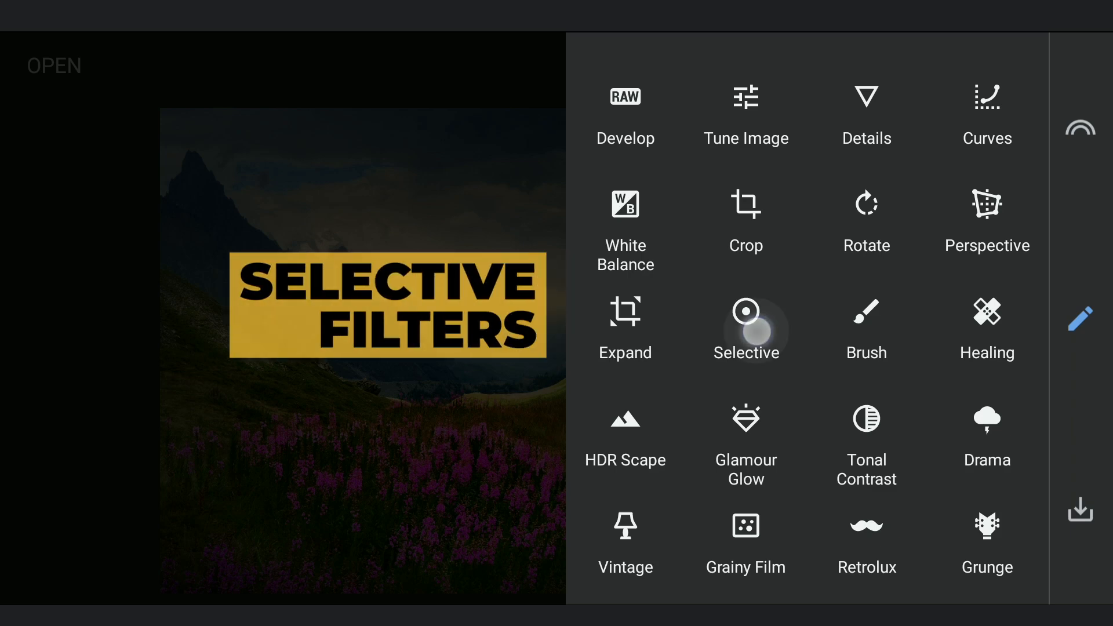
pyautogui.click(745, 328)
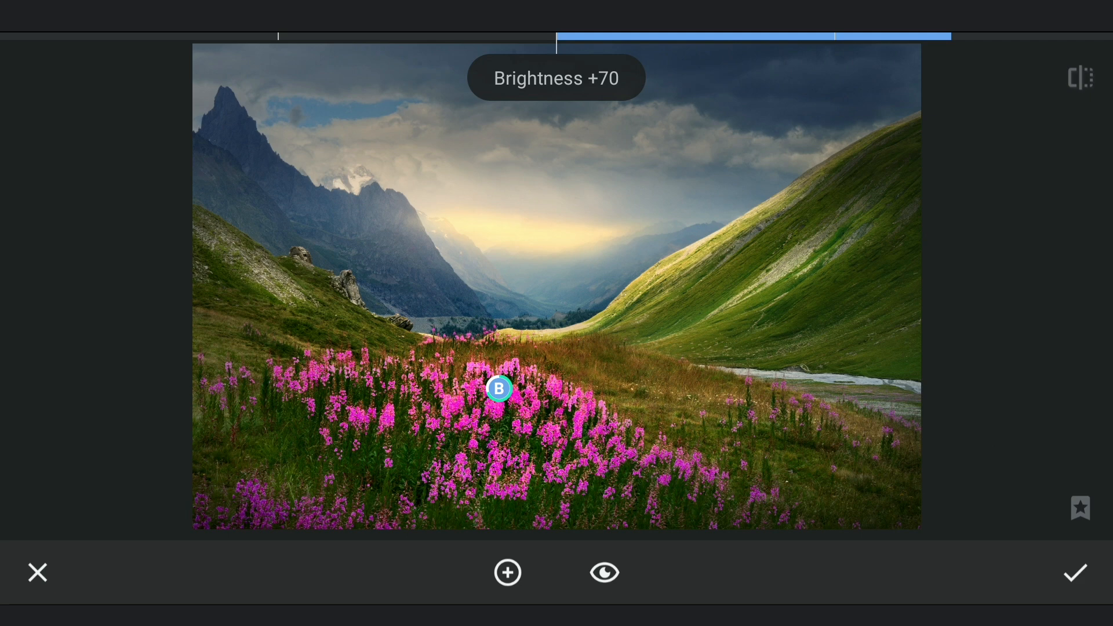
pyautogui.click(506, 572)
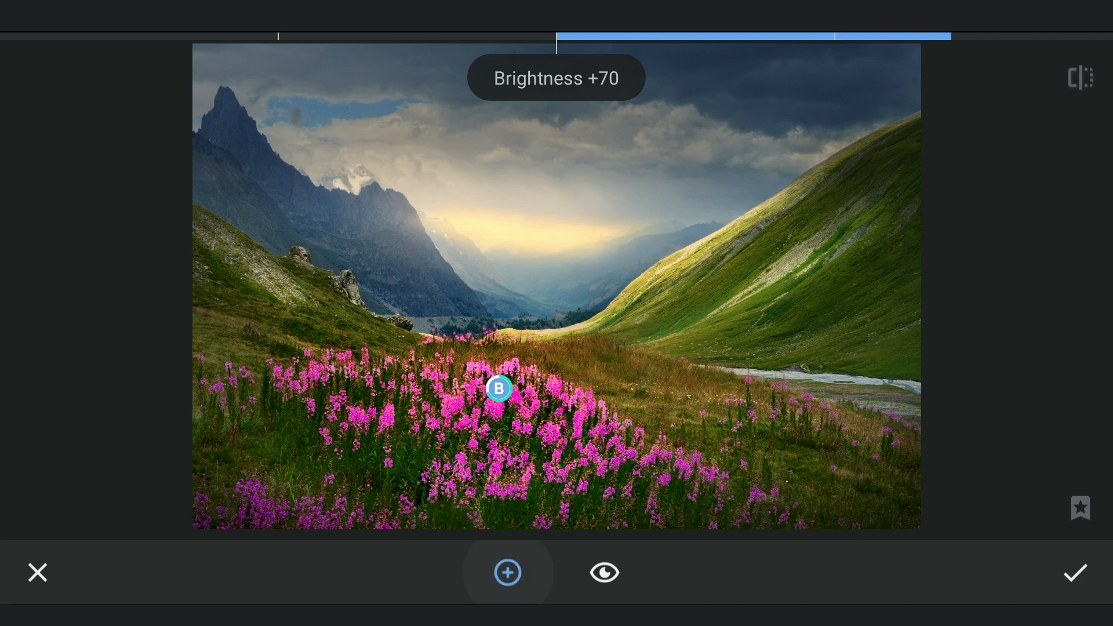
pyautogui.moveTo(500, 388); pyautogui.dragTo(524, 234)
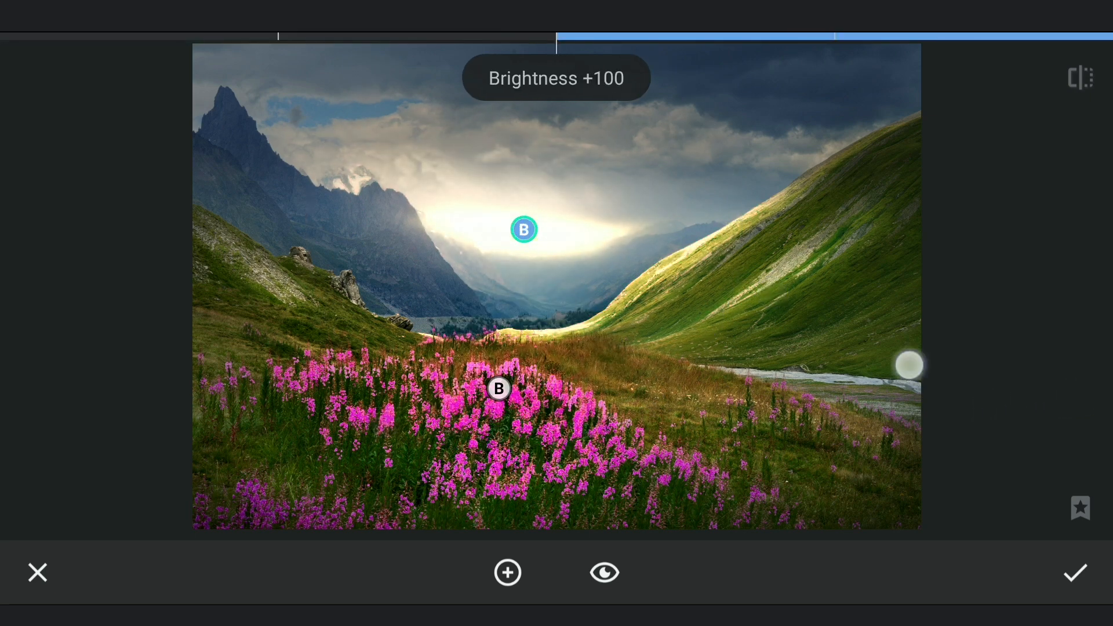
pyautogui.click(1074, 573)
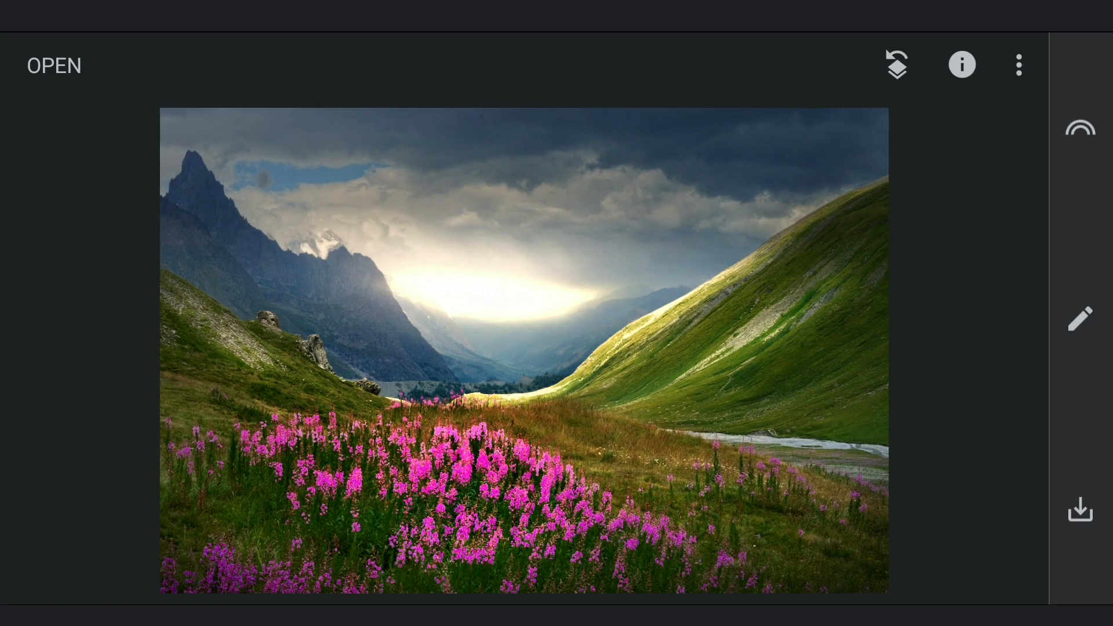
# Step: Erase the Selective brightening from part of the valley with brush strength 0, and apply it
pyautogui.click(1018, 64)
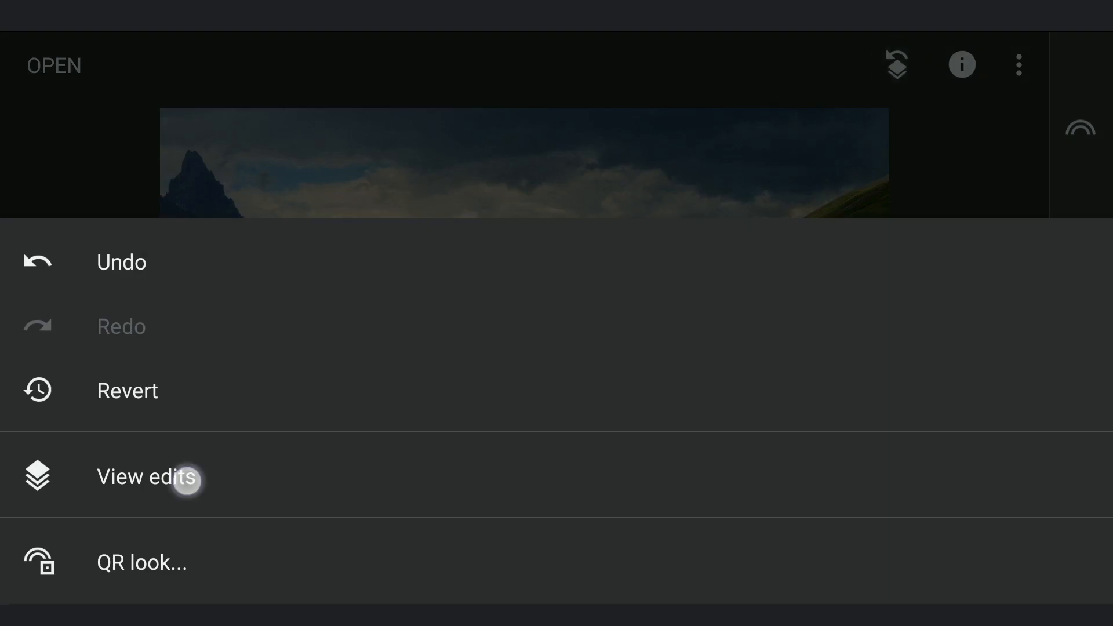
pyautogui.click(146, 476)
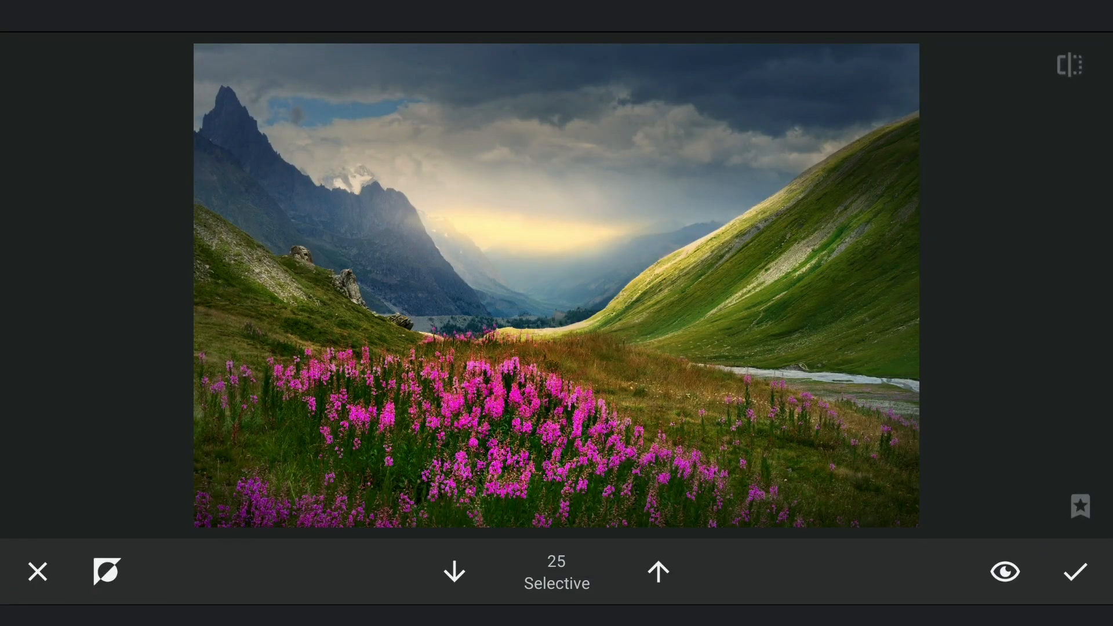
pyautogui.click(105, 571)
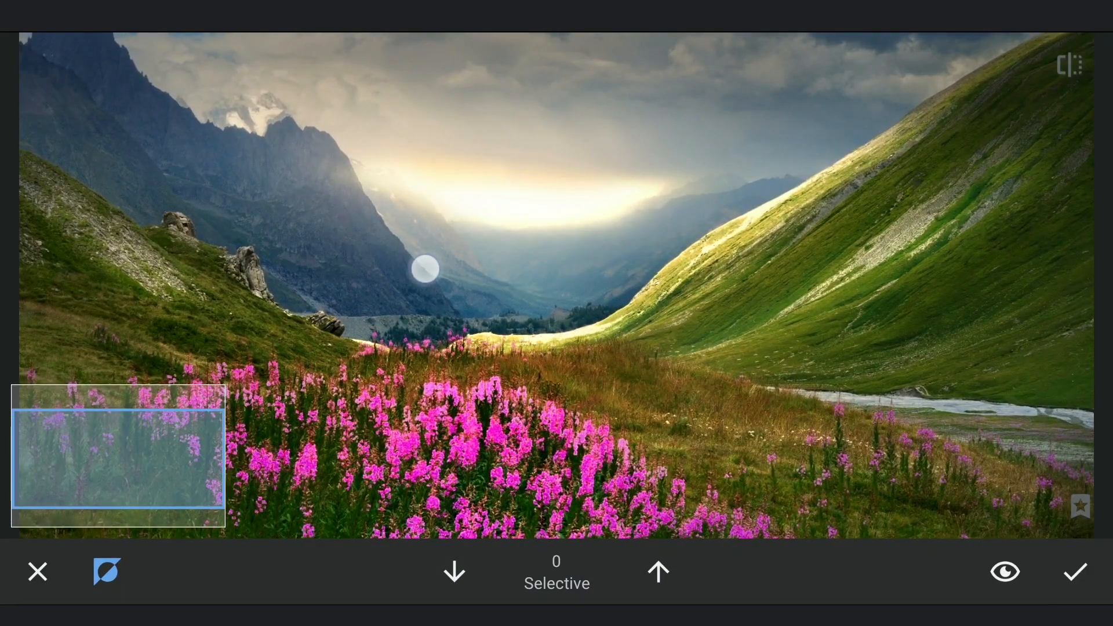
pyautogui.moveTo(426, 268); pyautogui.dragTo(463, 128)
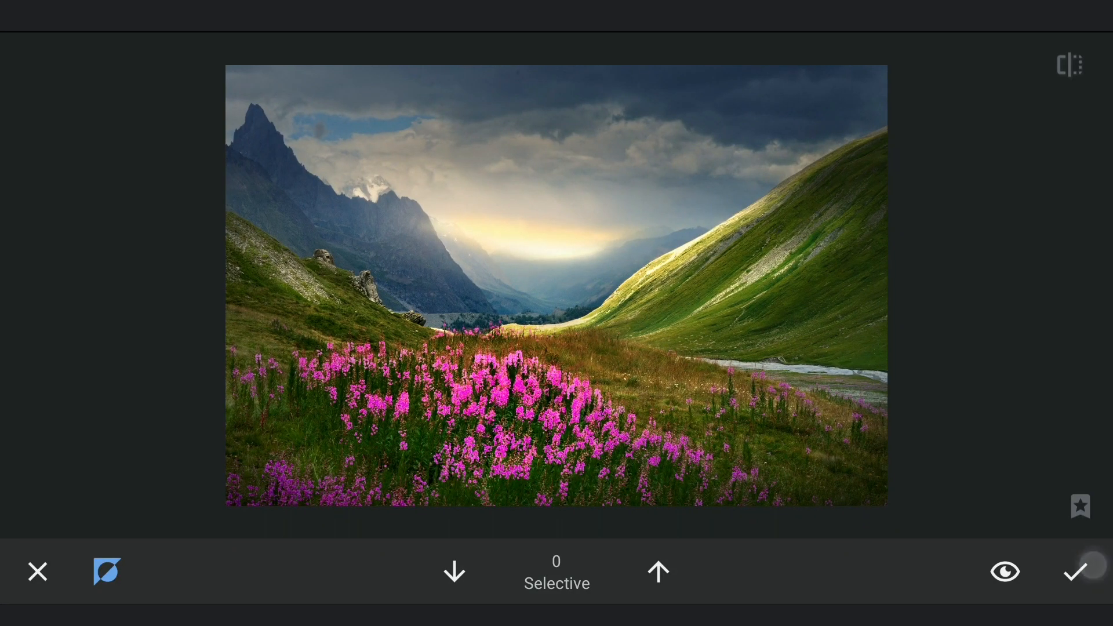
pyautogui.click(1068, 65)
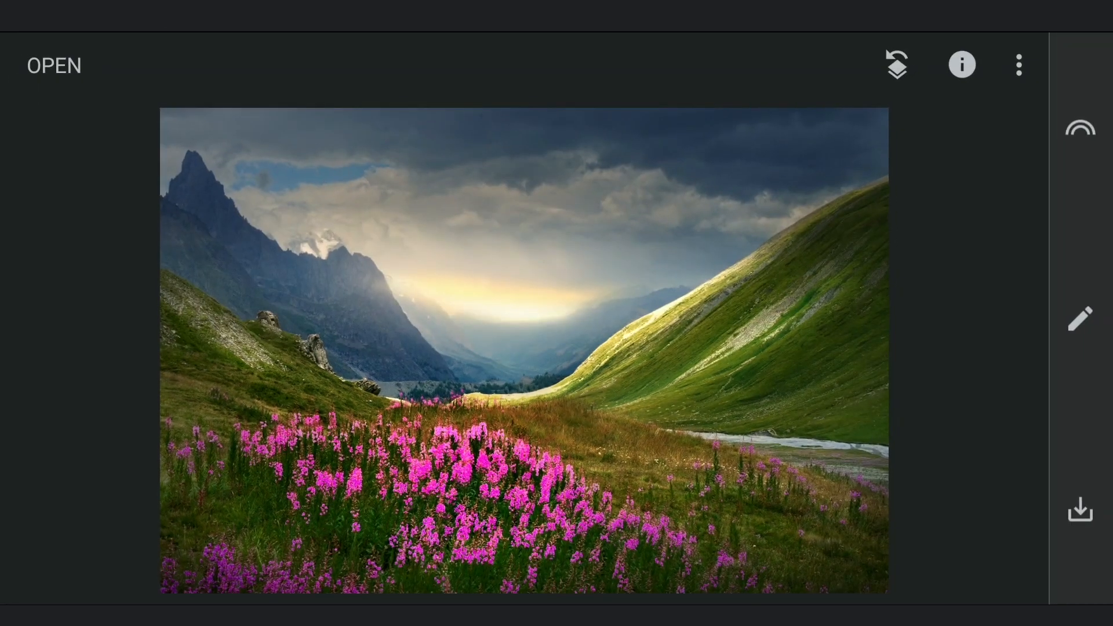
pyautogui.click(1079, 319)
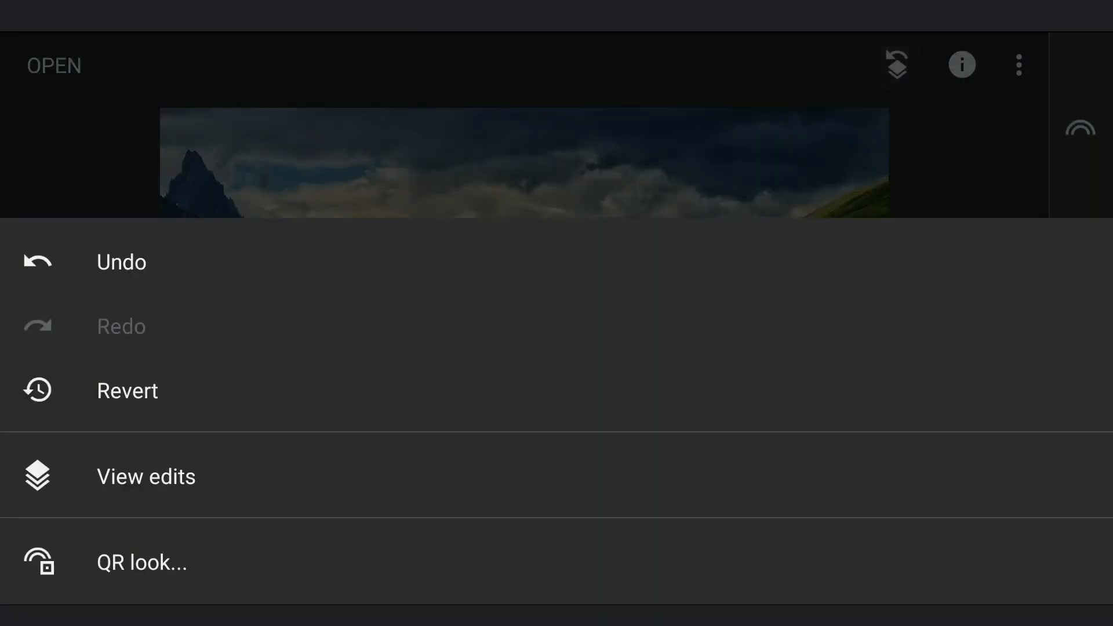
# Step: Brush the Details effect over the valley glow and right slope, showing its red mask
pyautogui.click(146, 475)
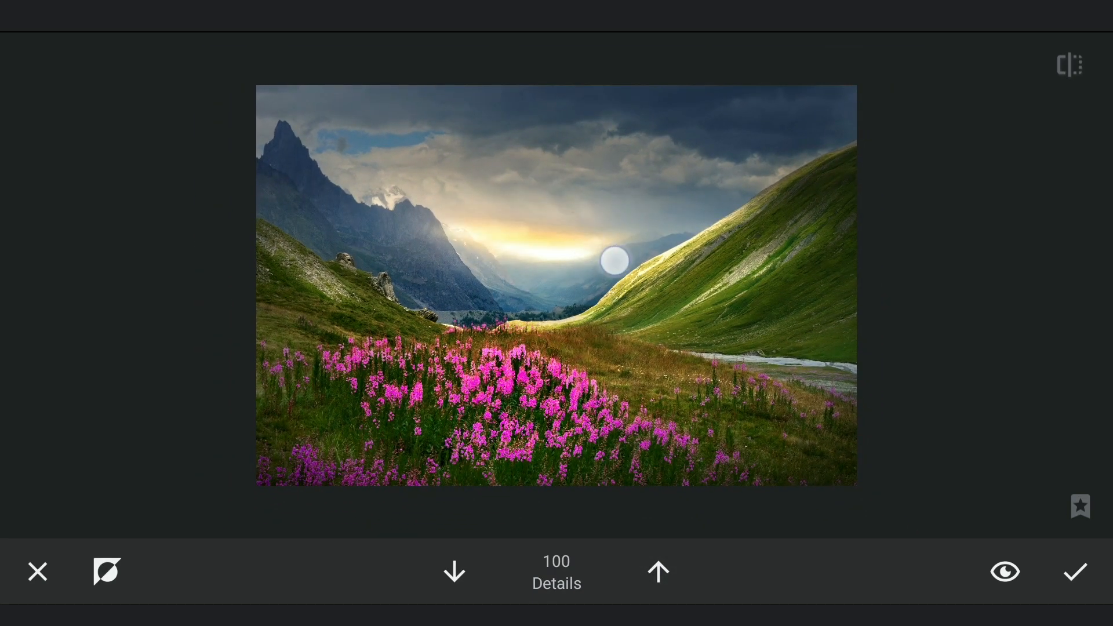
pyautogui.click(1004, 571)
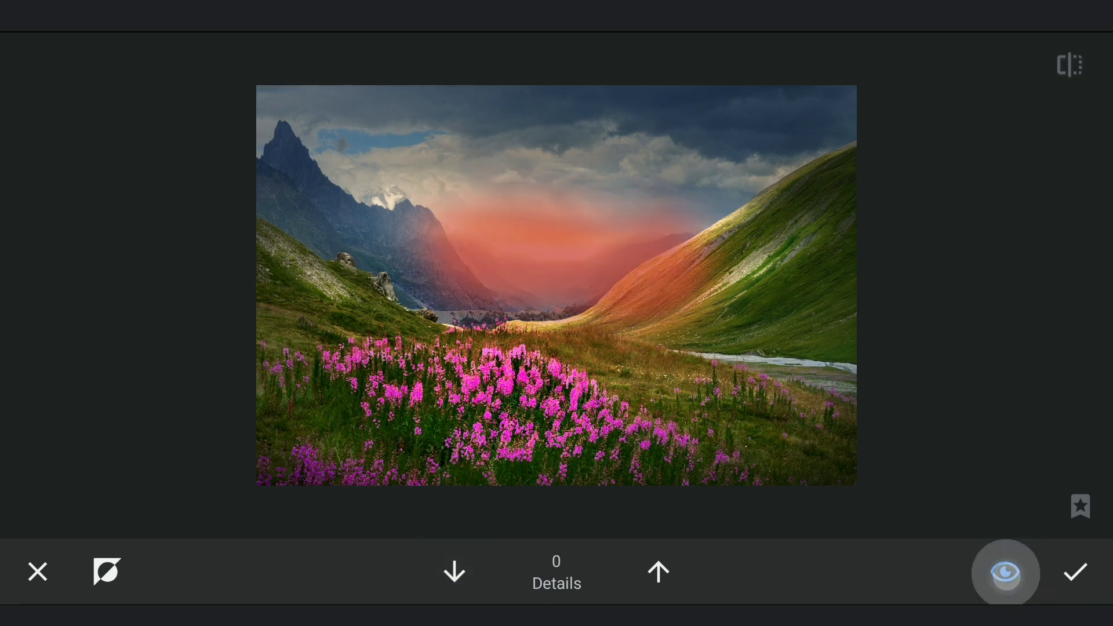
pyautogui.click(1005, 571)
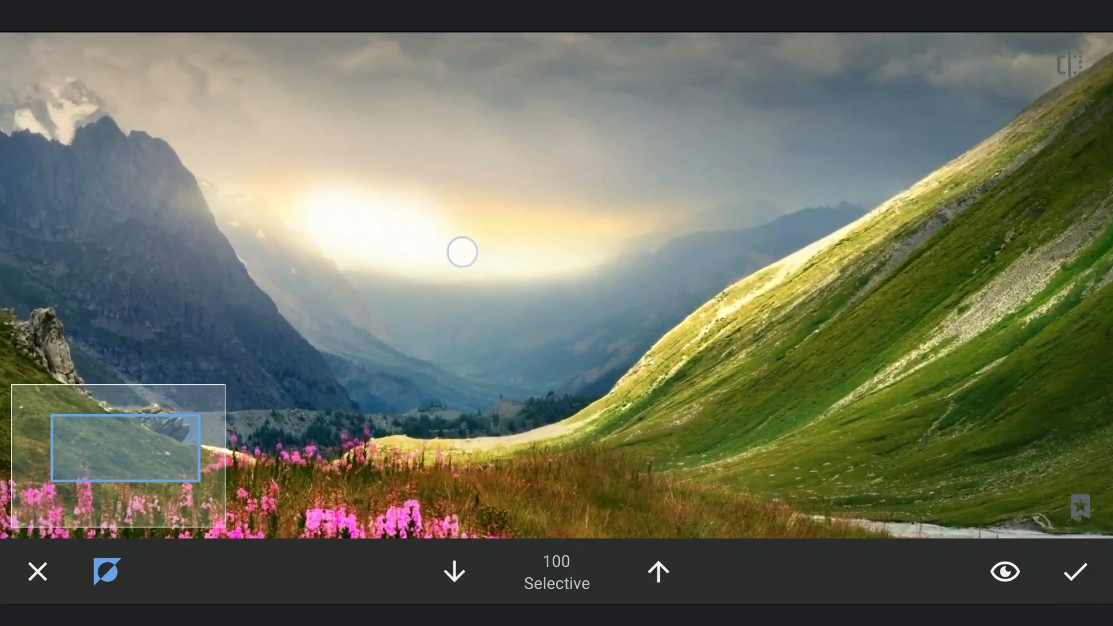
# Step: Brush Selective brightening on the glow at 100, erase below at 0, paint the valley at 50
pyautogui.click(454, 571)
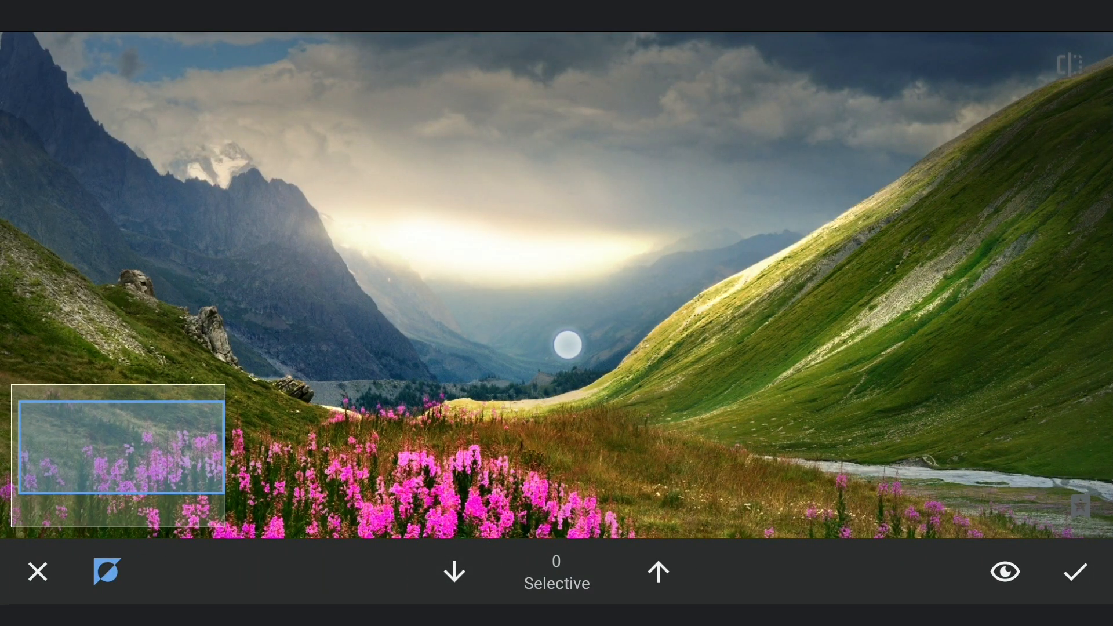
pyautogui.moveTo(568, 344); pyautogui.dragTo(628, 325)
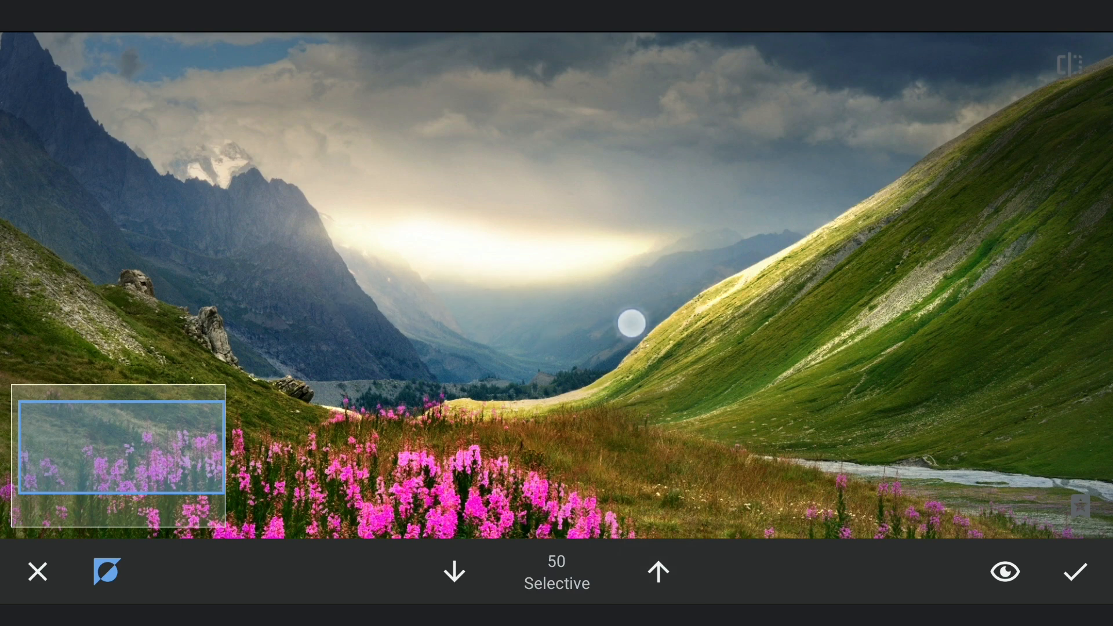
pyautogui.moveTo(629, 324); pyautogui.dragTo(661, 173)
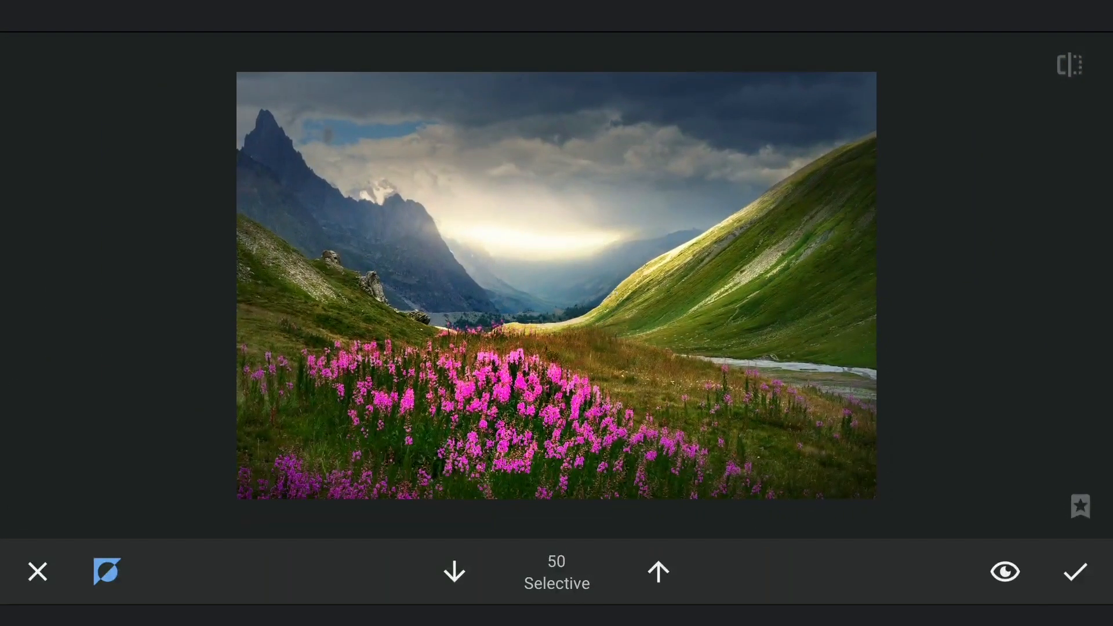
pyautogui.click(1069, 64)
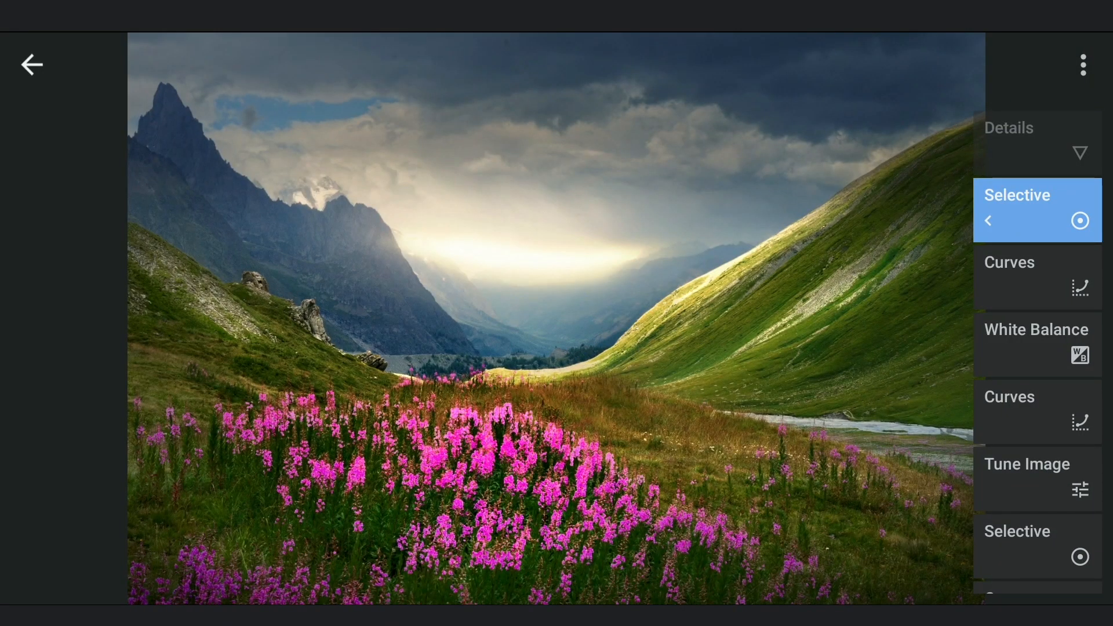
pyautogui.click(31, 65)
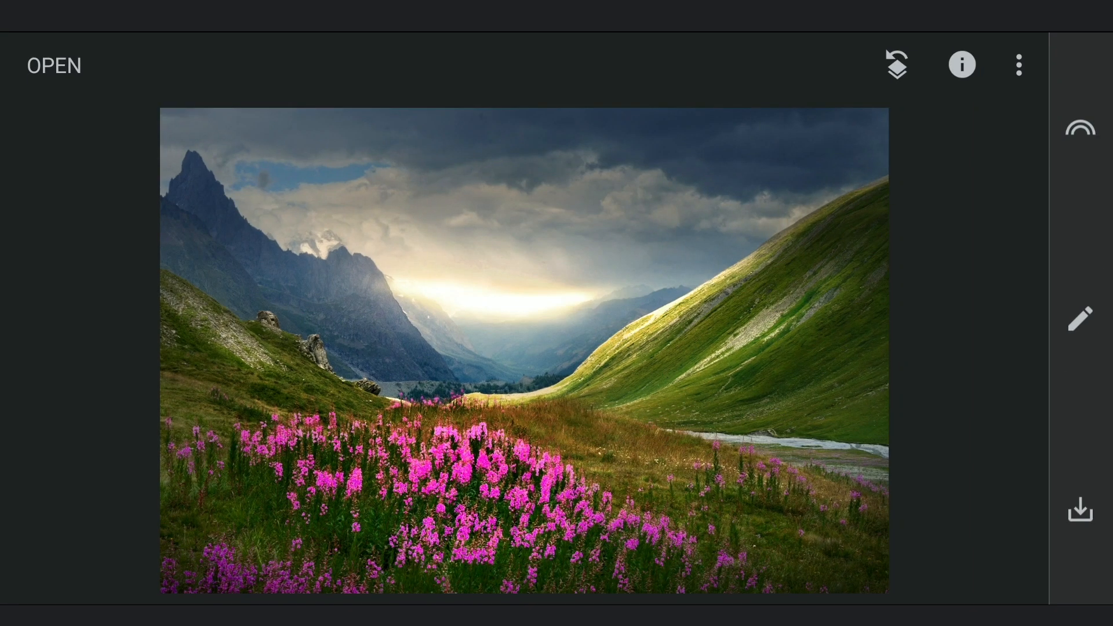
pyautogui.click(1079, 318)
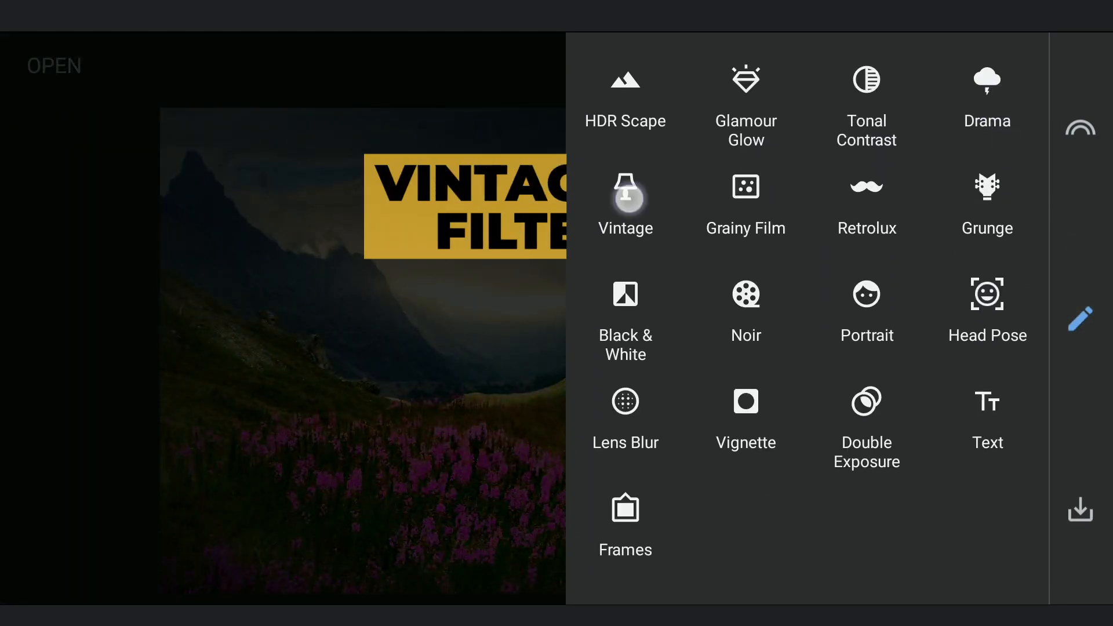
# Step: Add a Vintage filter using style 12
pyautogui.click(625, 202)
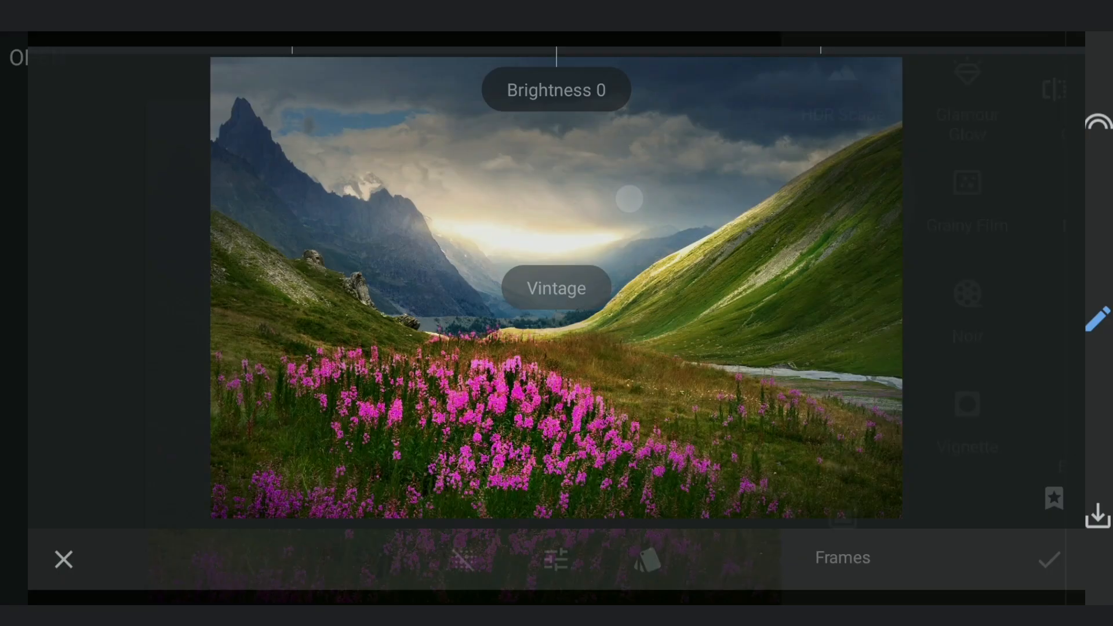
pyautogui.click(646, 560)
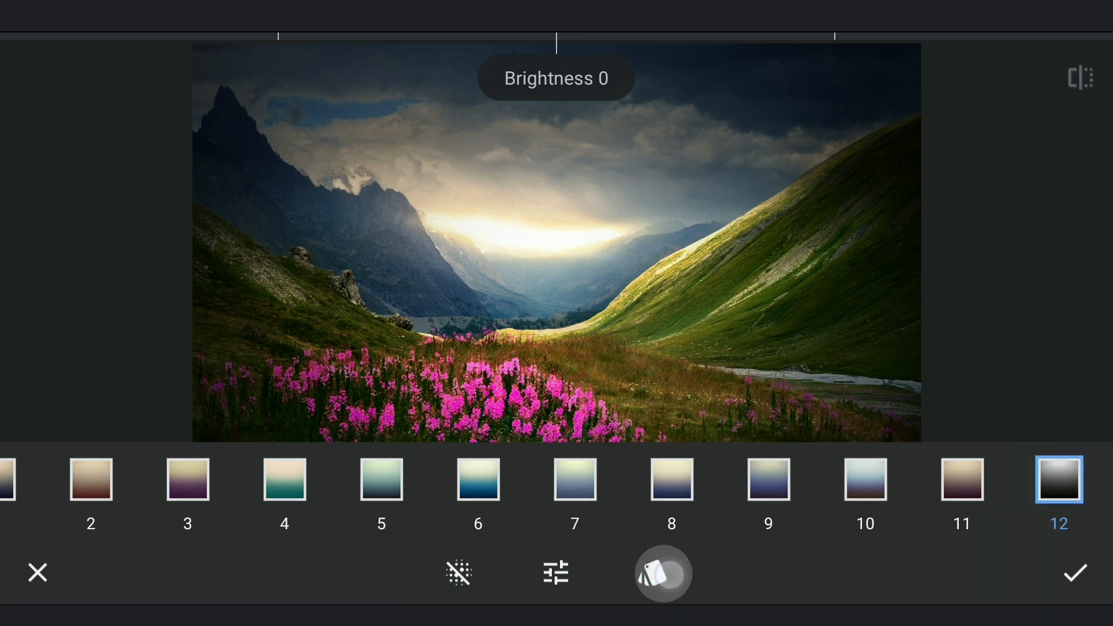
pyautogui.click(1076, 572)
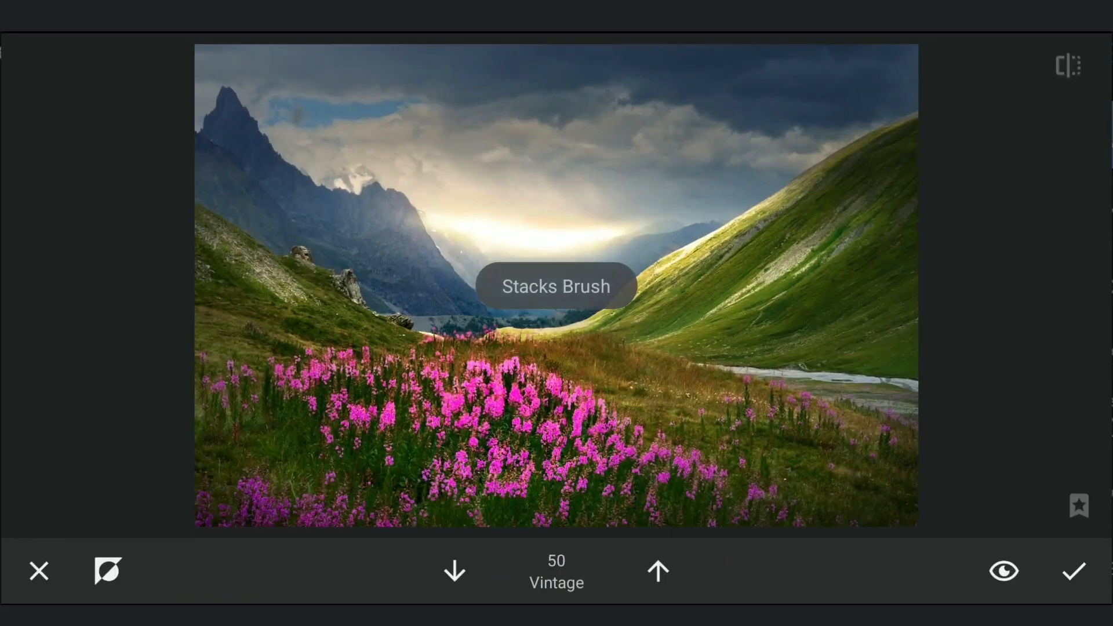
# Step: Paint the Vintage darkening onto the photo's edges at strength 50 and apply it
pyautogui.click(107, 570)
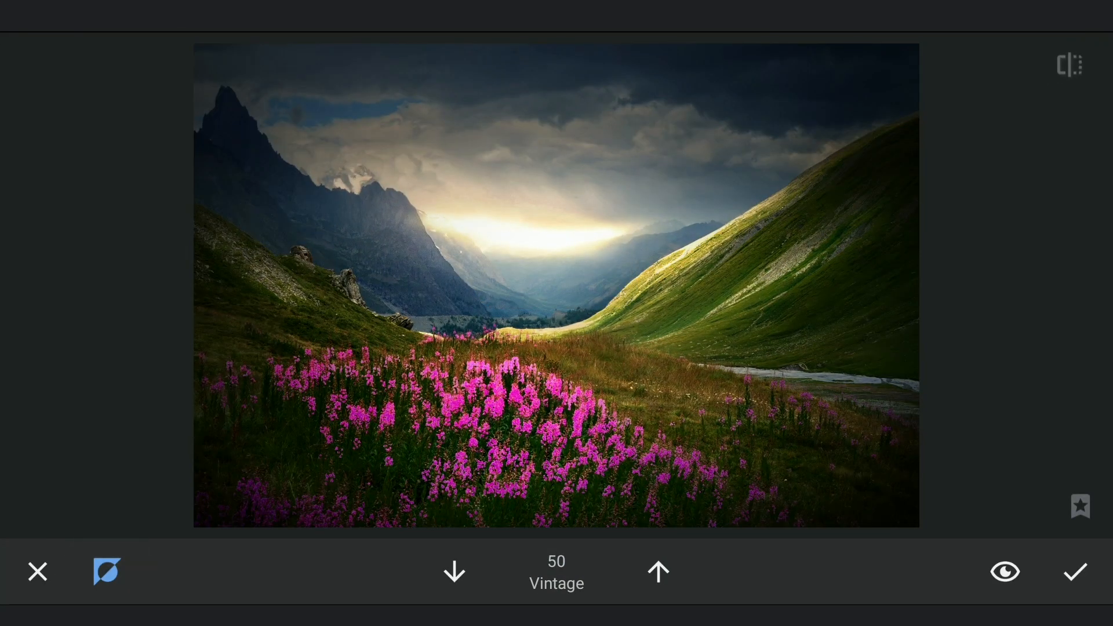
pyautogui.click(454, 571)
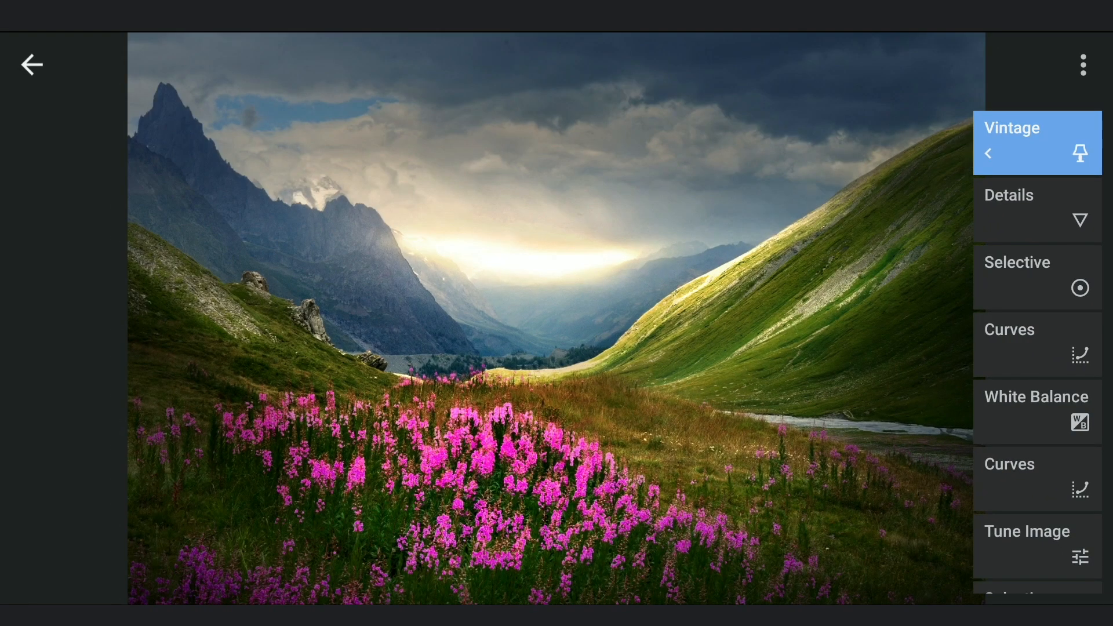
pyautogui.click(31, 64)
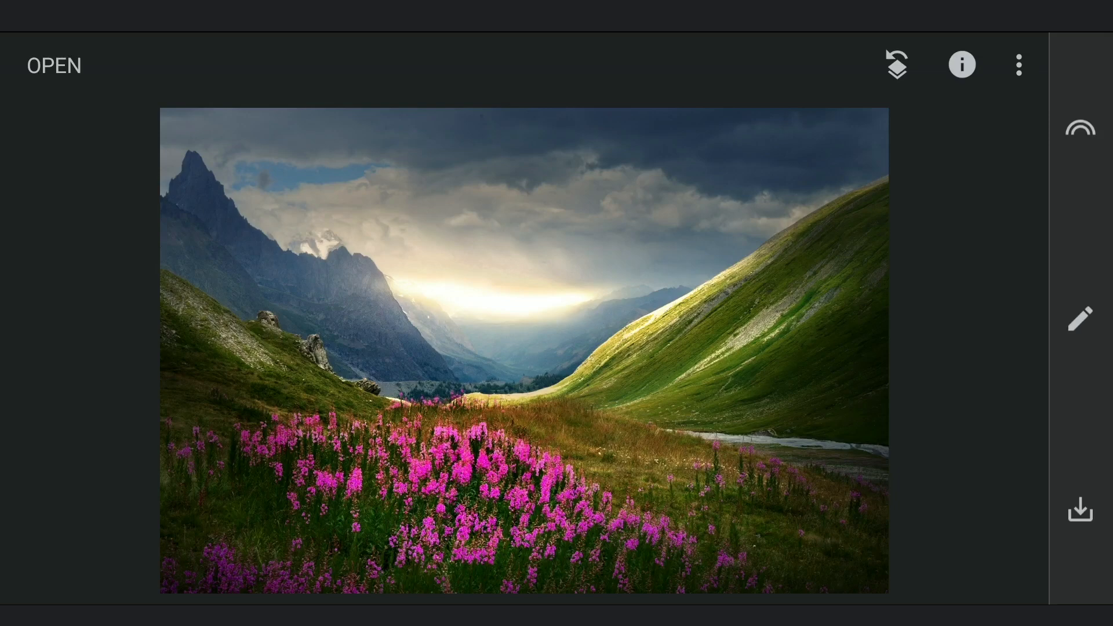
pyautogui.click(827, 383)
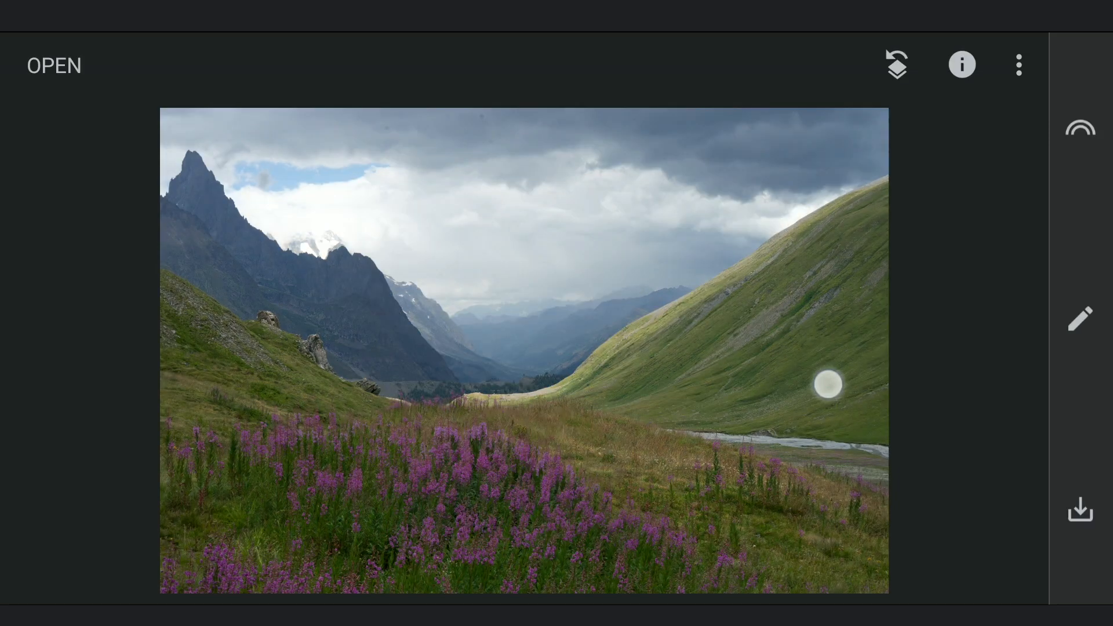